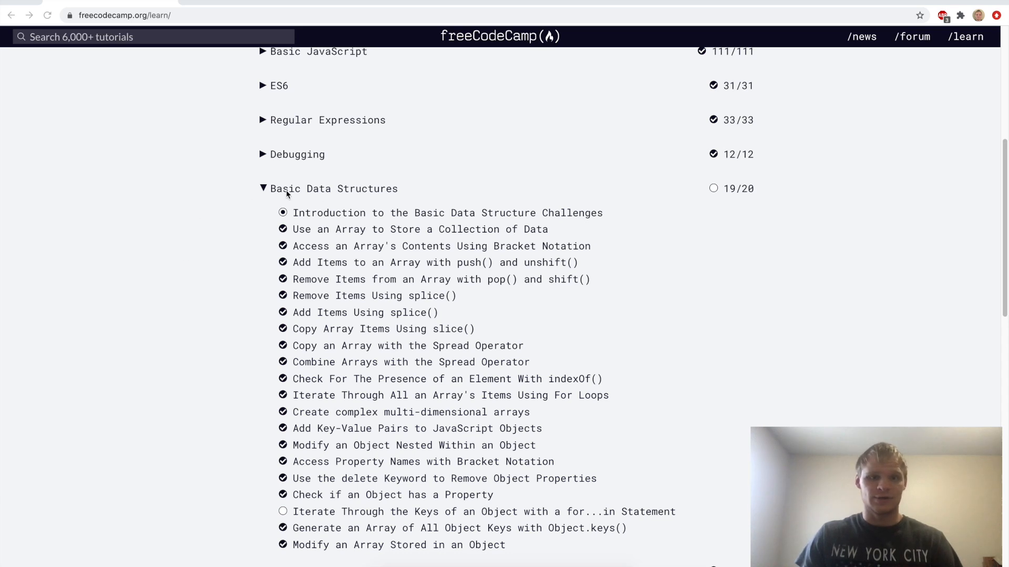
pyautogui.moveTo(585, 257)
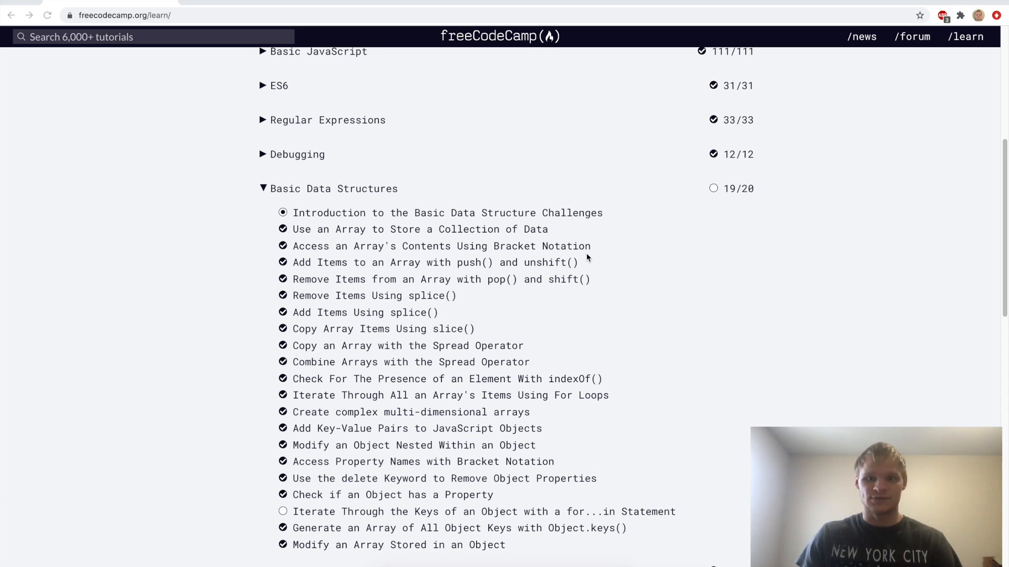
# Open the Basic Data Structures introduction and go to the first lesson on arrays
pyautogui.scroll(3)
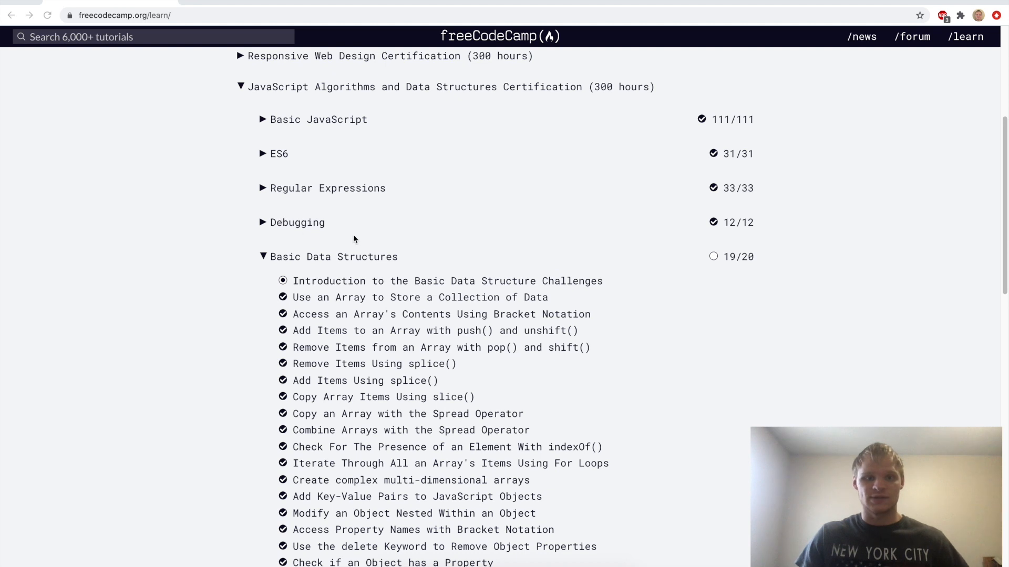
pyautogui.scroll(-3)
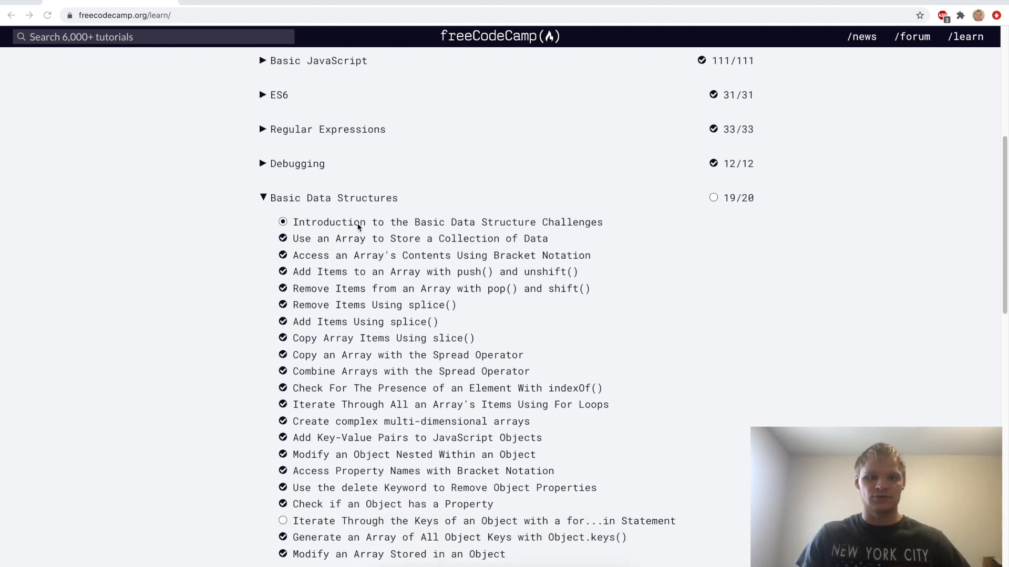
pyautogui.click(448, 222)
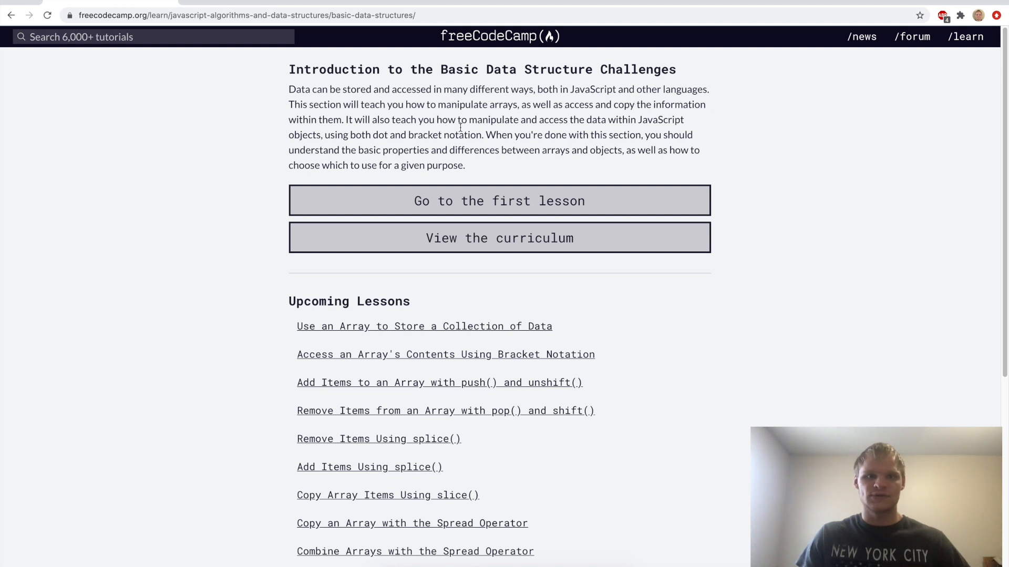
pyautogui.moveTo(524, 115)
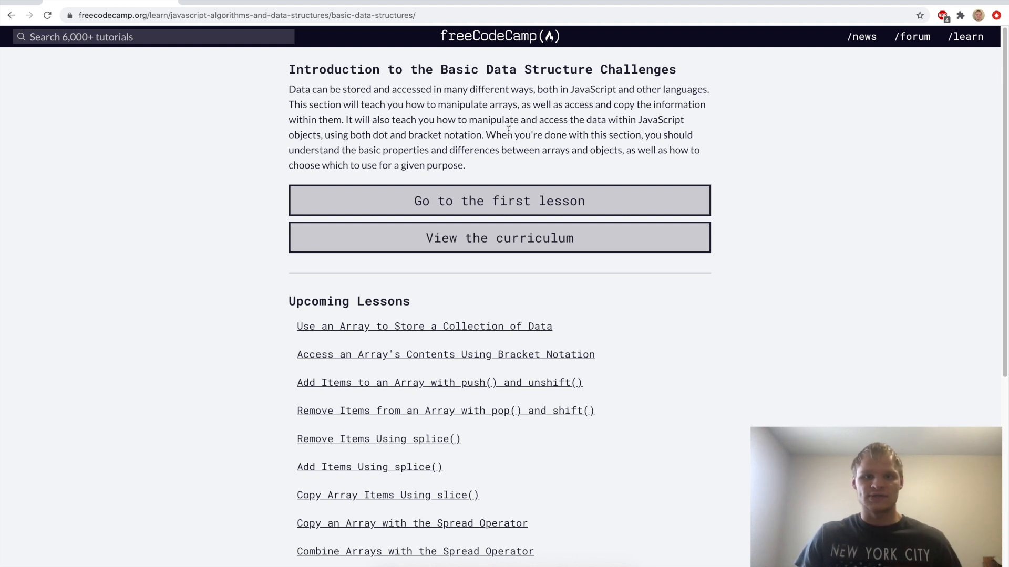
pyautogui.moveTo(430, 162)
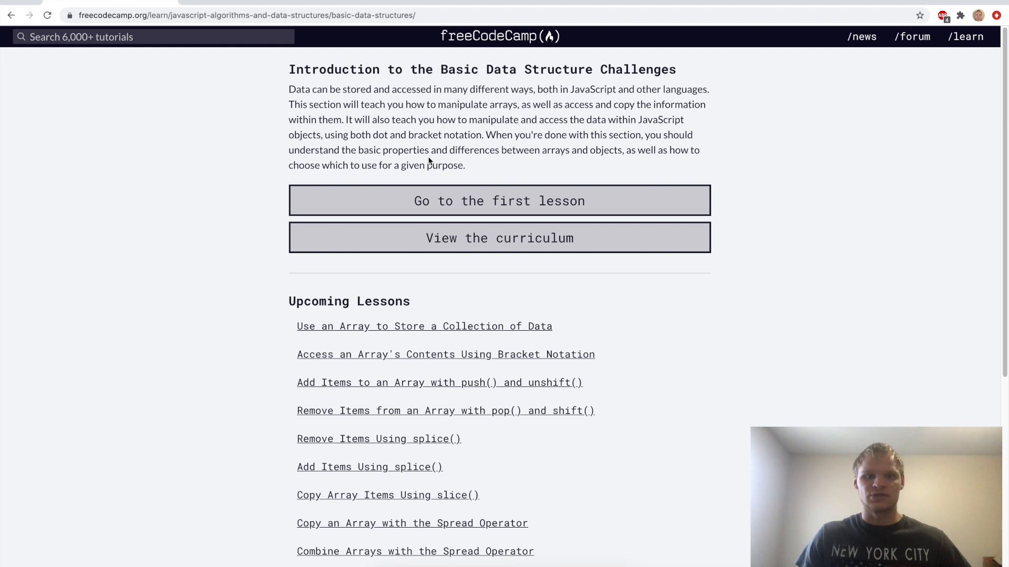
pyautogui.moveTo(445, 128)
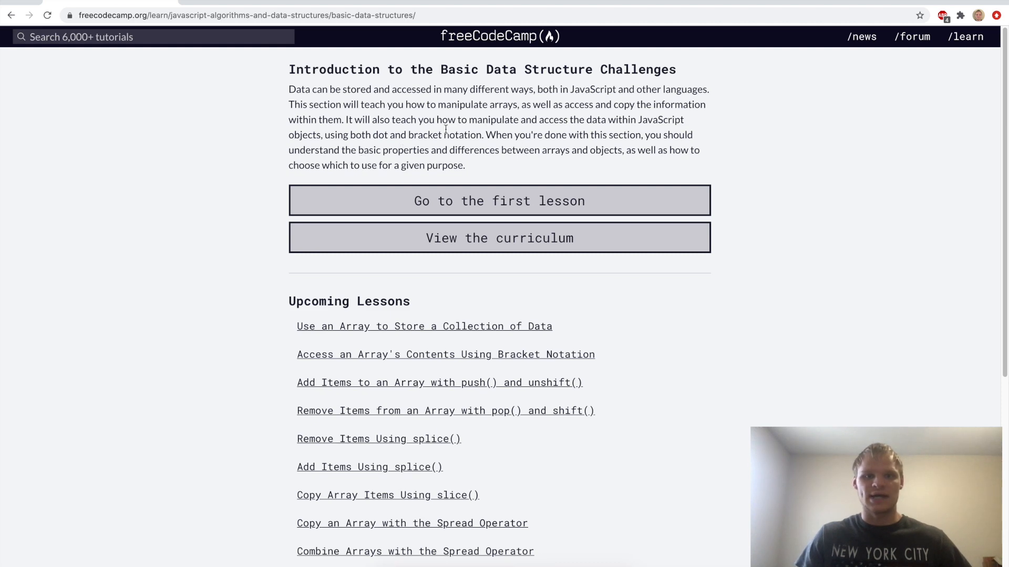
pyautogui.scroll(-3)
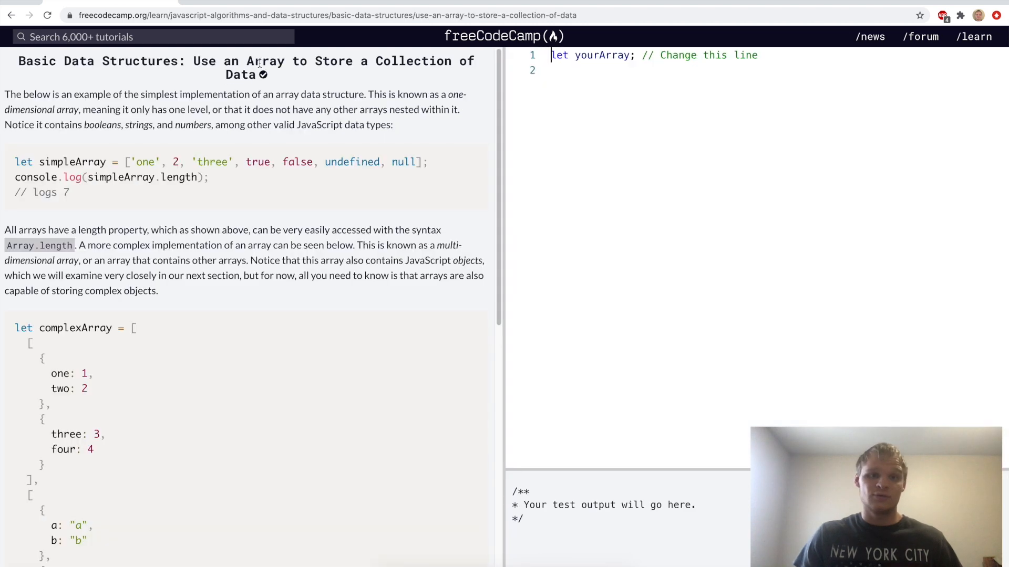
# Assign ['one', 2, 'three', true, false, undefined, null] to yourArray and submit
pyautogui.scroll(-3)
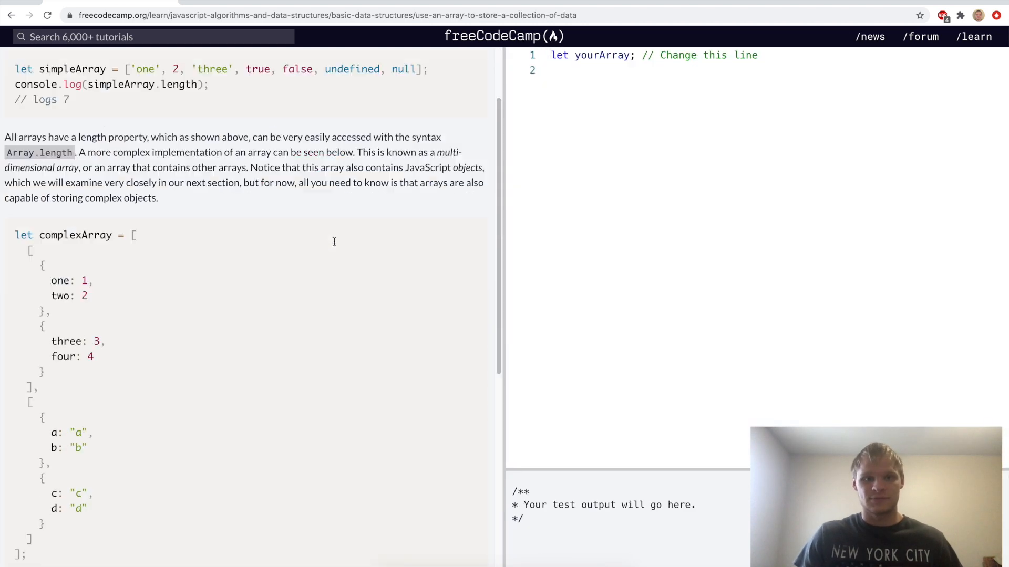
pyautogui.scroll(3)
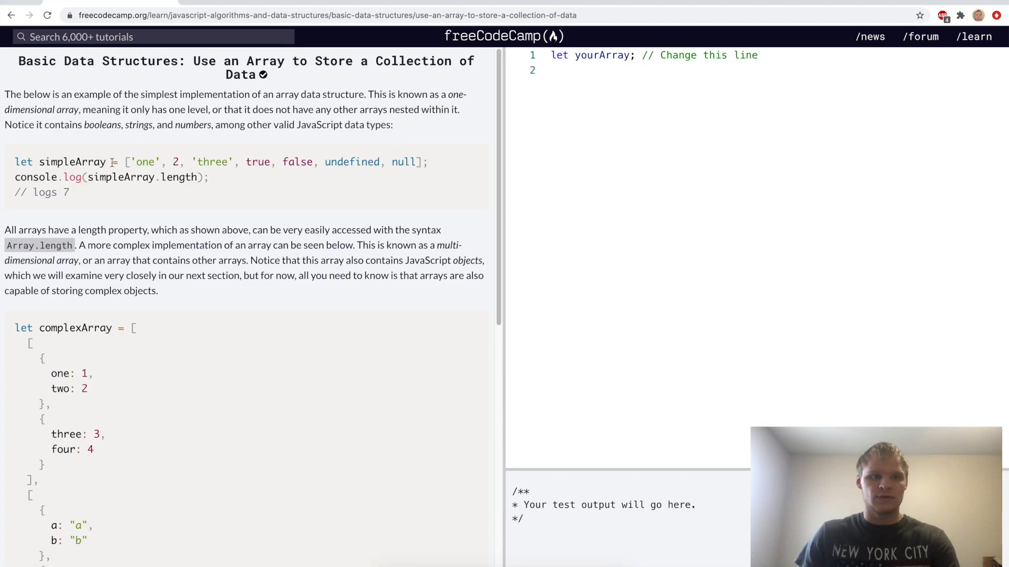
pyautogui.write("= ['one', 2, 'three', true, false, undefined, null]")
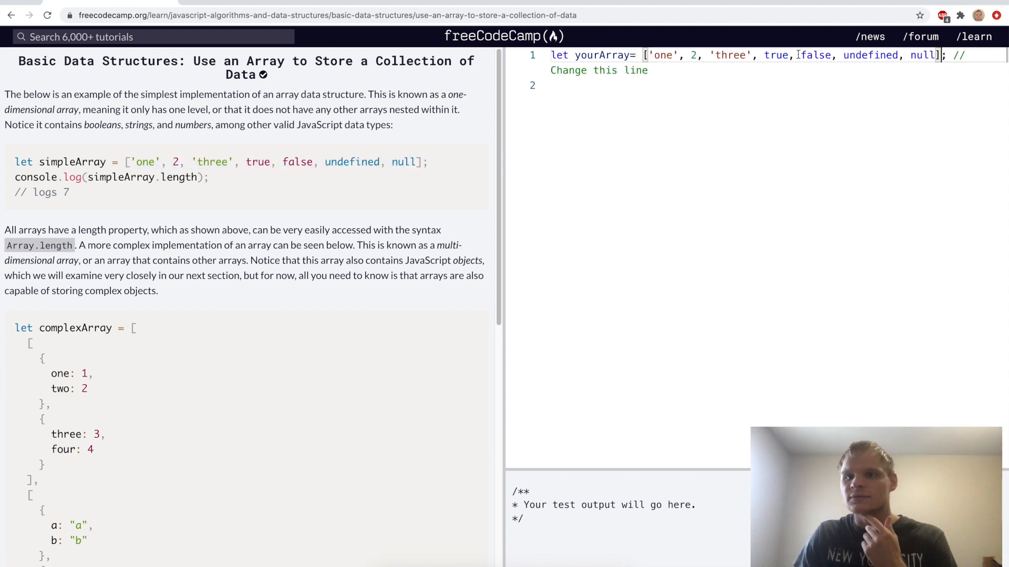
pyautogui.scroll(-3)
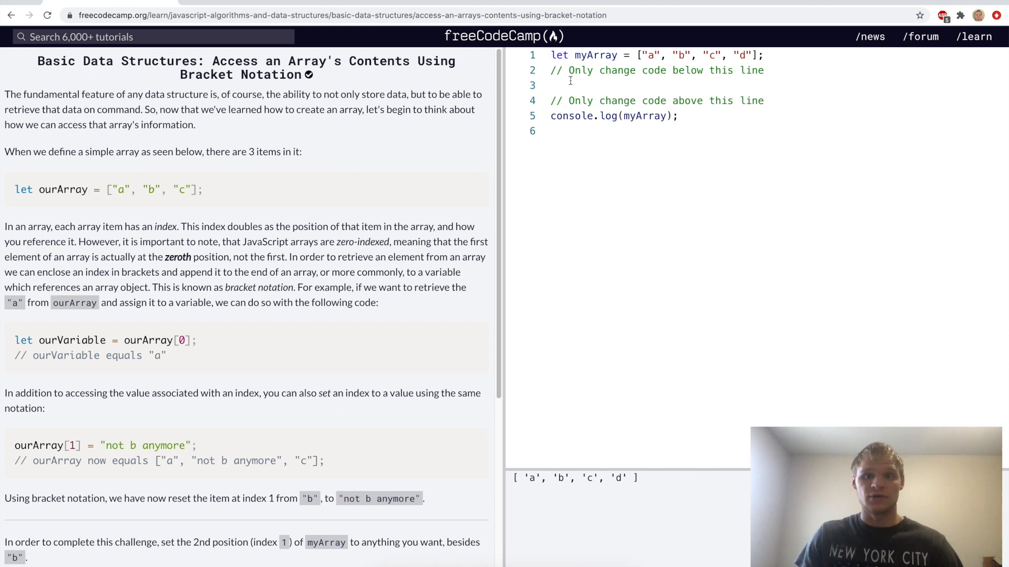
# Set myArray[1] to a new string value with bracket notation and submit
pyautogui.write('myArray[]')
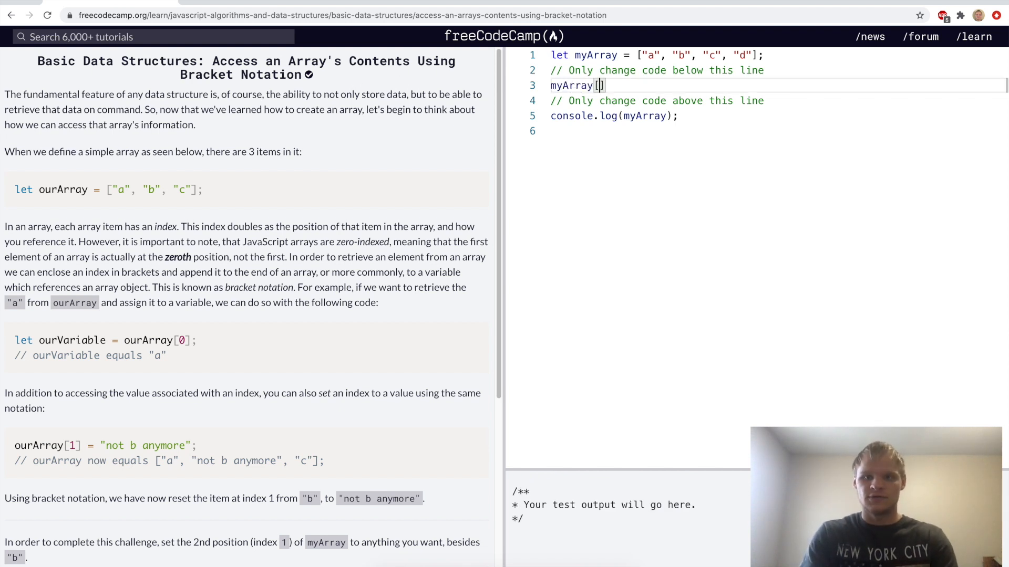
pyautogui.write('1')
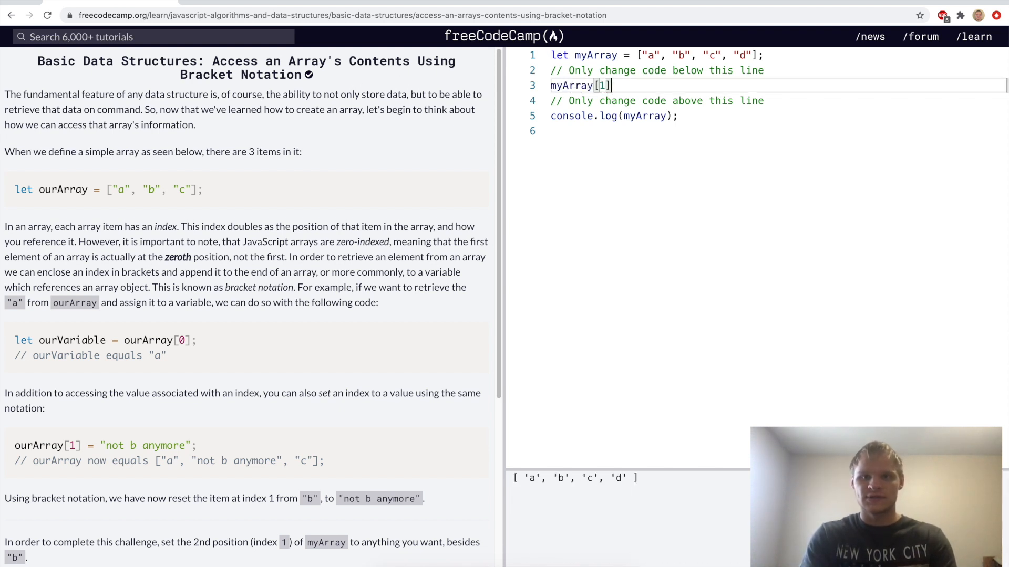
pyautogui.write('= ""')
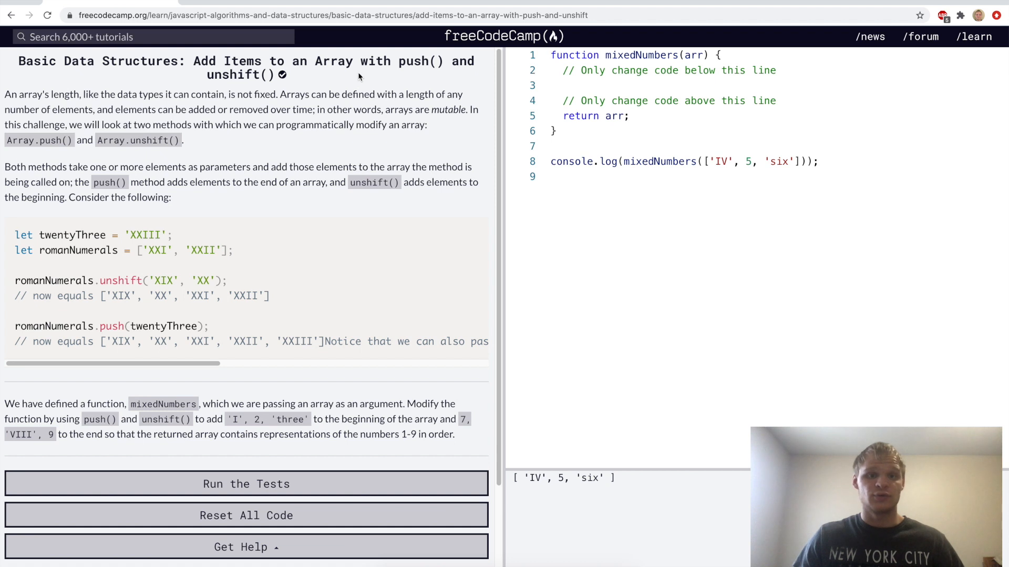
# Add arr.unshift calls putting 'I', 2, 'three' at the front in mixedNumbers
pyautogui.click(606, 86)
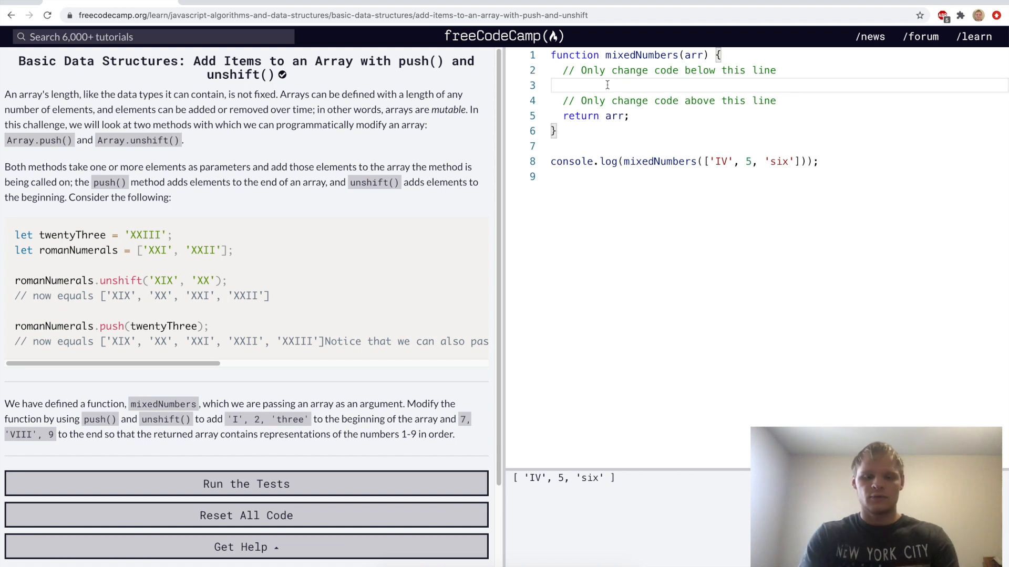
pyautogui.write('arr.s')
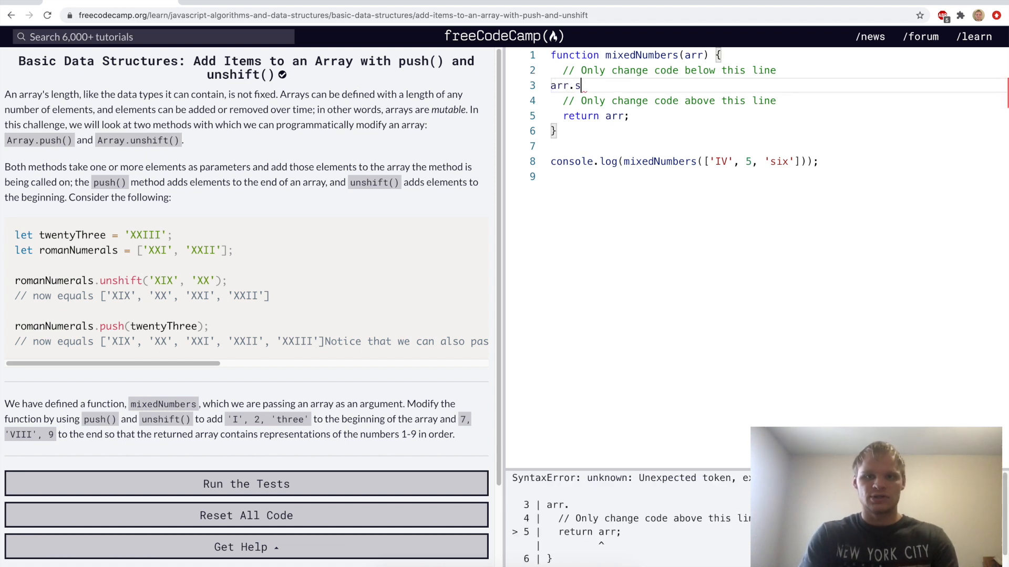
pyautogui.write('unshift("");')
pyautogui.write('arr.push("')
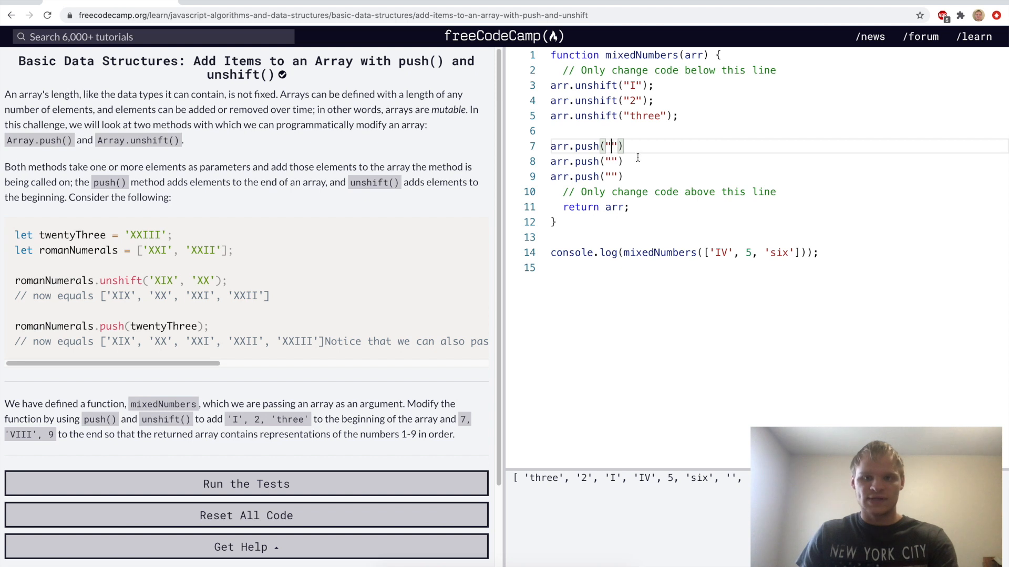
# Add arr.push calls appending 7, 'VIII', 9, run the tests and continue
pyautogui.write('7')
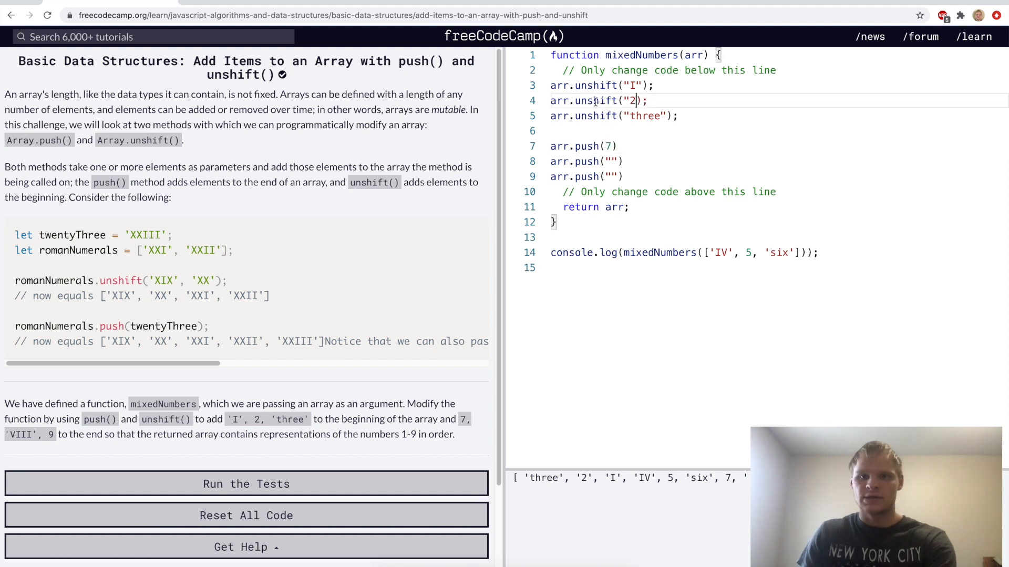
pyautogui.write('V')
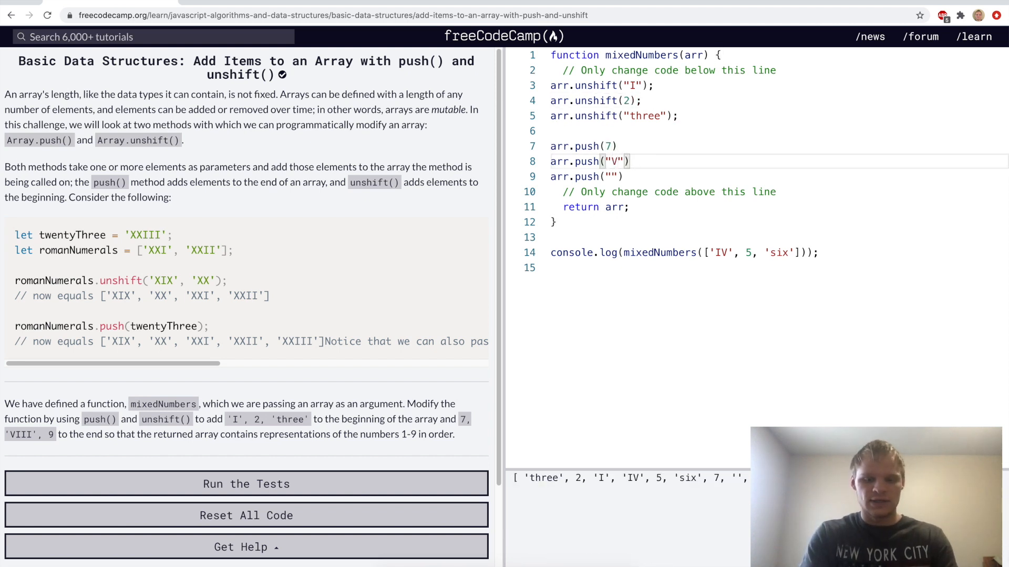
pyautogui.write('III')
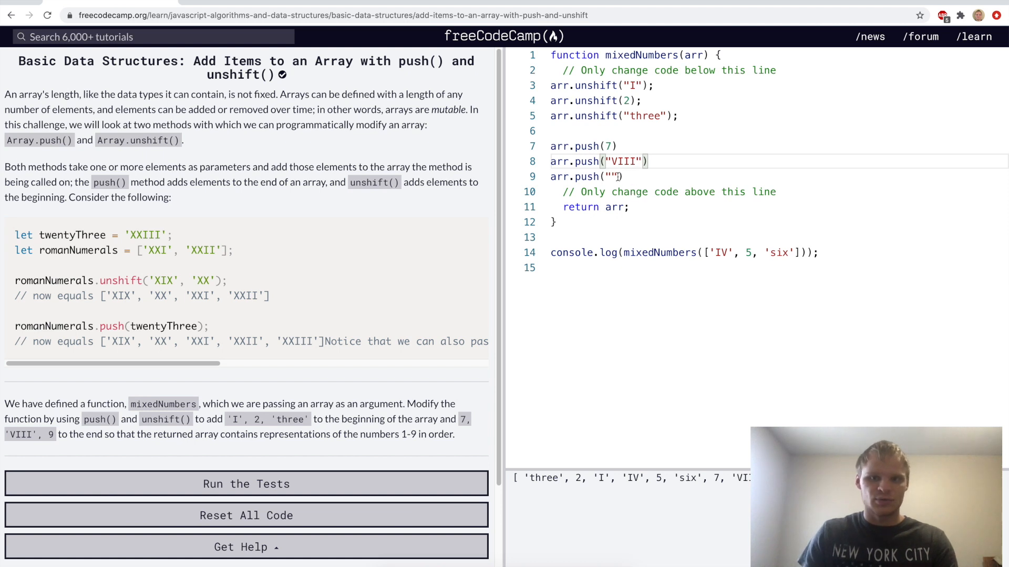
pyautogui.write('9')
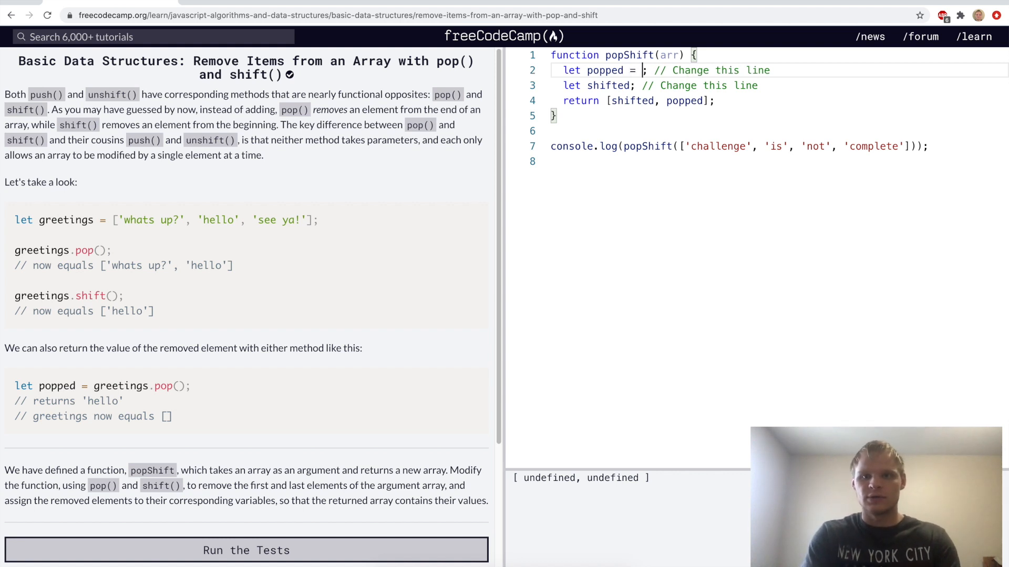
# Set popped = arr.pop() and shifted = arr.shift() in popShift, then run the tests
pyautogui.write('arr.pop(')
pyautogui.click(778, 85)
pyautogui.write(' = ')
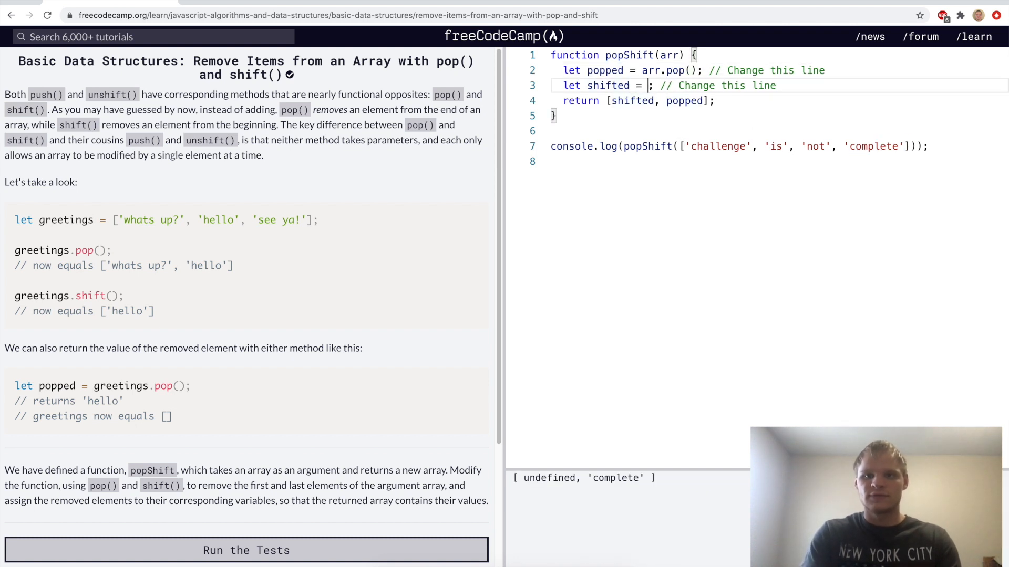
pyautogui.write('arr.shift()')
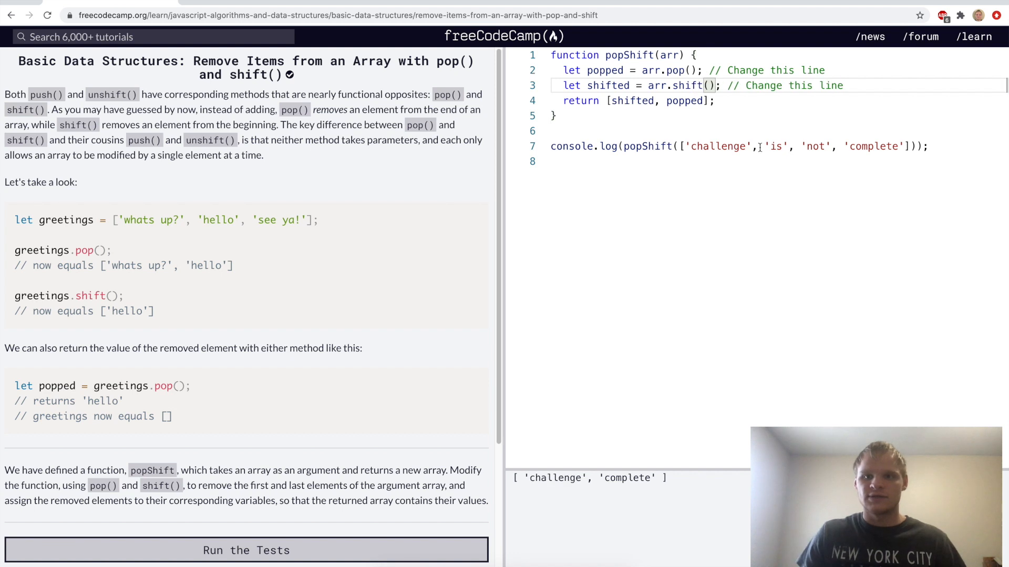
pyautogui.doubleClick(610, 85)
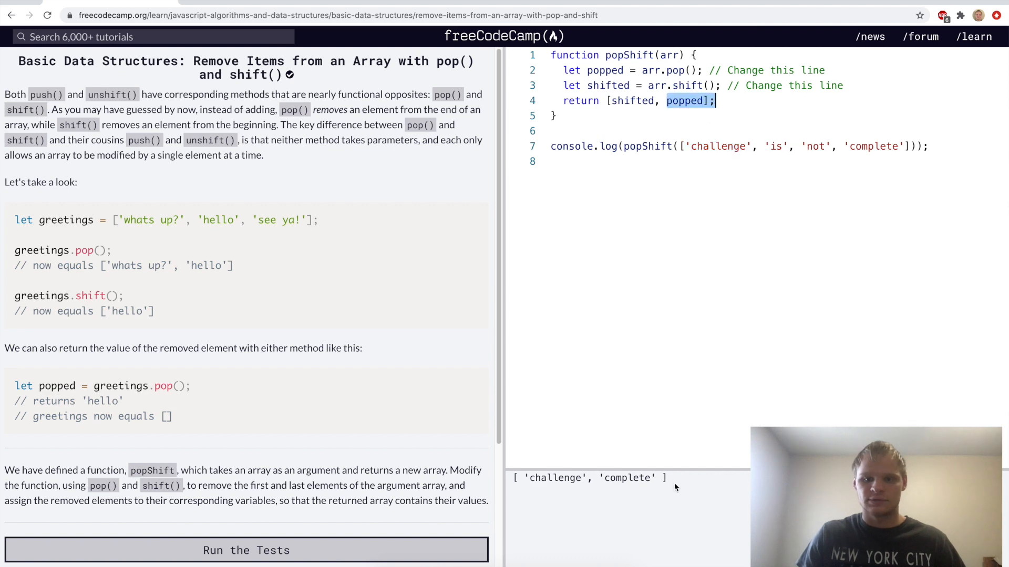
pyautogui.click(246, 549)
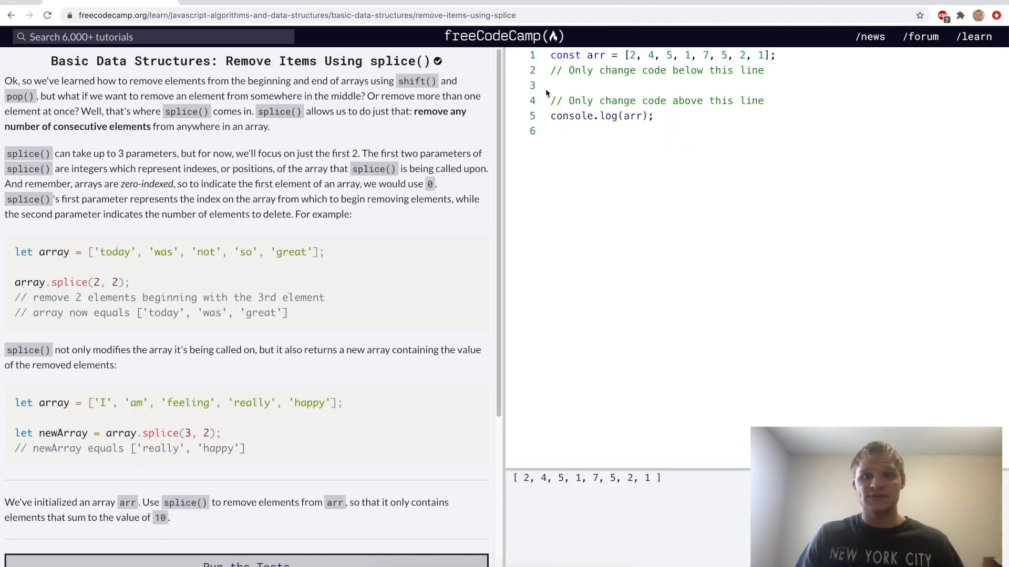
# Write arr.splice(0,1) and arr.splice(3) so arr becomes [4, 5, 1], then submit
pyautogui.write('arr.sp')
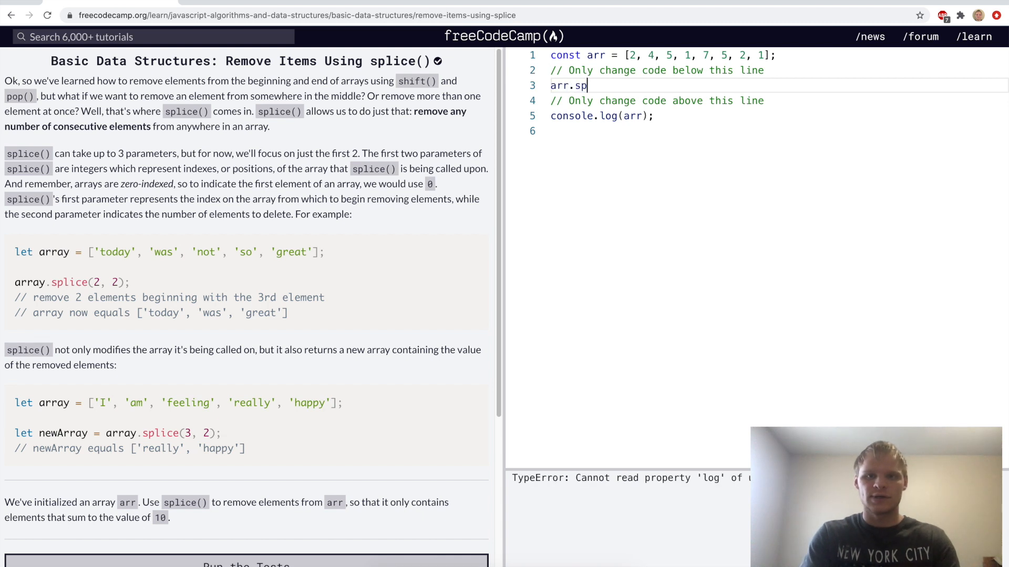
pyautogui.write('lice()')
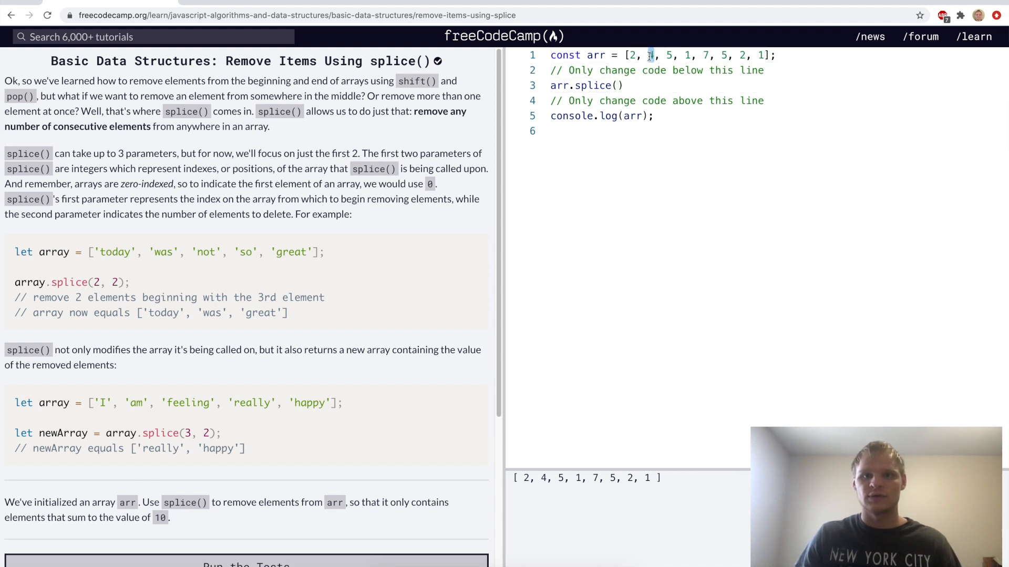
pyautogui.write('1')
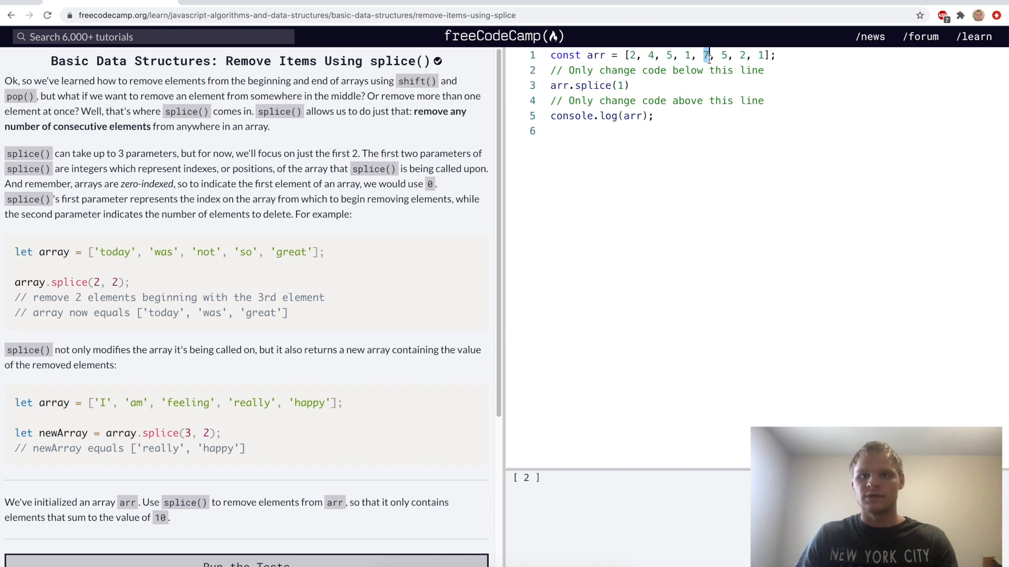
pyautogui.write(', 4')
pyautogui.write('arr.')
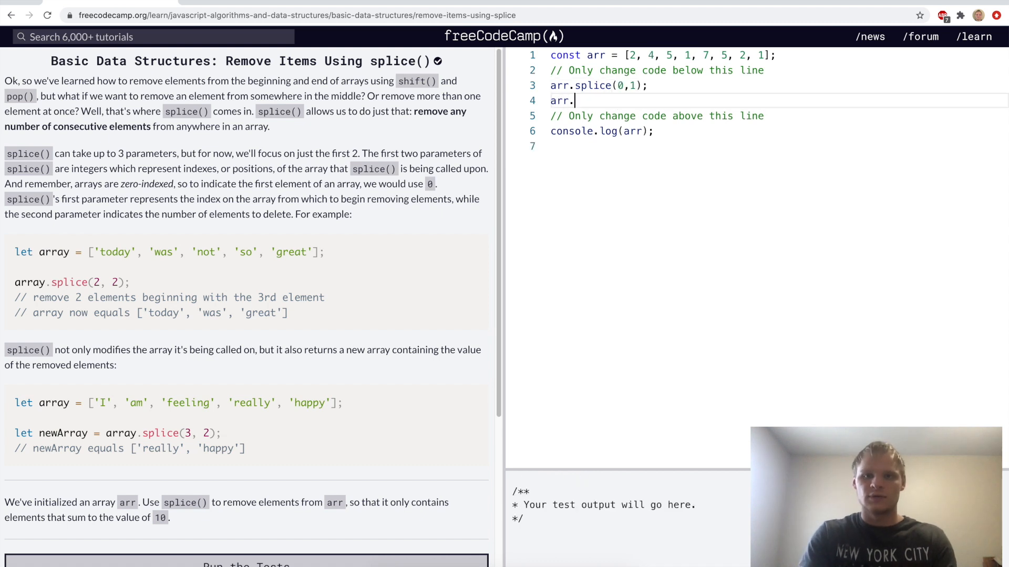
pyautogui.write('splice(4,')
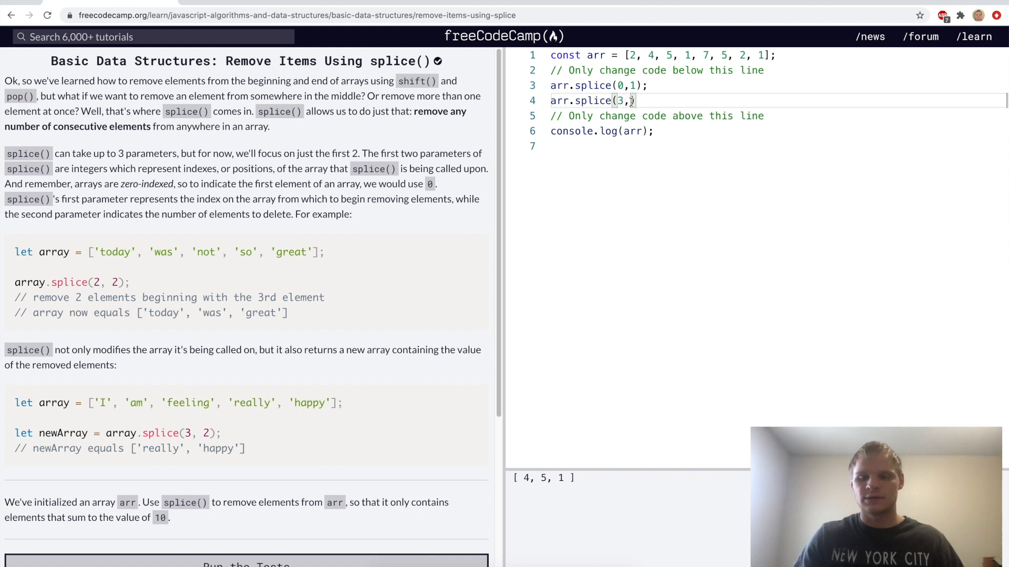
pyautogui.press('Backspace')
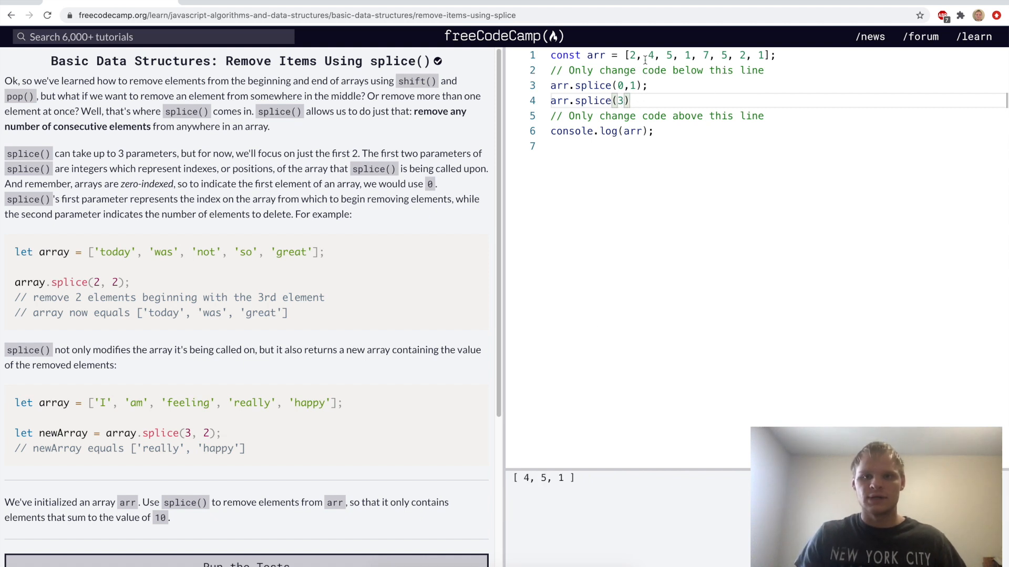
pyautogui.scroll(-3)
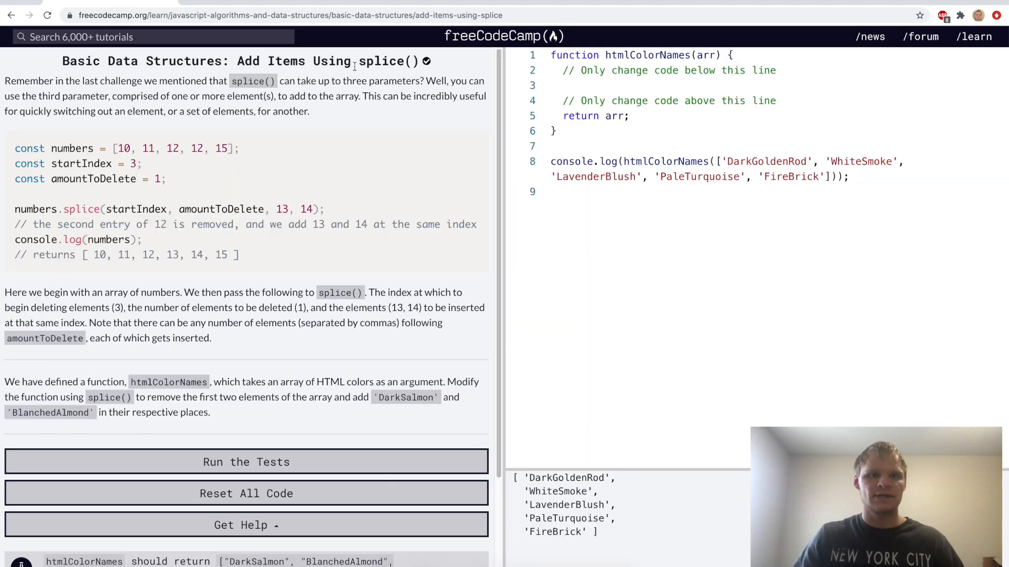
# Write arr.splice(0,2,...) with the new colors in htmlColorNames and submit
pyautogui.click(585, 85)
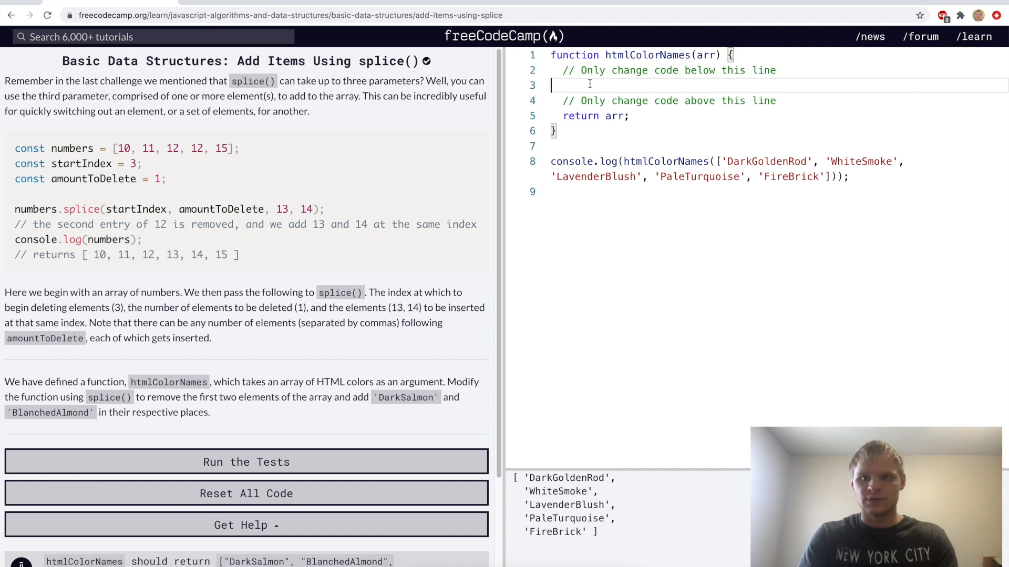
pyautogui.write('ar')
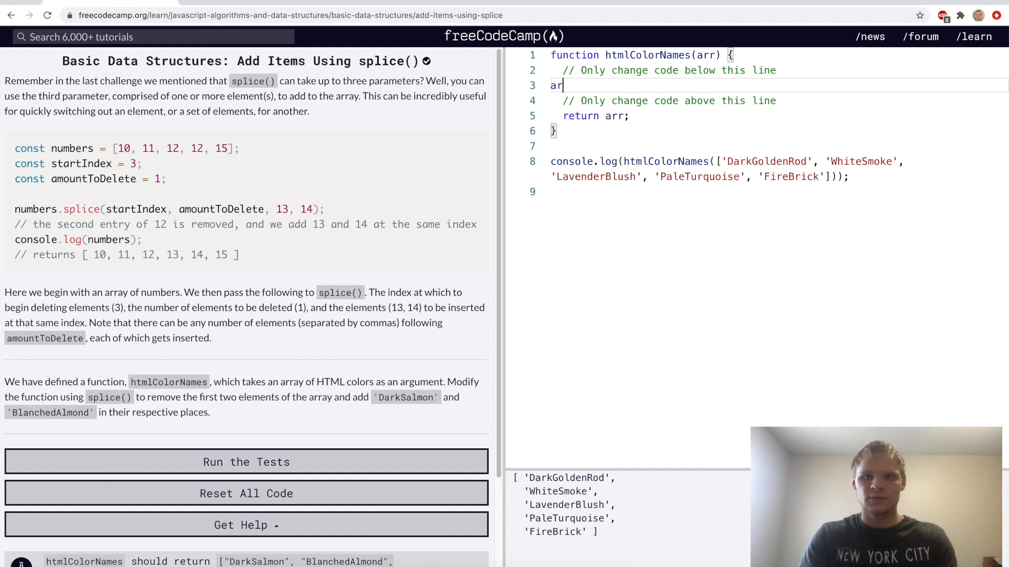
pyautogui.write('r.splice()')
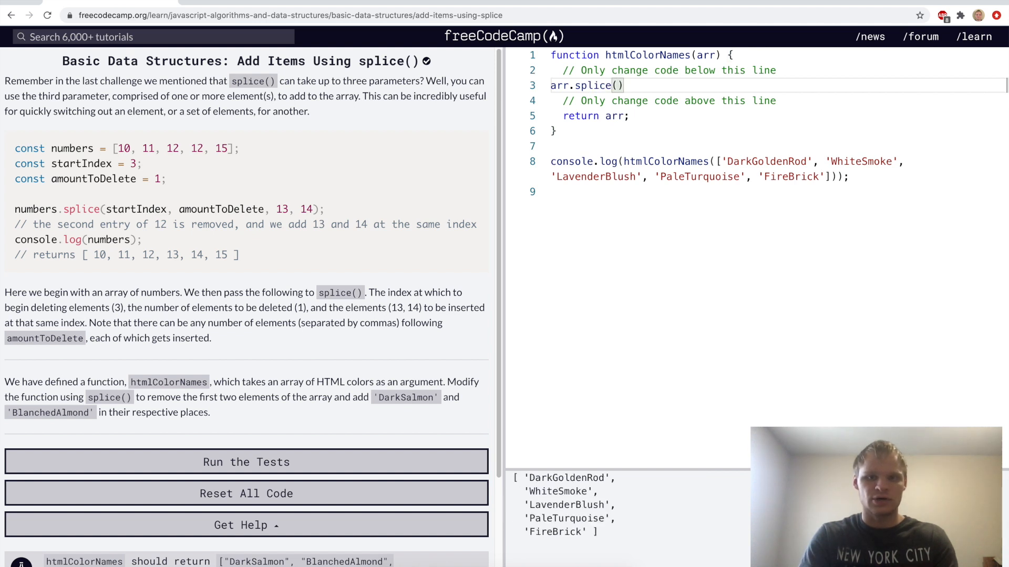
pyautogui.write('0')
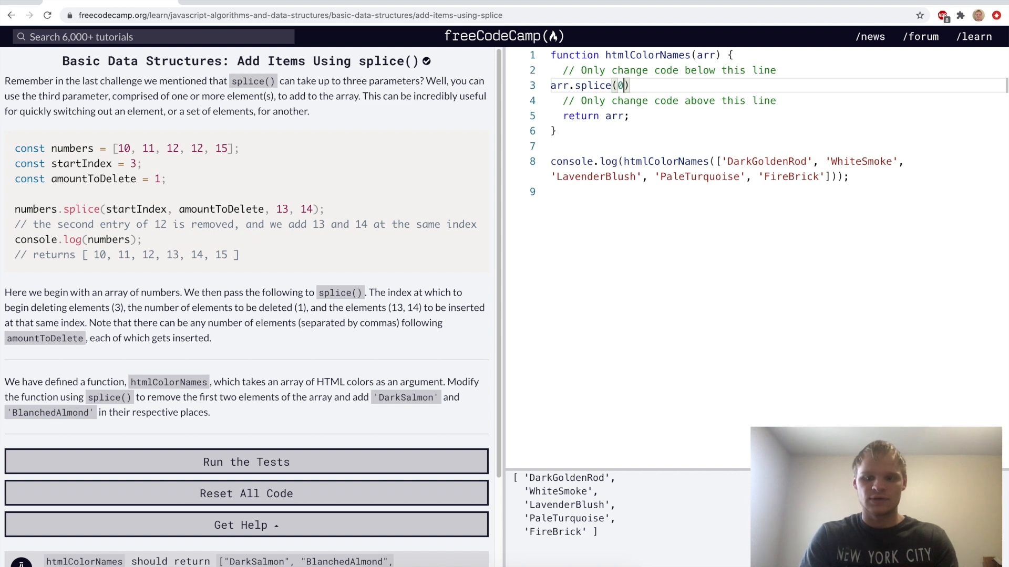
pyautogui.write(',2')
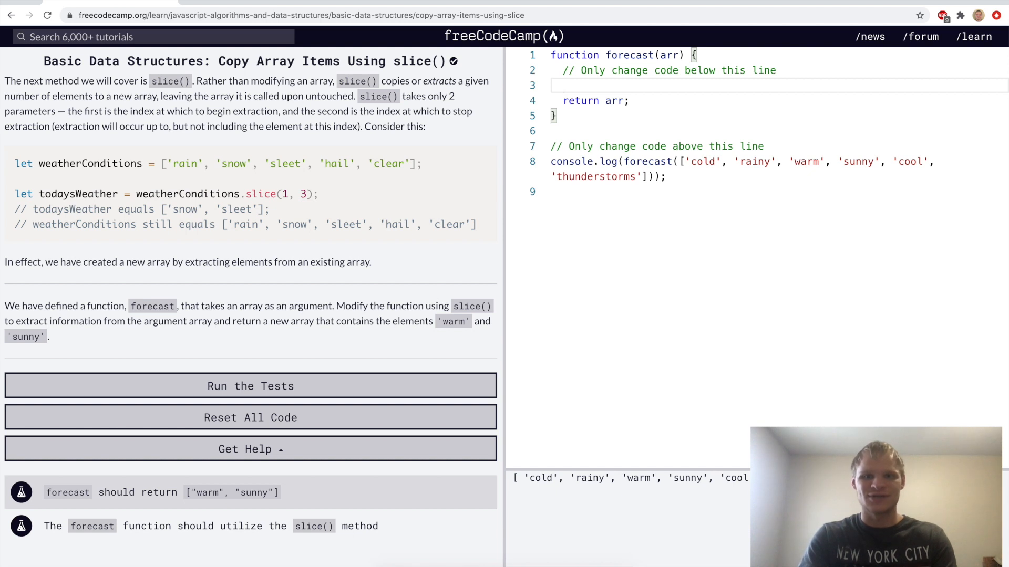
# Make forecast return arr.slice(2,4), adjusting the indexes, and run the tests
pyautogui.write('arr.slice')
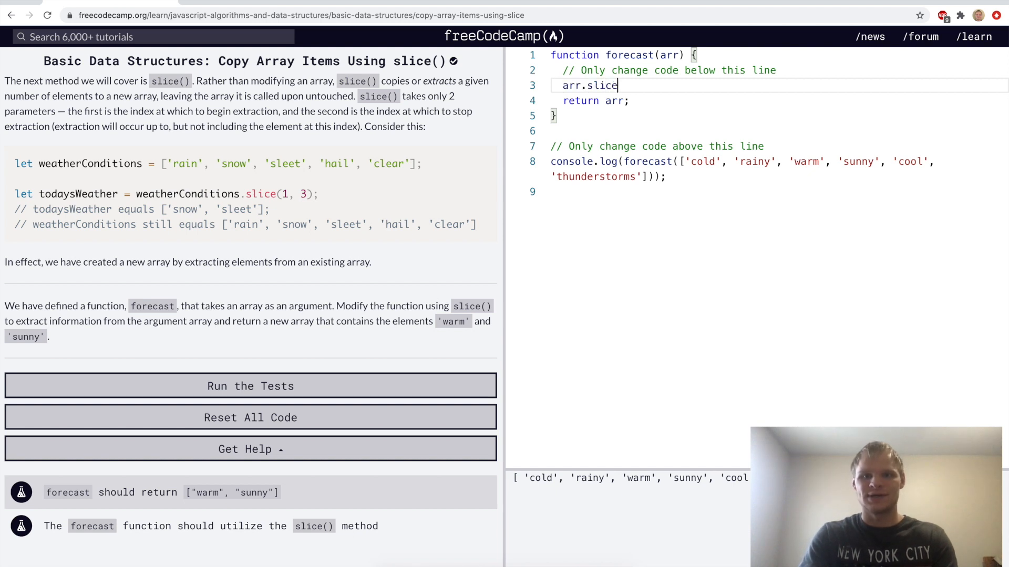
pyautogui.write('()')
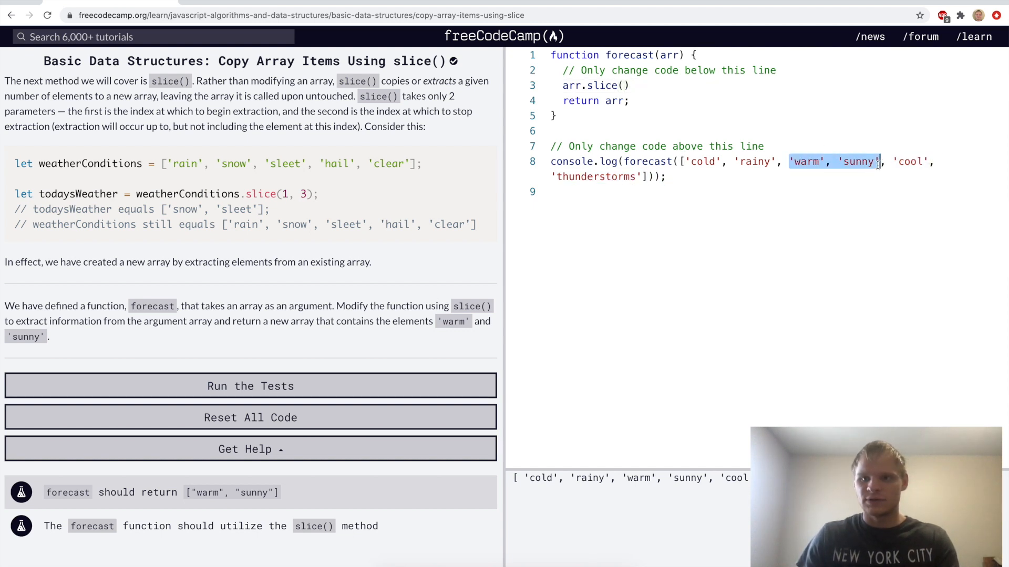
pyautogui.write('3,4')
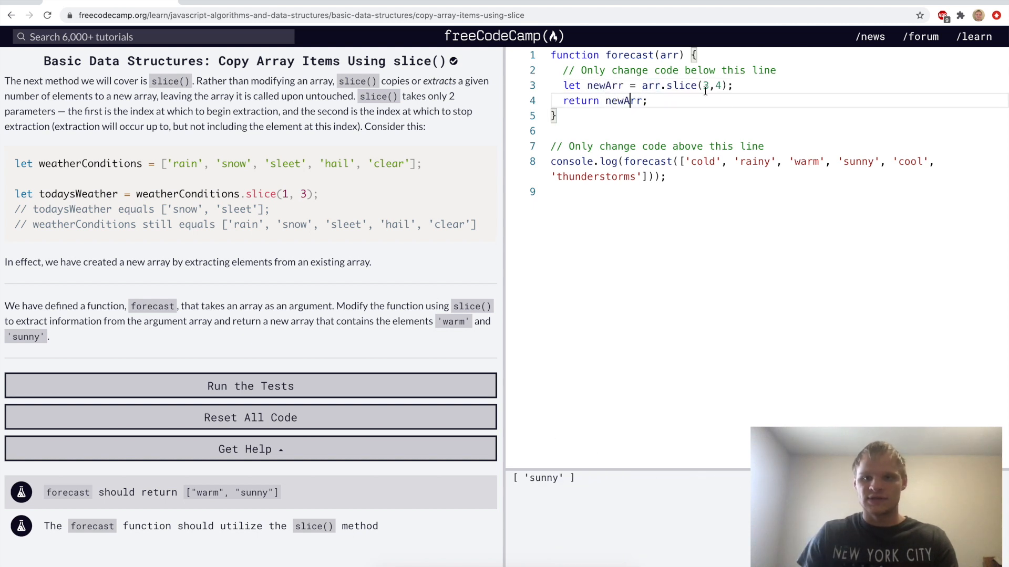
pyautogui.click(716, 86)
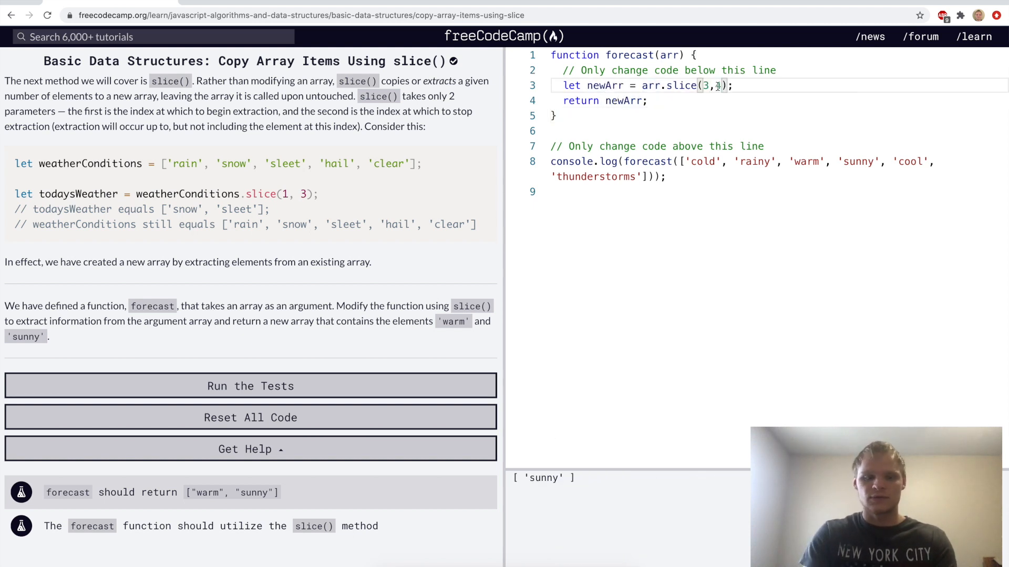
pyautogui.click(250, 385)
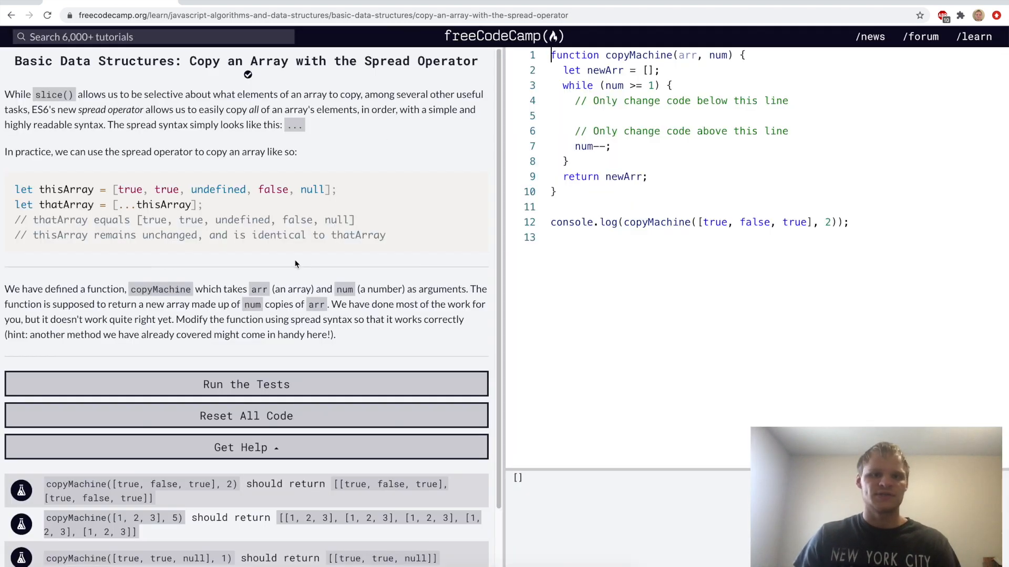
# Add newArr.push([...arr]) inside copyMachine's while loop, run the tests and submit
pyautogui.scroll(-3)
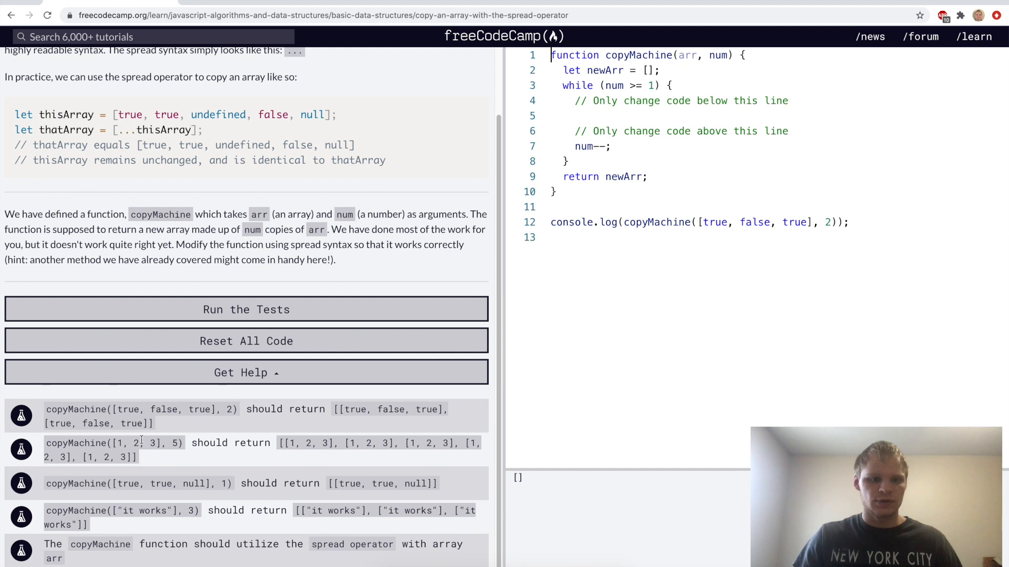
pyautogui.doubleClick(174, 442)
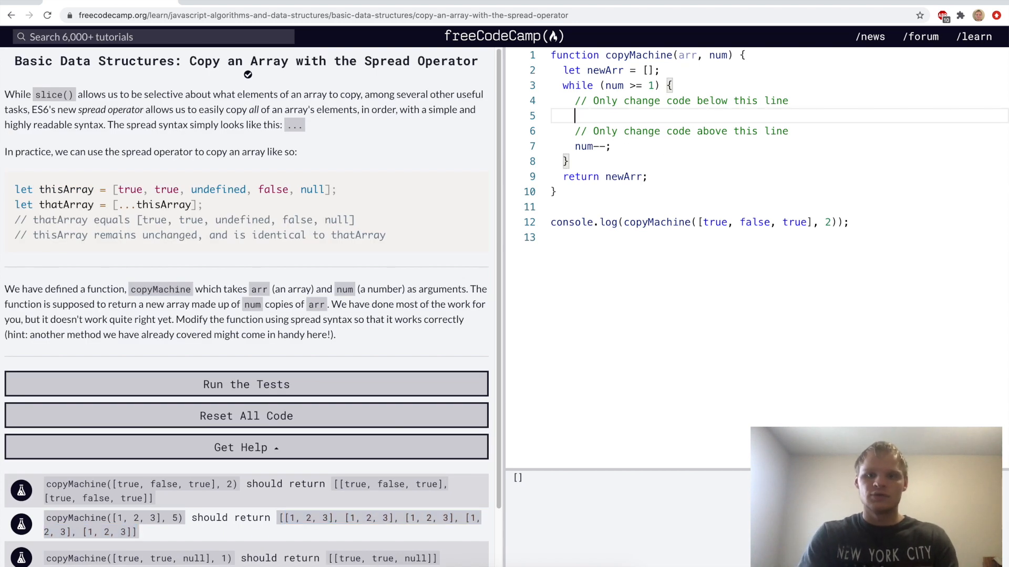
pyautogui.write('newArr.push([])')
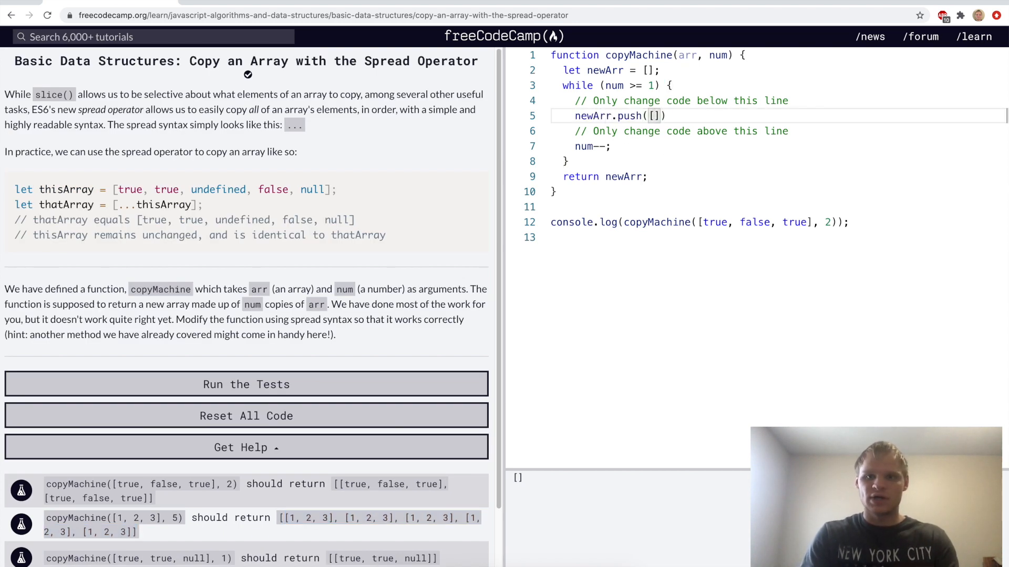
pyautogui.write('...arr')
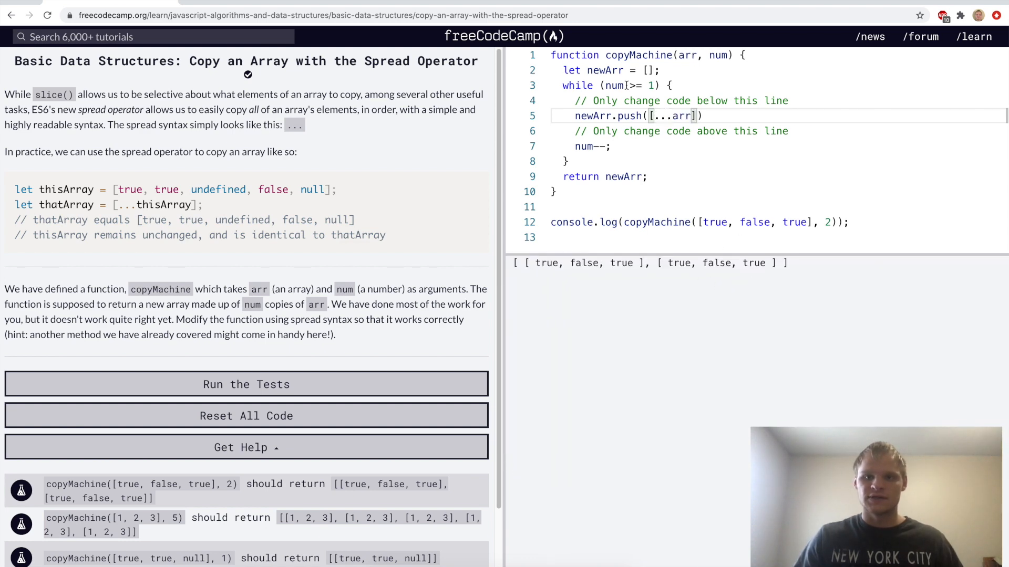
pyautogui.click(246, 385)
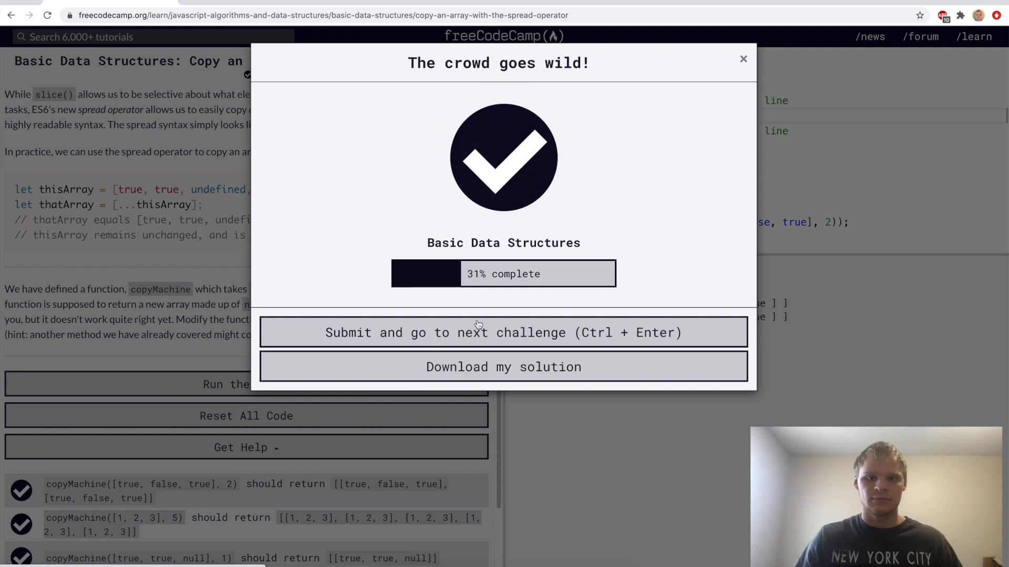
pyautogui.click(503, 333)
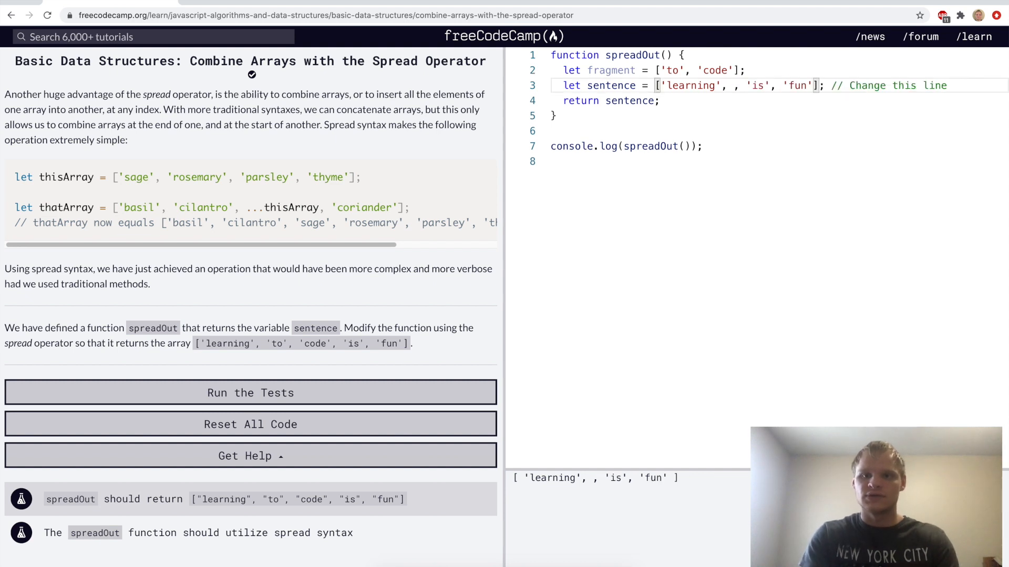
# Insert ...fragment into sentence in spreadOut, run the tests and submit
pyautogui.write('...fragment')
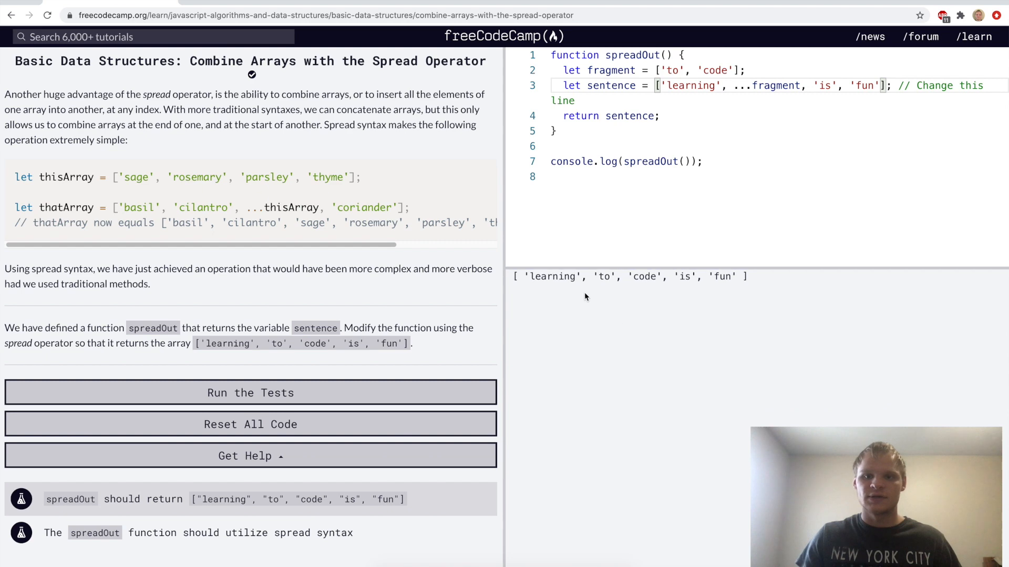
pyautogui.click(250, 393)
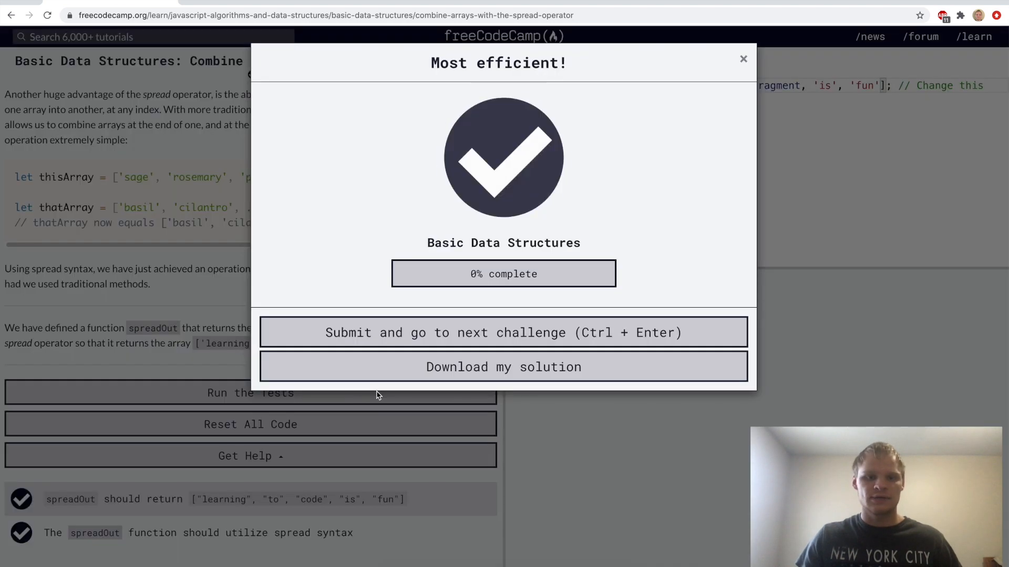
pyautogui.click(504, 333)
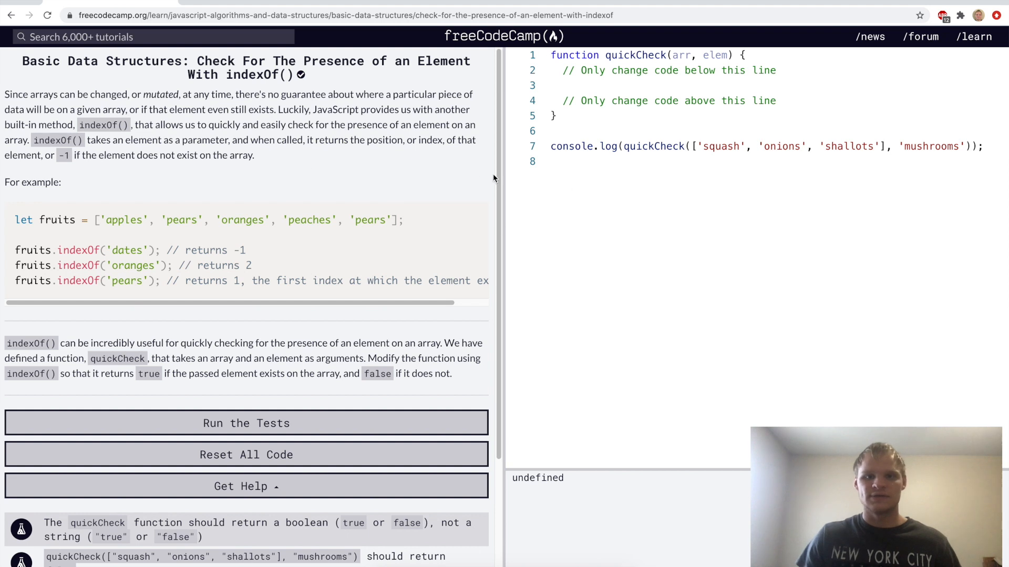
# Make quickCheck return arr.indexOf(elem) > -1 and test it with 'squash'
pyautogui.doubleClick(932, 146)
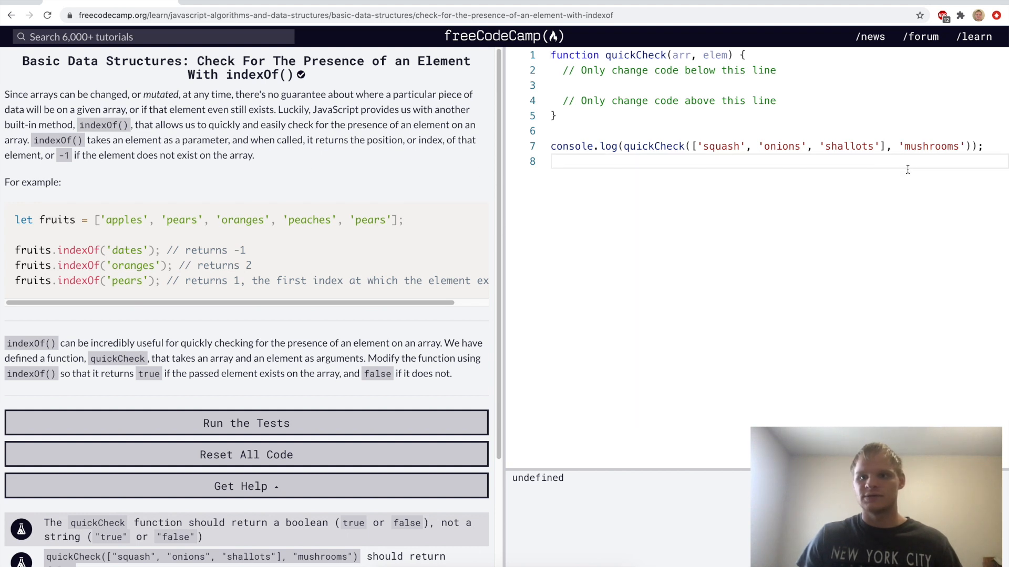
pyautogui.click(876, 146)
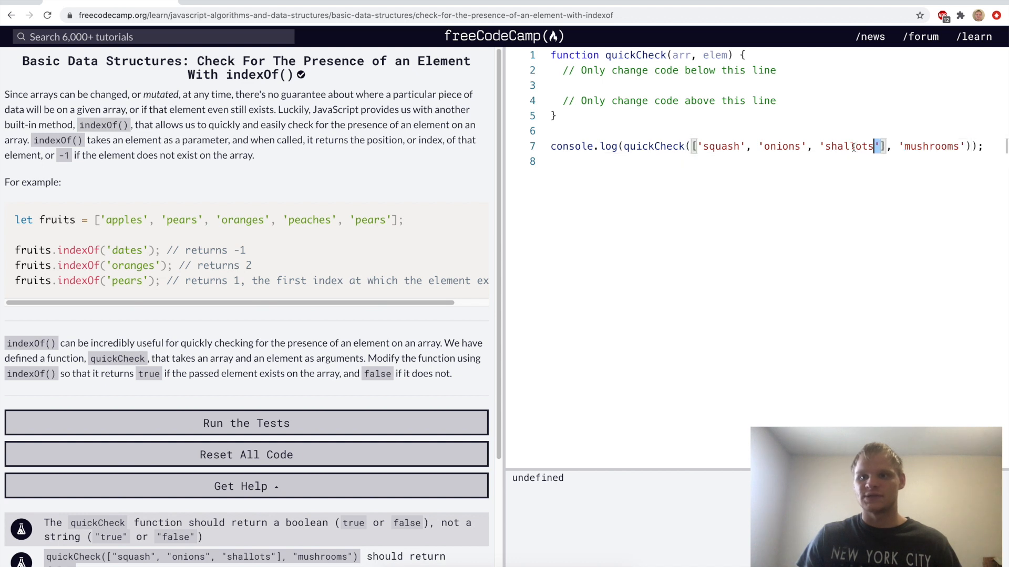
pyautogui.write('ret')
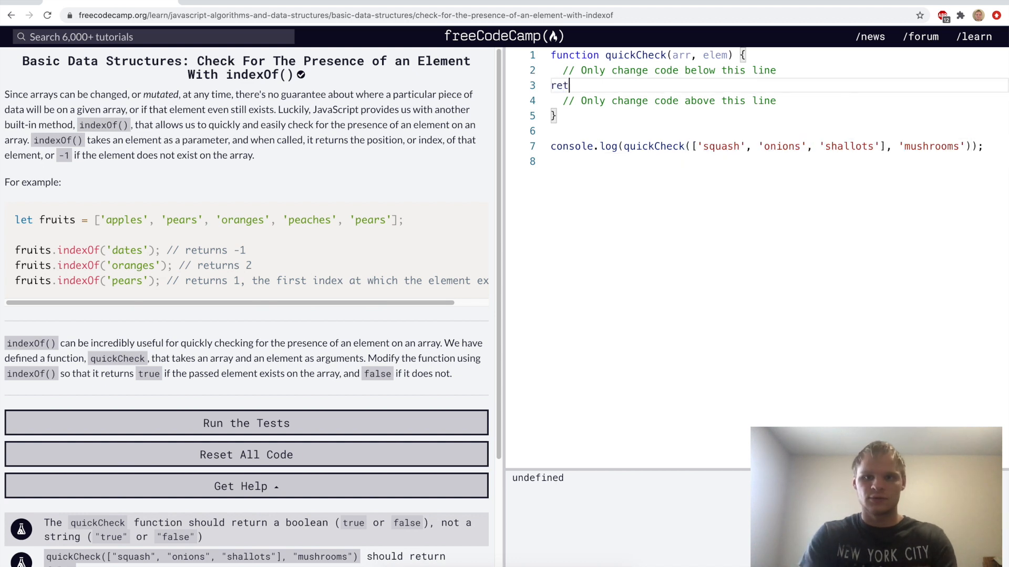
pyautogui.write('urn inde')
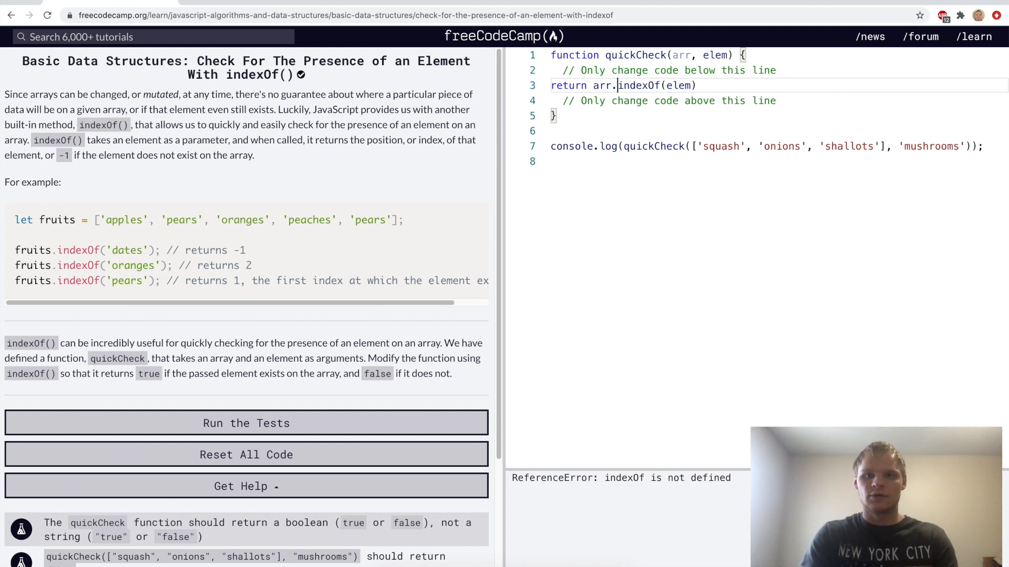
pyautogui.click(246, 422)
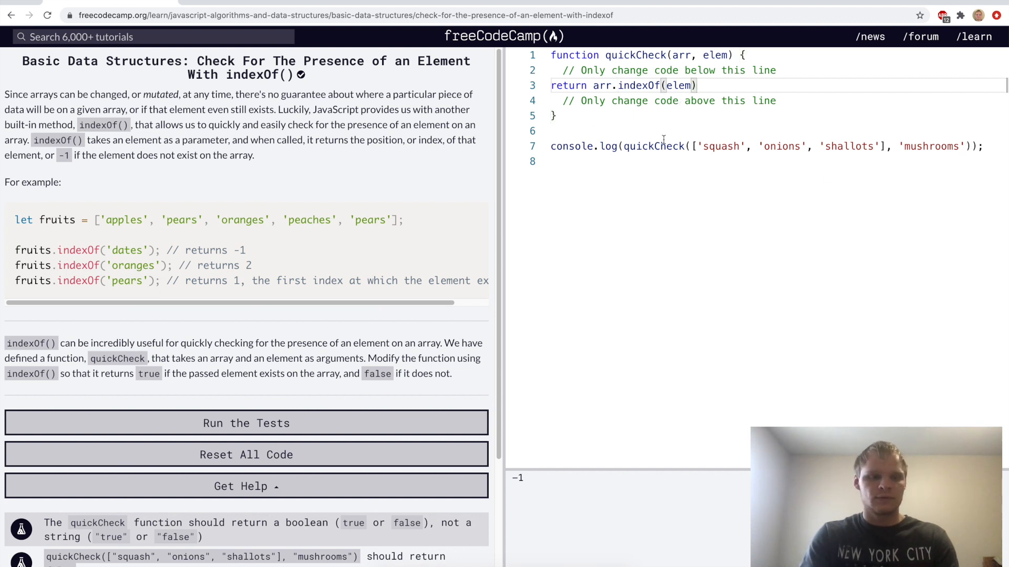
pyautogui.moveTo(795, 175)
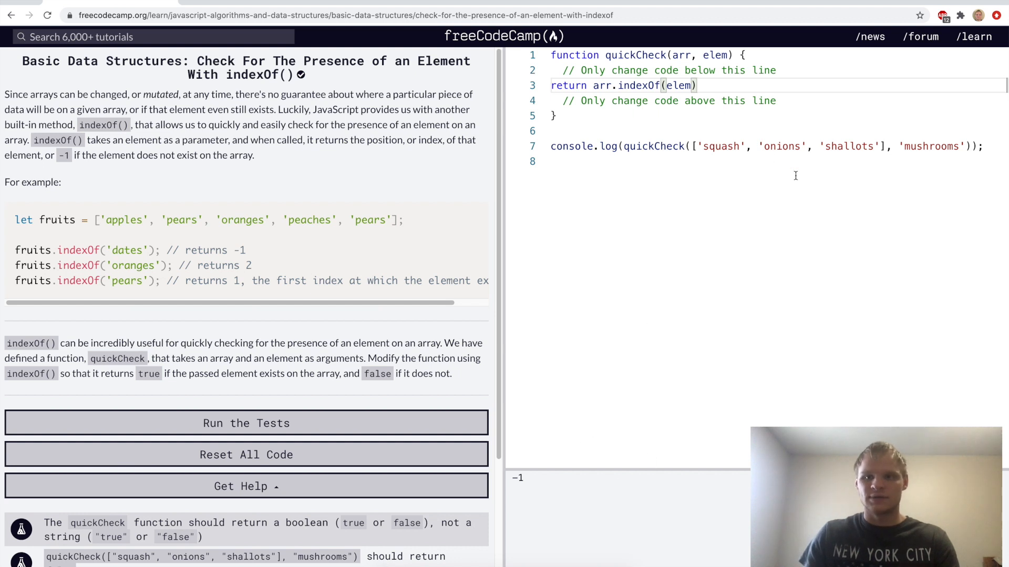
pyautogui.moveTo(876, 146)
pyautogui.write(' <')
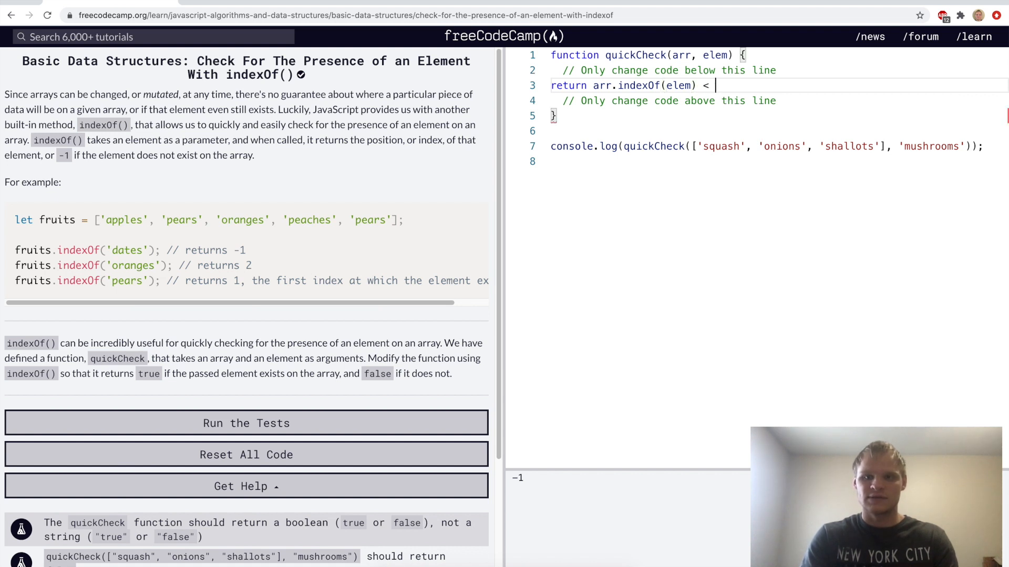
pyautogui.write('> -1;')
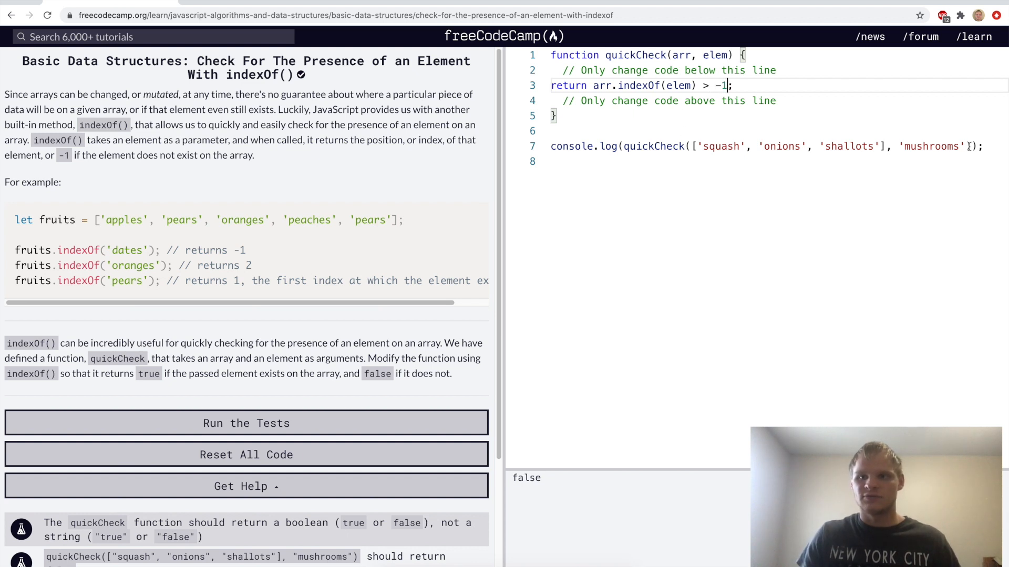
pyautogui.moveTo(558, 480)
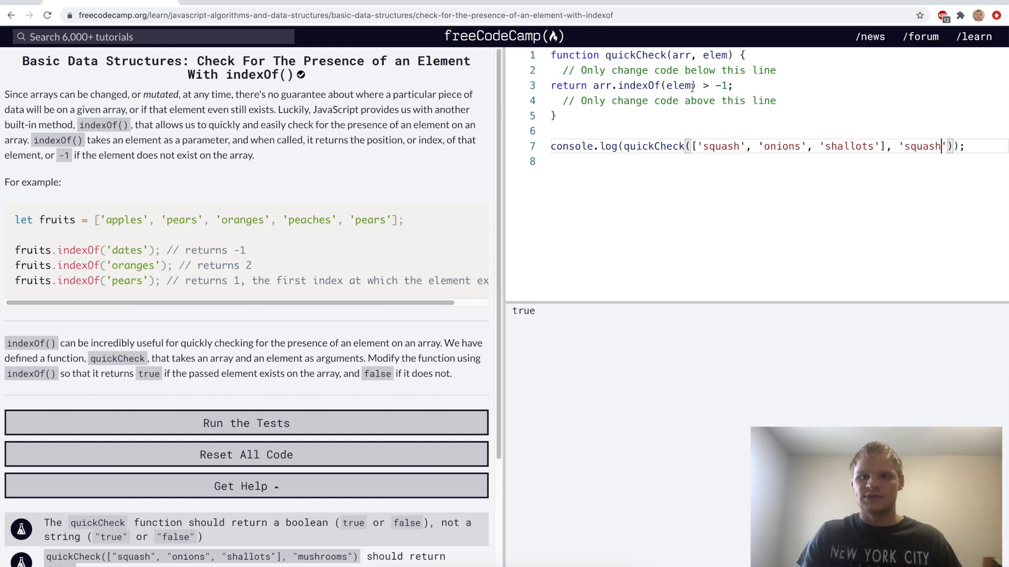
pyautogui.doubleClick(643, 85)
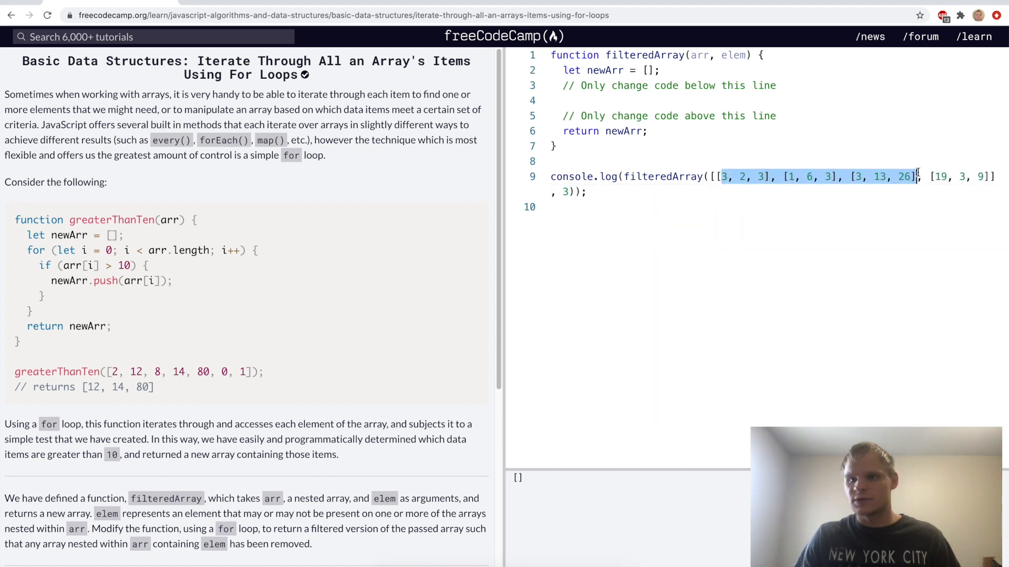
# Write an outer for loop over arr with i < arr.length in filteredArray
pyautogui.click(552, 207)
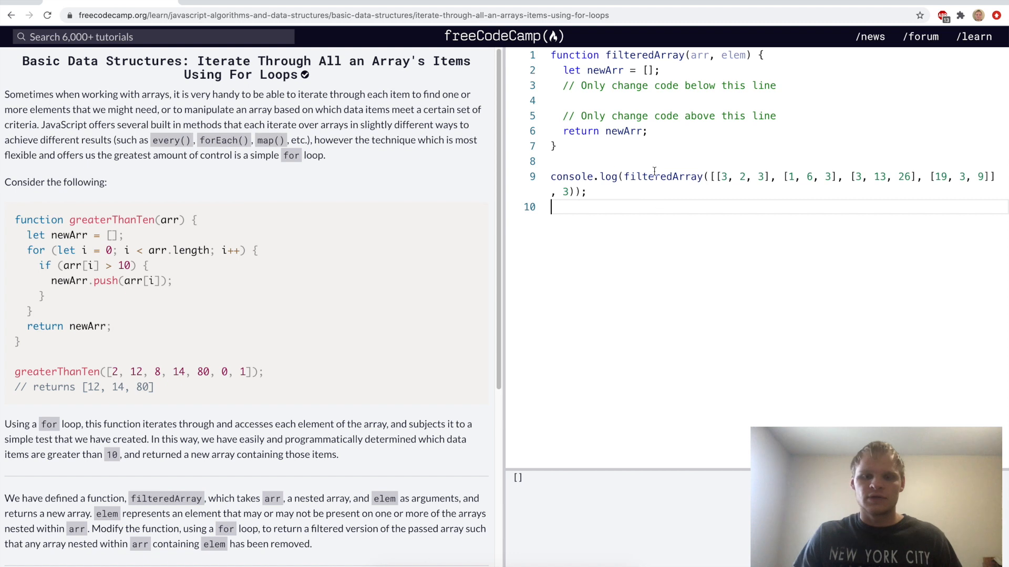
pyautogui.click(560, 101)
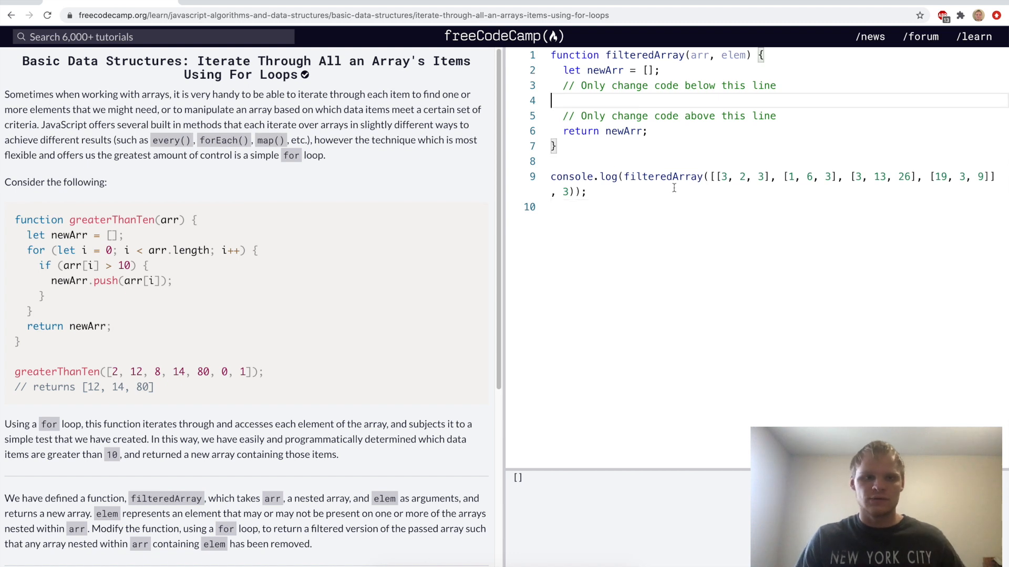
pyautogui.write('for()')
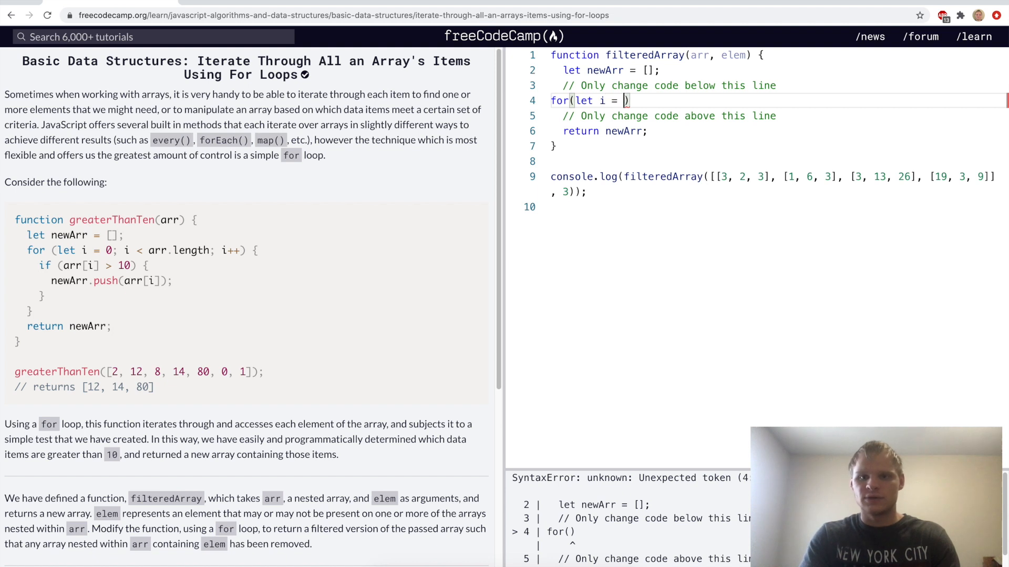
pyautogui.write('0; i< arr.length; i')
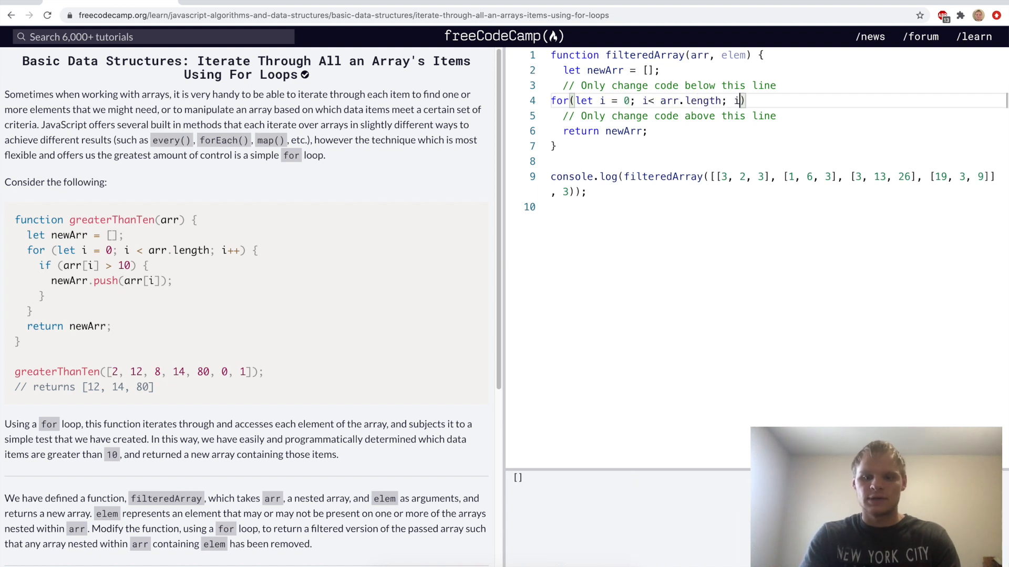
pyautogui.write('){')
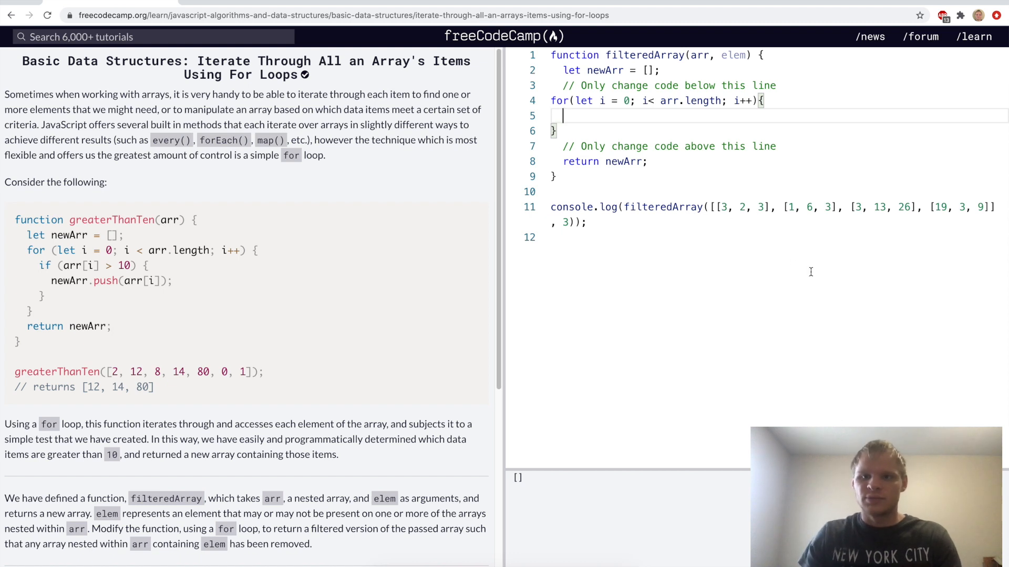
# Add an inner for loop with j < arr[i].length, fixing the wrong i.length bound
pyautogui.write('for()')
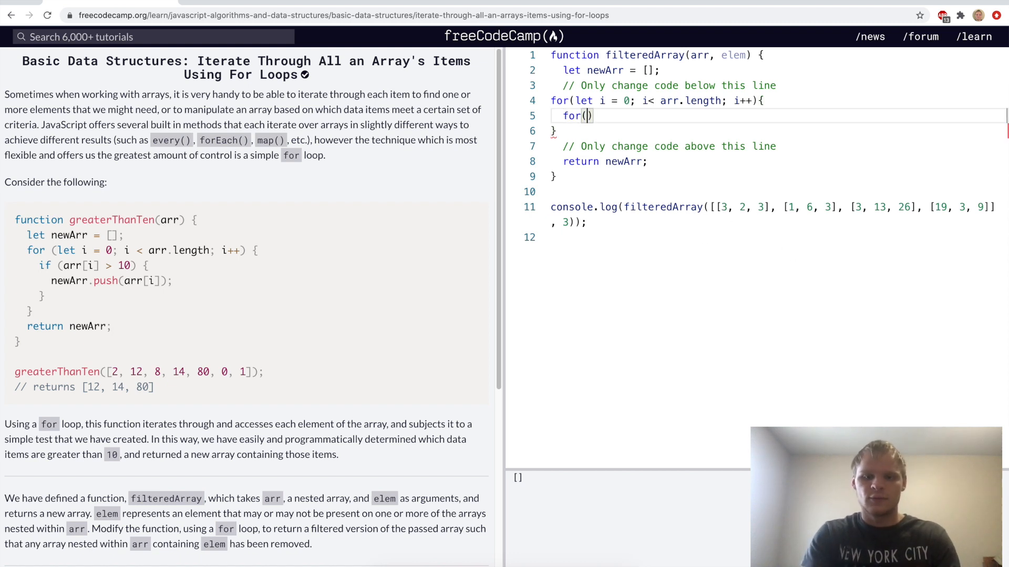
pyautogui.write('let j =')
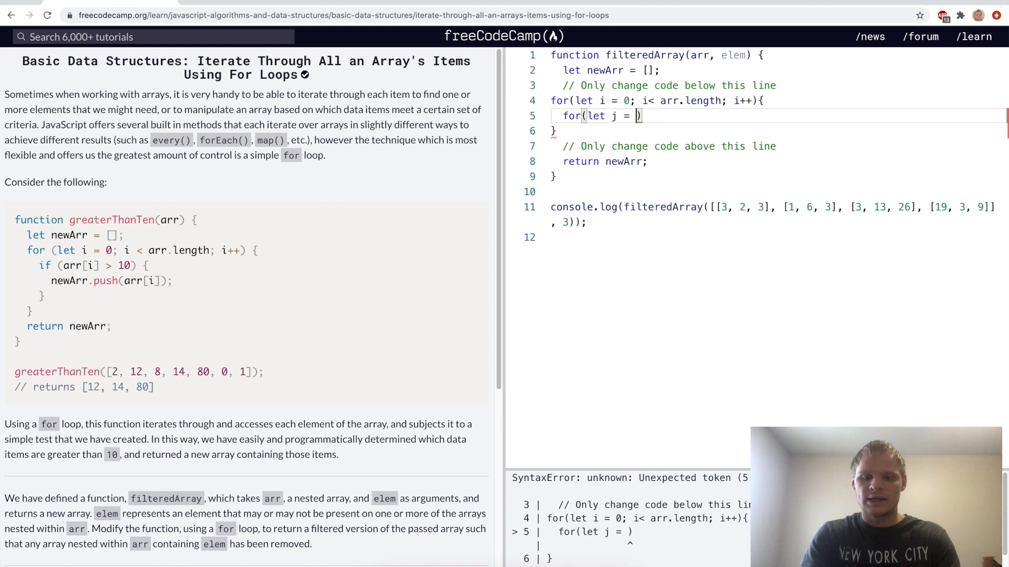
pyautogui.write('i; j< i.length)')
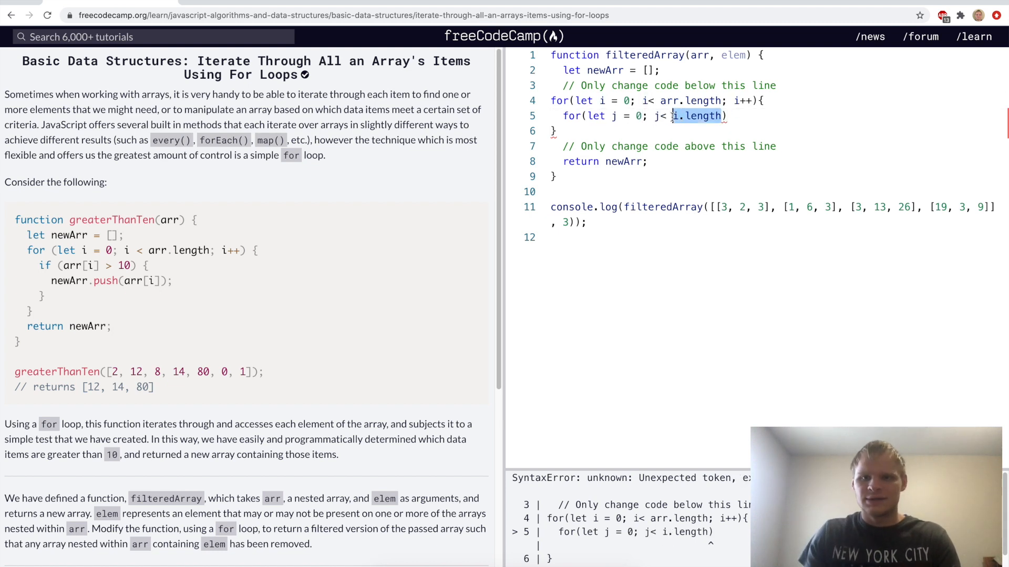
pyautogui.press('Backspace')
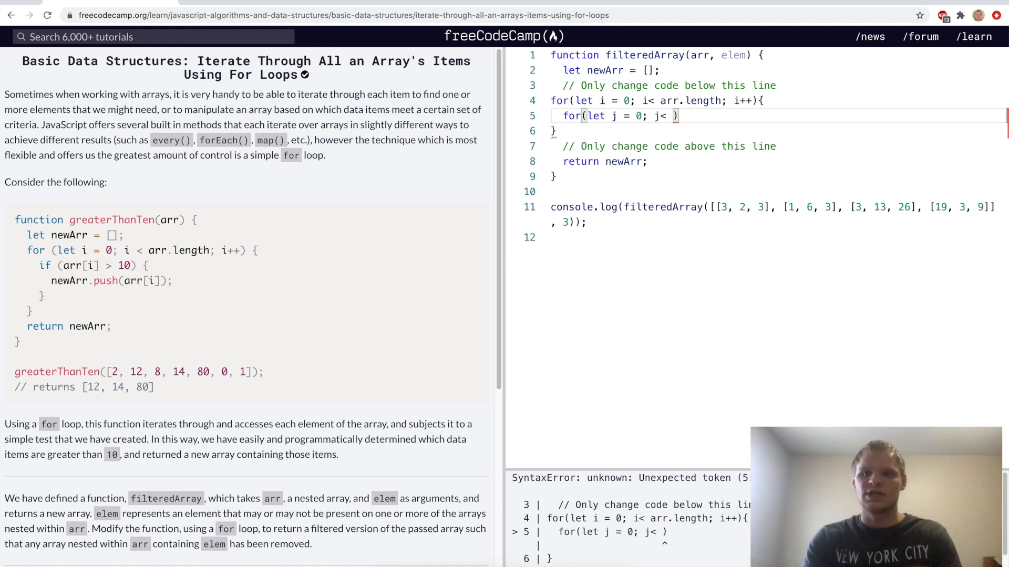
pyautogui.write('arr[i].length; j')
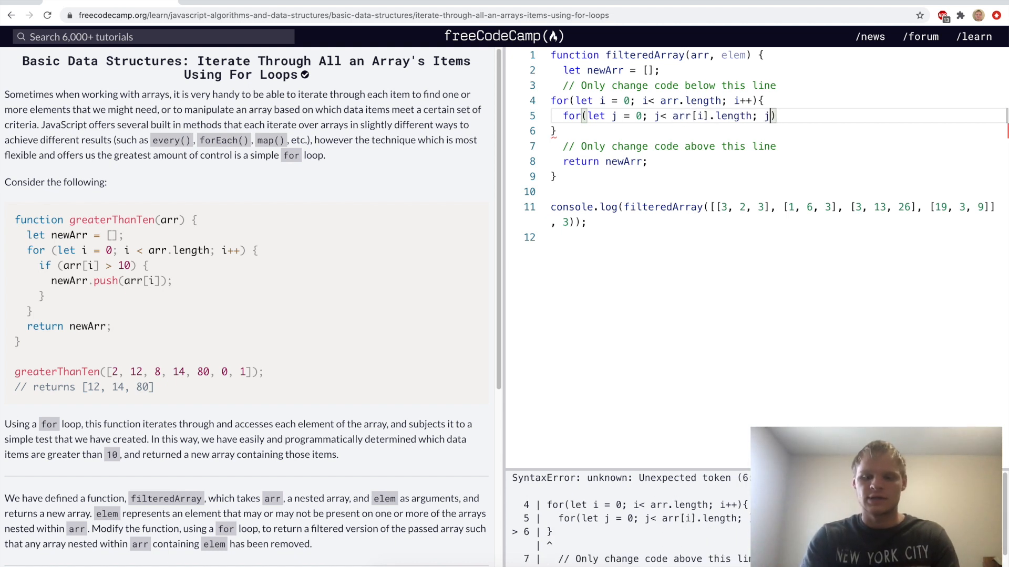
pyautogui.write('++){')
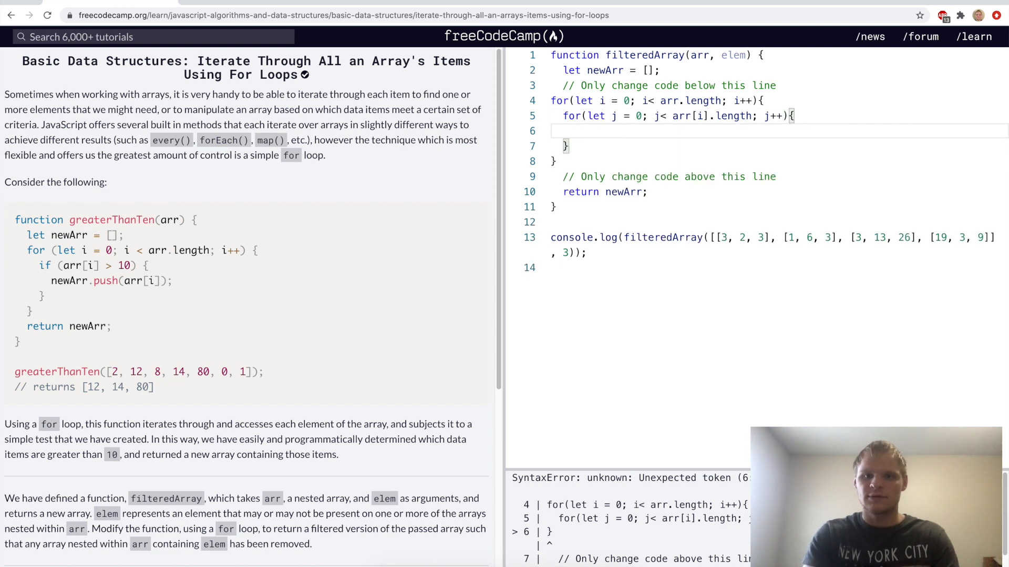
# Add if(arr[i][j] == elem) calling arr.splice(i, i+1) inside the inner loop
pyautogui.write('if(arr)')
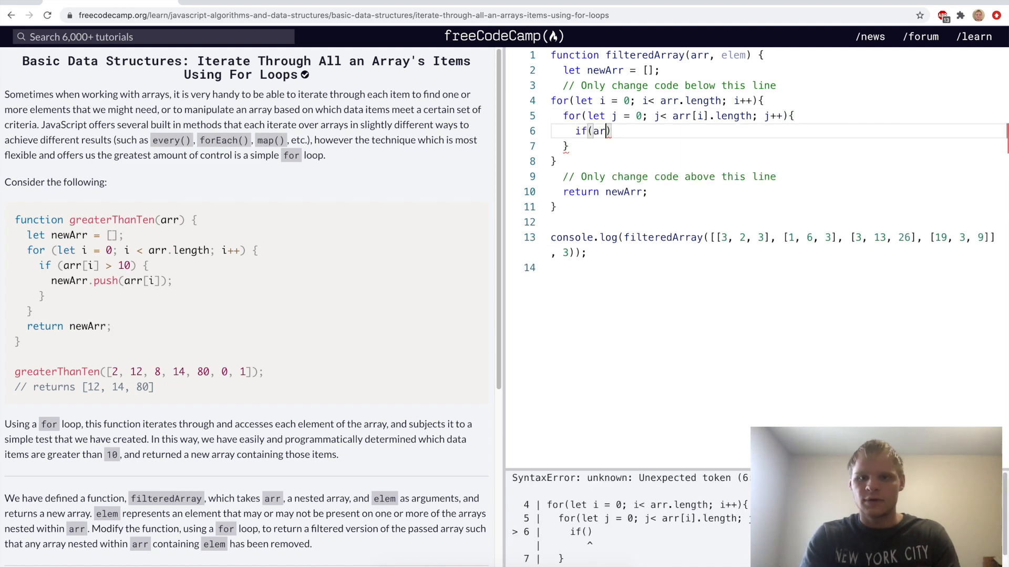
pyautogui.write('r[i][j] ==')
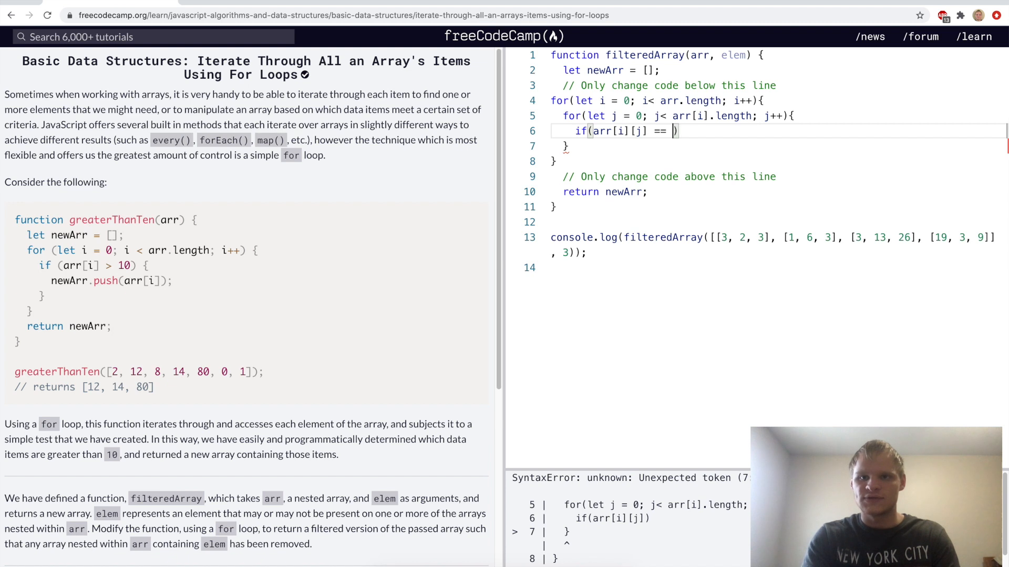
pyautogui.write('elem){')
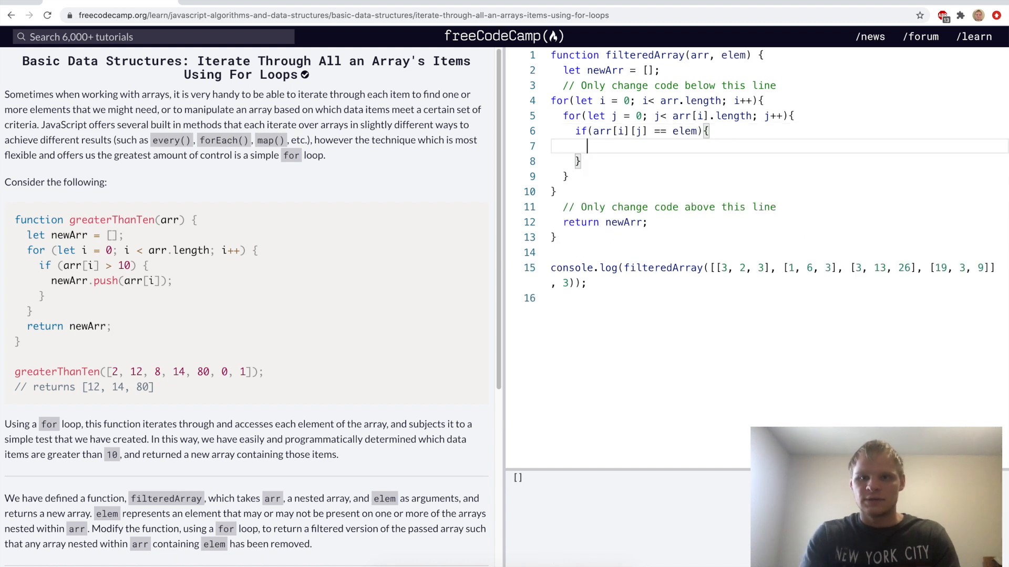
pyautogui.write('new')
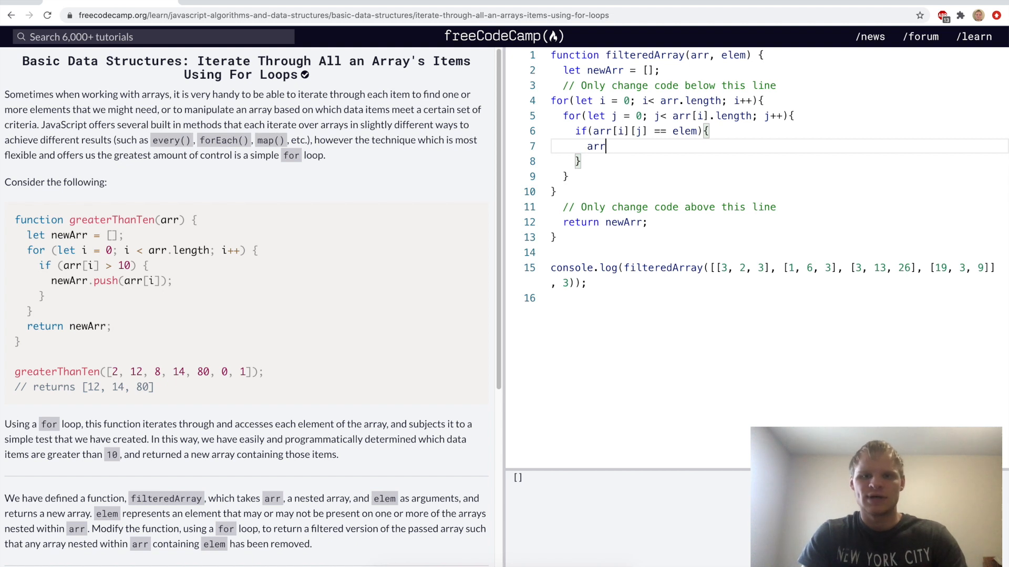
pyautogui.write('.splice(i)')
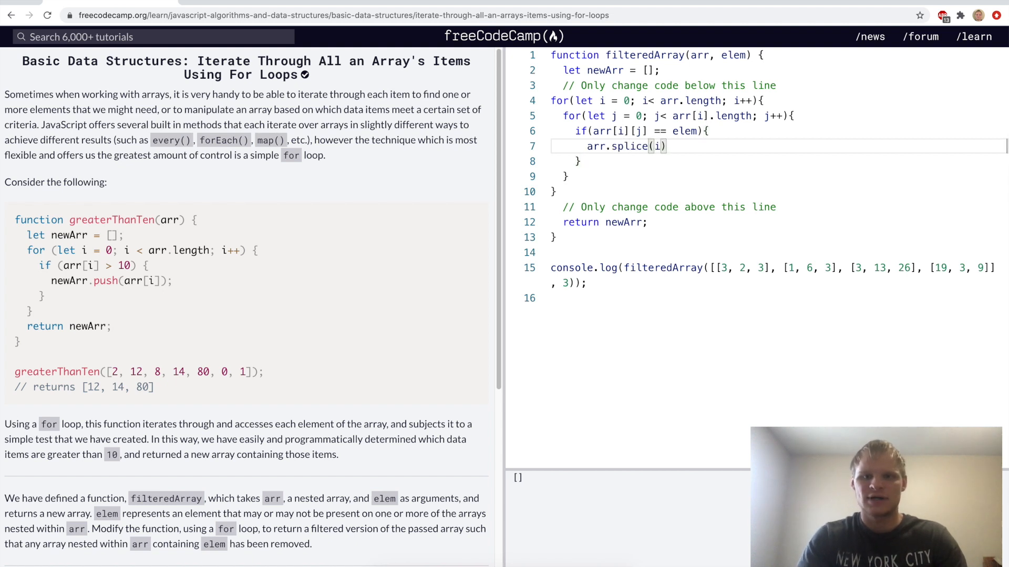
pyautogui.write(', i+1);')
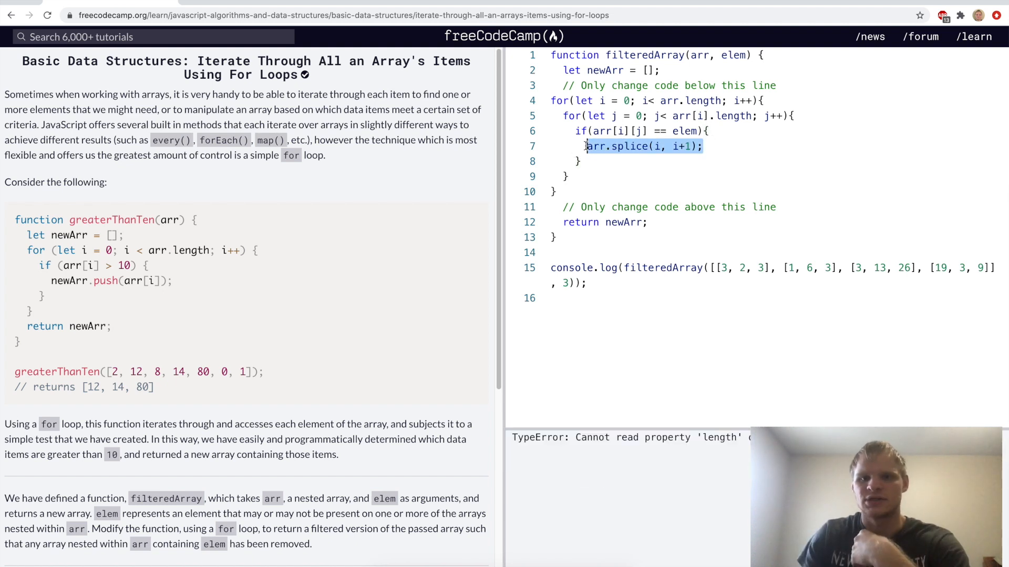
# Replace the splice statement with a found flag and newArr.push(arr[i]) when !found
pyautogui.press('Delete')
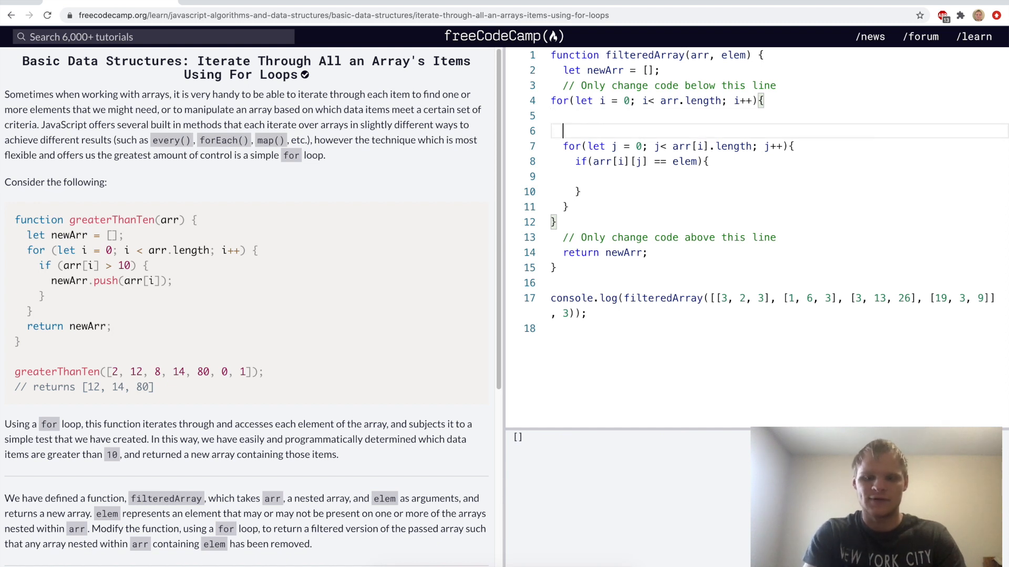
pyautogui.write('let found = false;')
pyautogui.write('newArr')
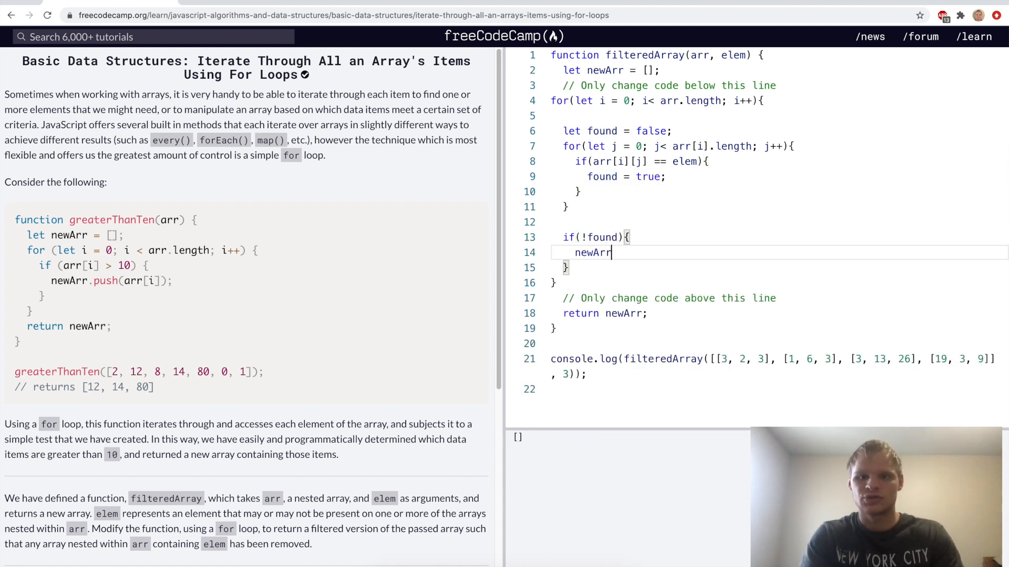
pyautogui.write('.push(arr[i]);')
pyautogui.click(773, 365)
pyautogui.write('2')
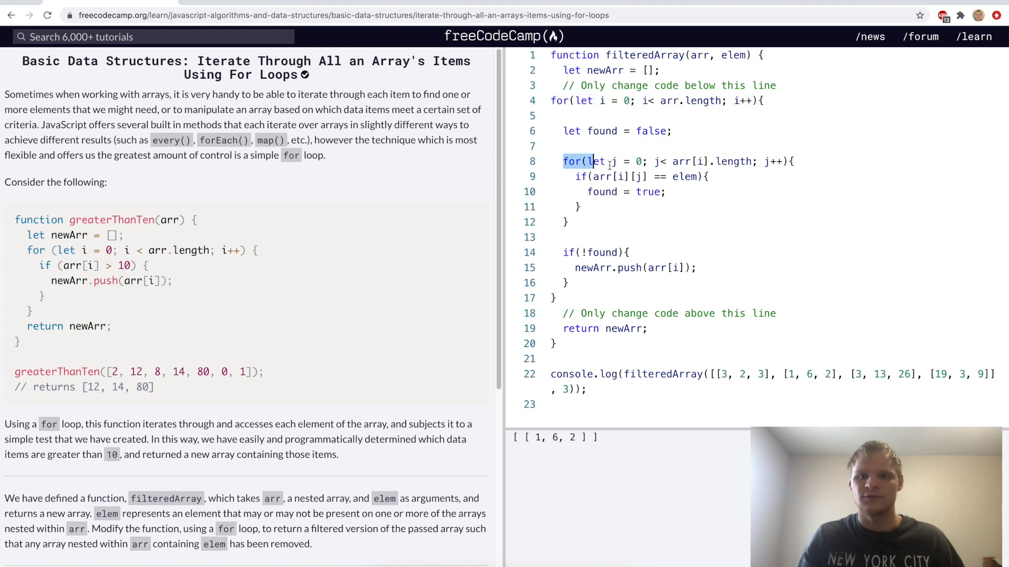
# Run the tests for filteredArray and submit to move to the next challenge
pyautogui.click(637, 177)
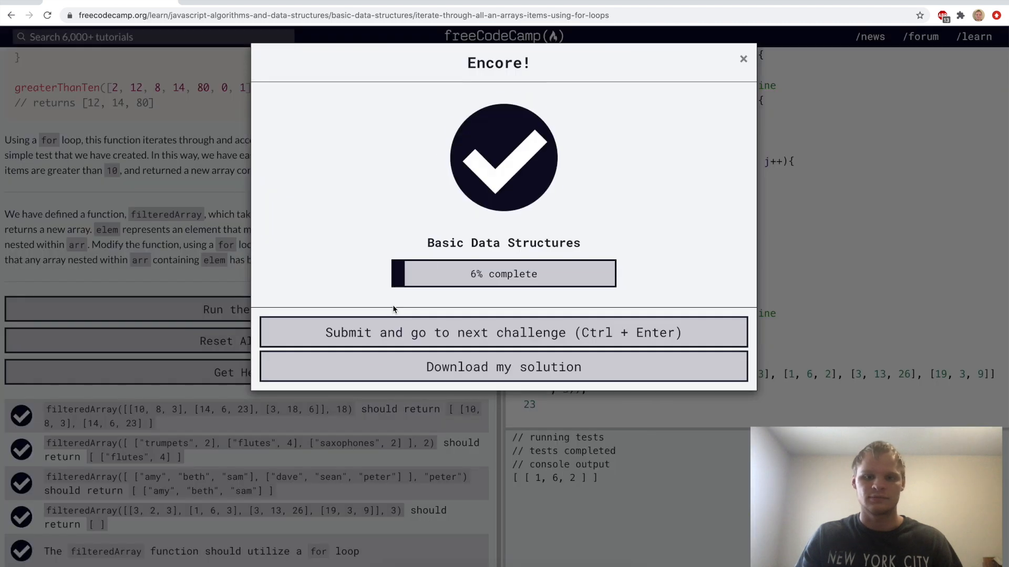
pyautogui.click(503, 333)
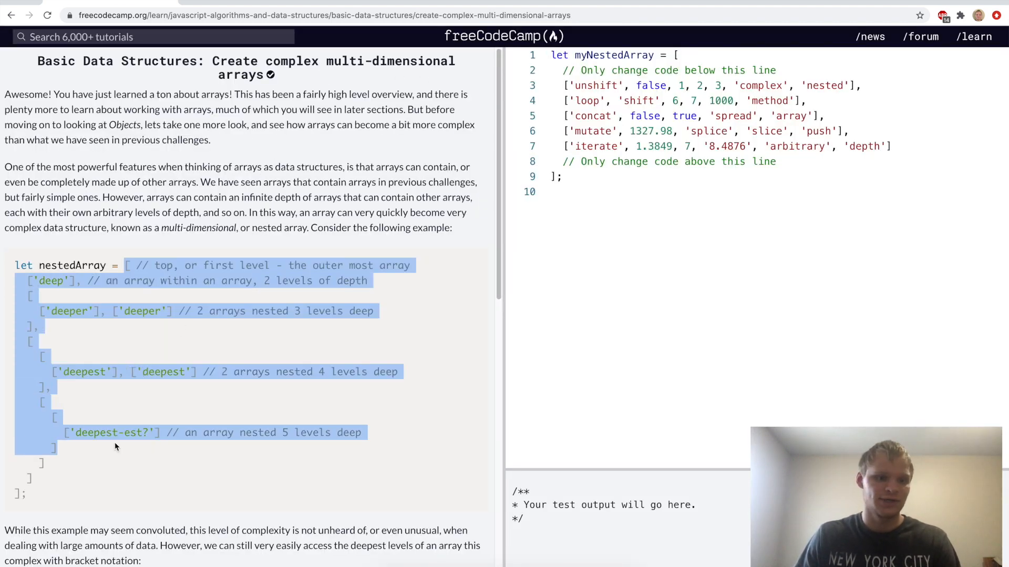
# Complete myNestedArray with 'deep', 'deeper', 'deepest' levels and advance to Add Key-Value Pairs
pyautogui.click(193, 459)
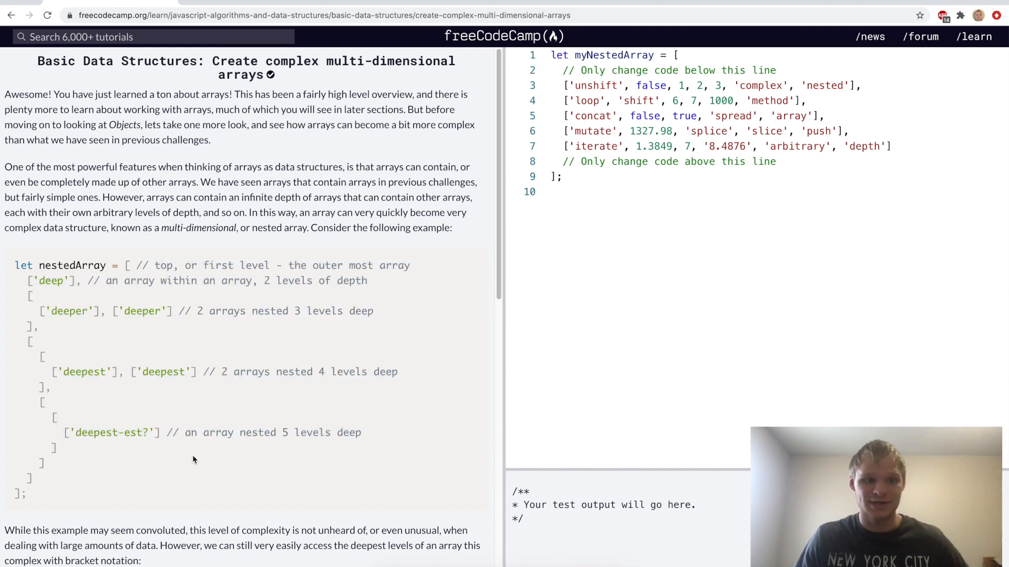
pyautogui.scroll(-3)
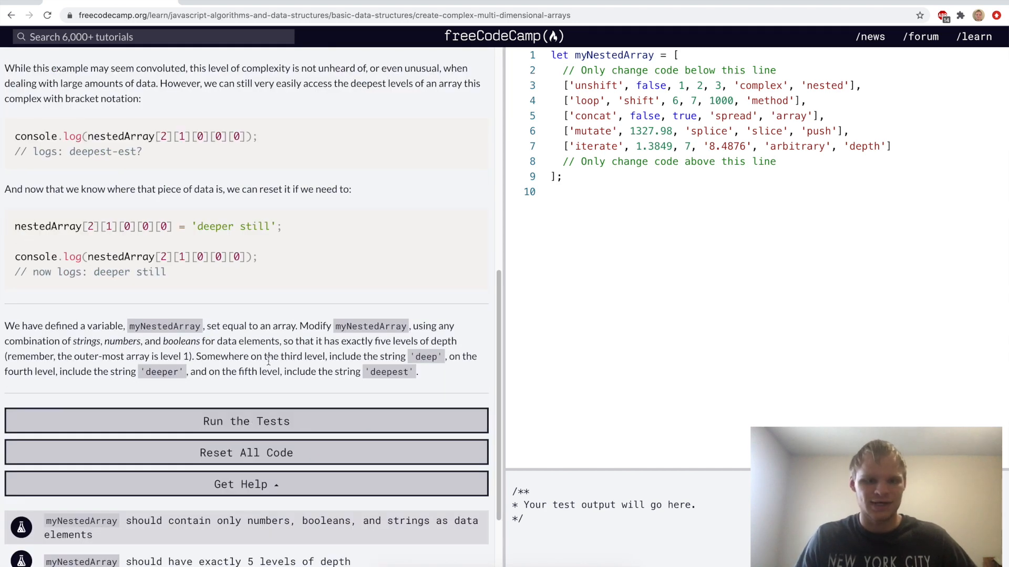
pyautogui.doubleClick(424, 356)
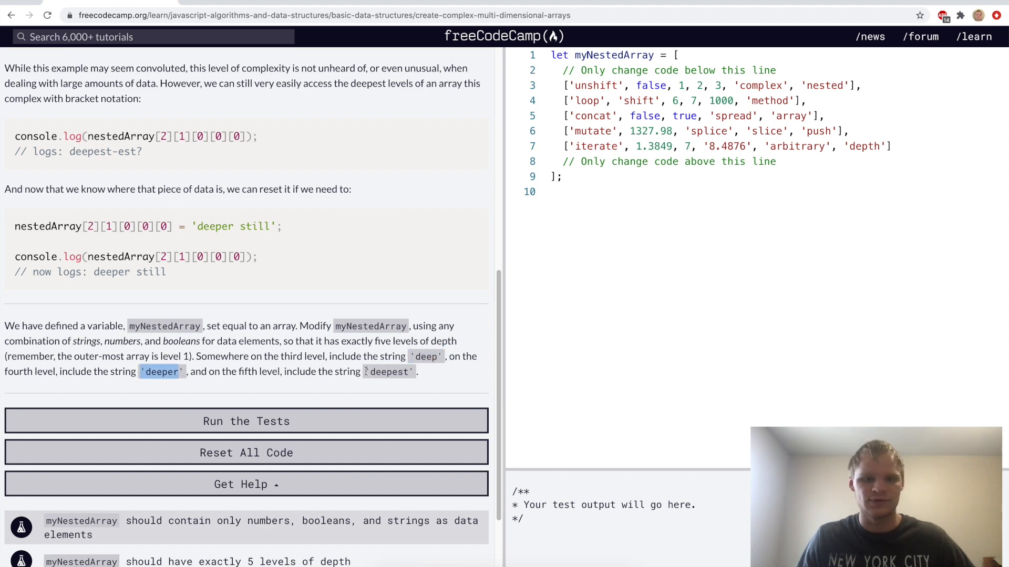
pyautogui.scroll(3)
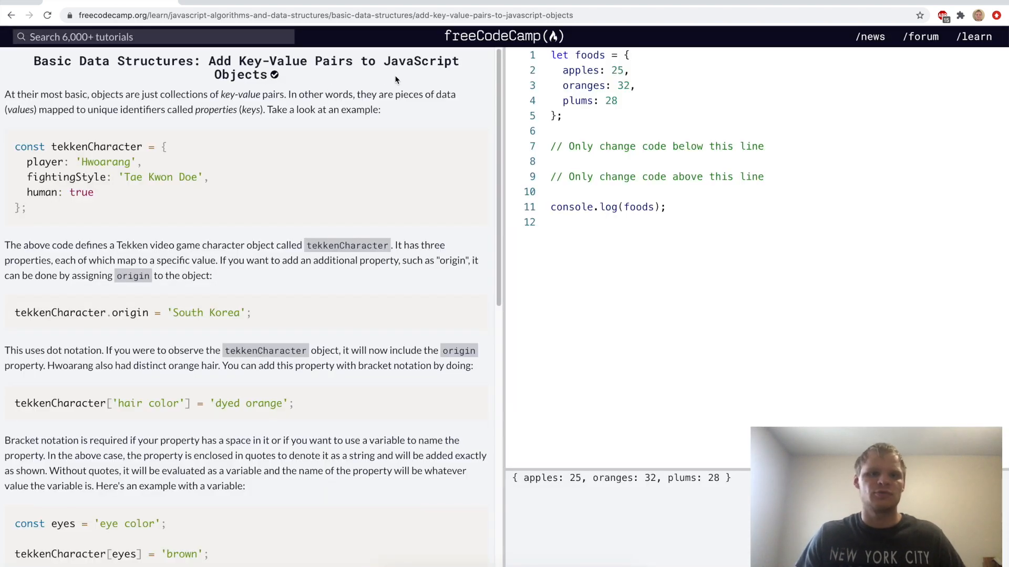
# Add bananas 13, grapes 35 and strawberries 27 to foods via bracket notation, fixing the strawberries quote
pyautogui.scroll(-3)
pyautogui.write(',')
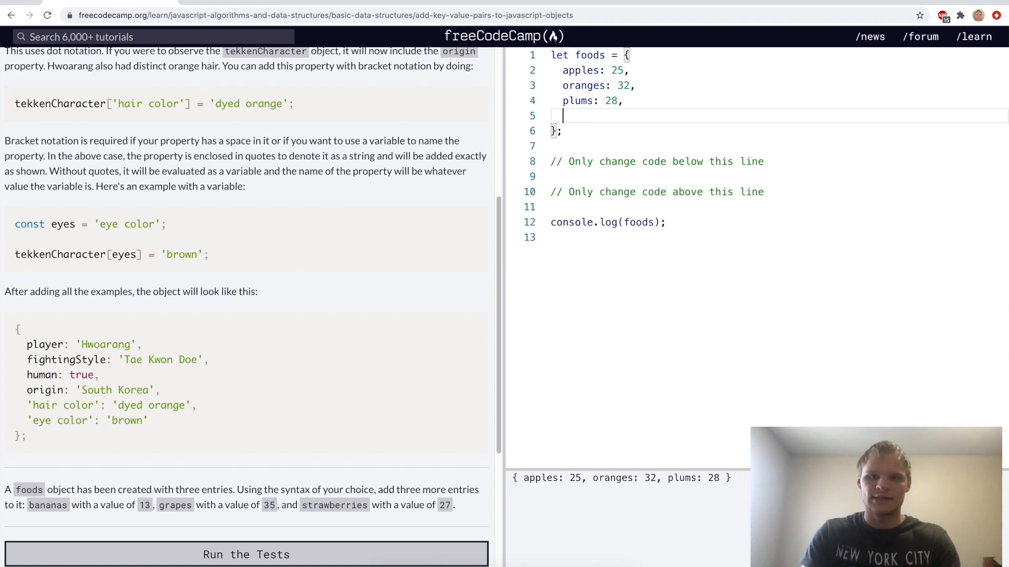
pyautogui.write('bananas: 13,')
pyautogui.write('grapes: 3')
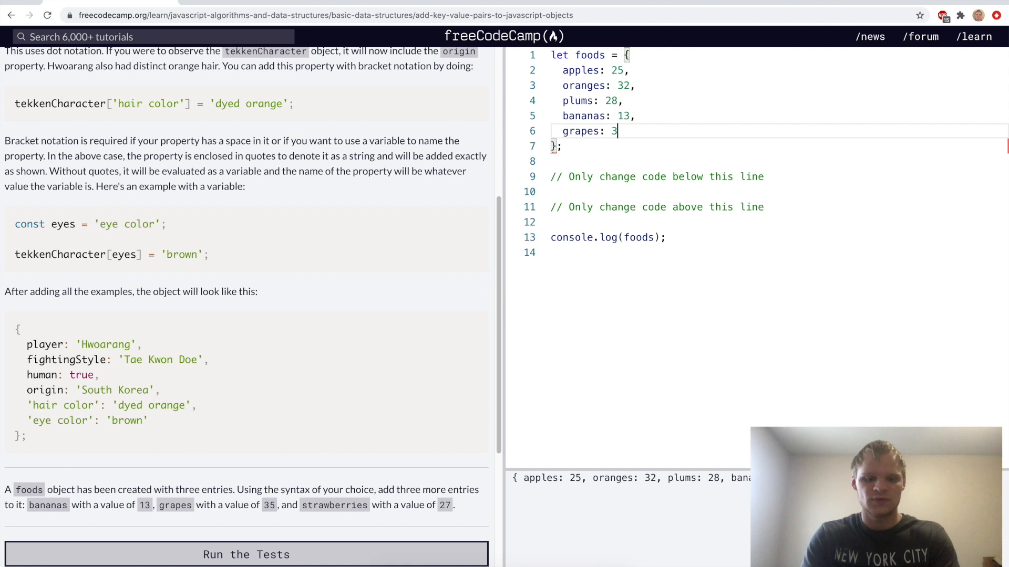
pyautogui.write('5,')
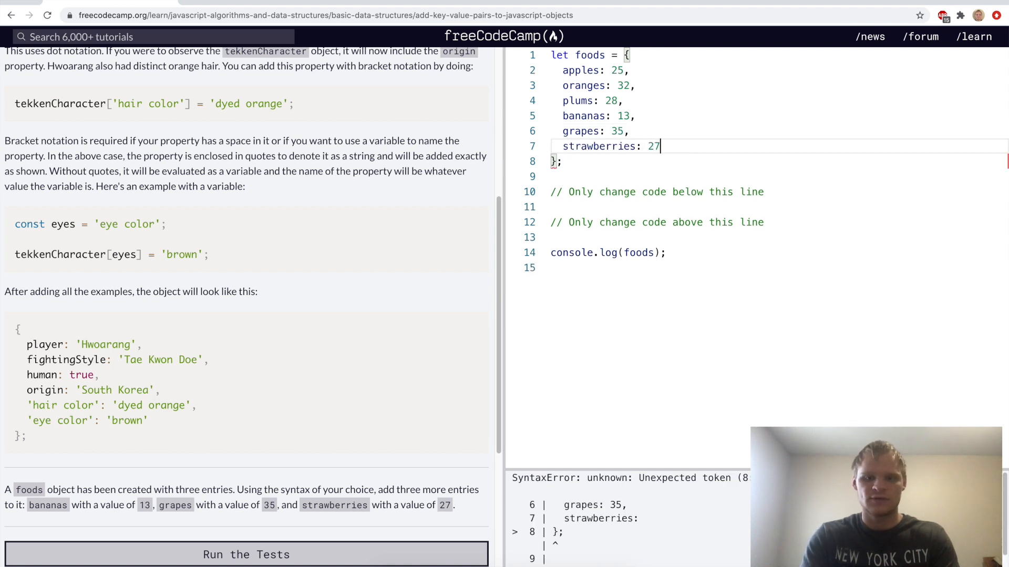
pyautogui.write(',')
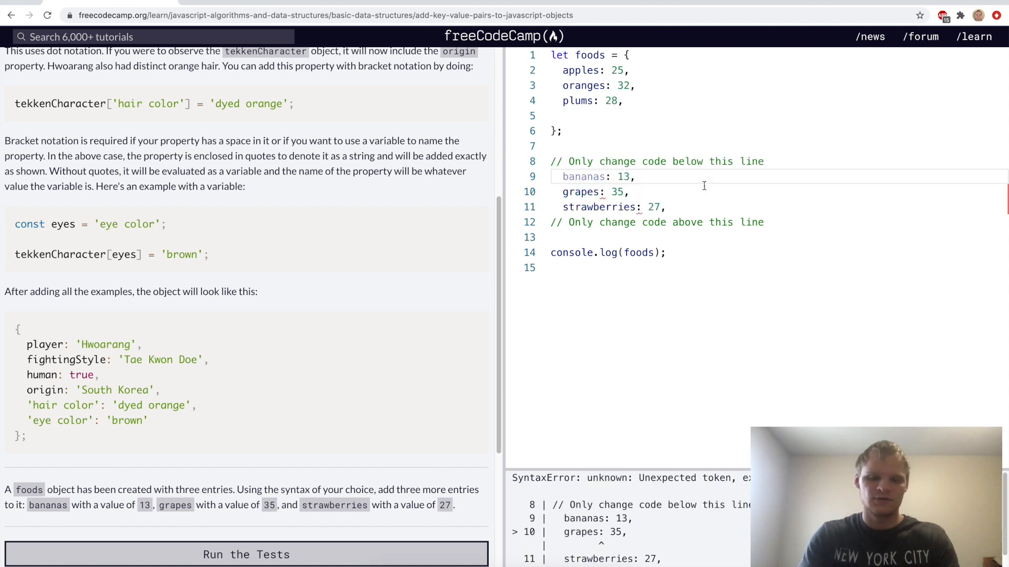
pyautogui.write('foods [')
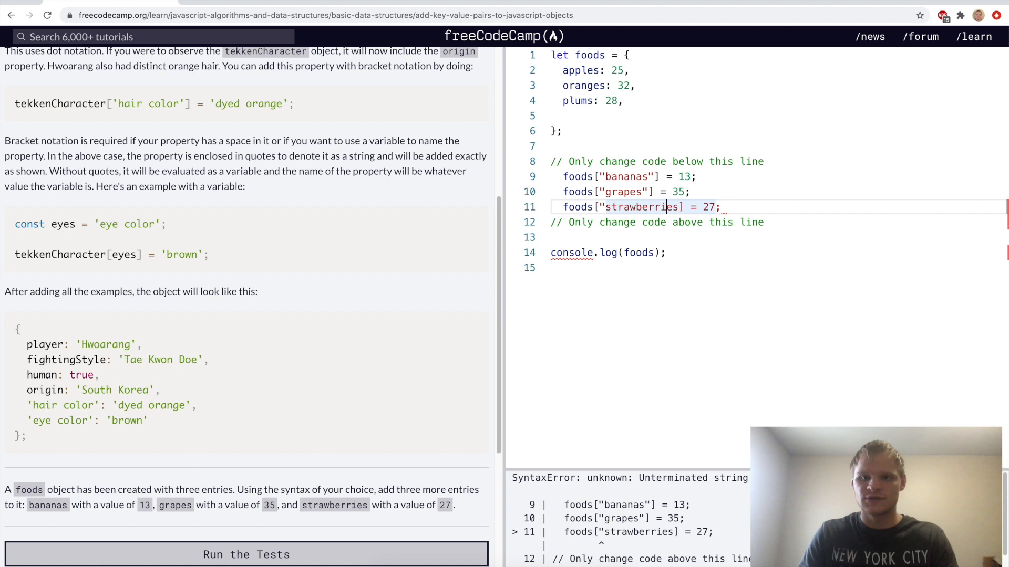
pyautogui.click(246, 555)
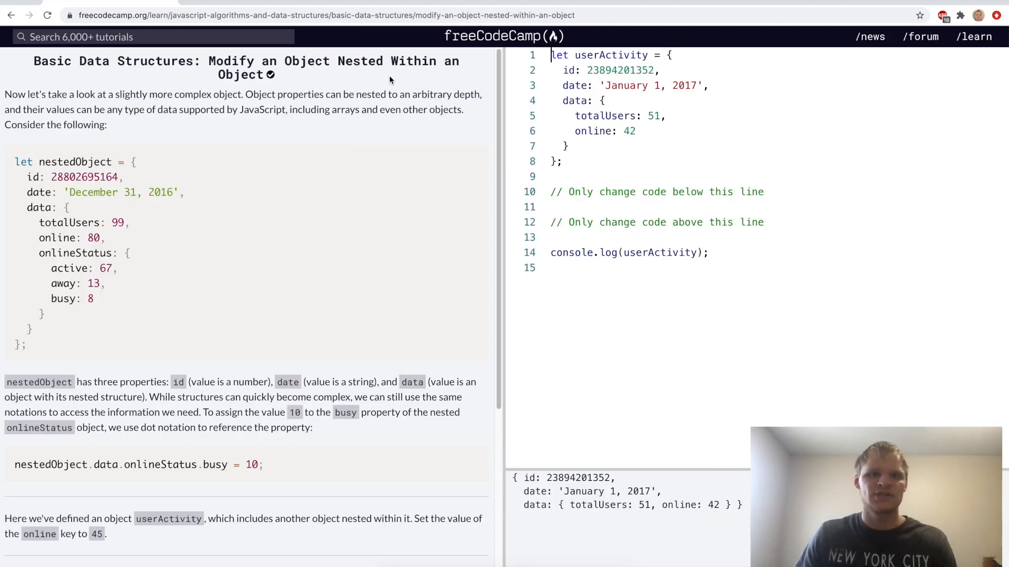
# Write userActivity.data.online = 45; on the empty editor line
pyautogui.click(622, 207)
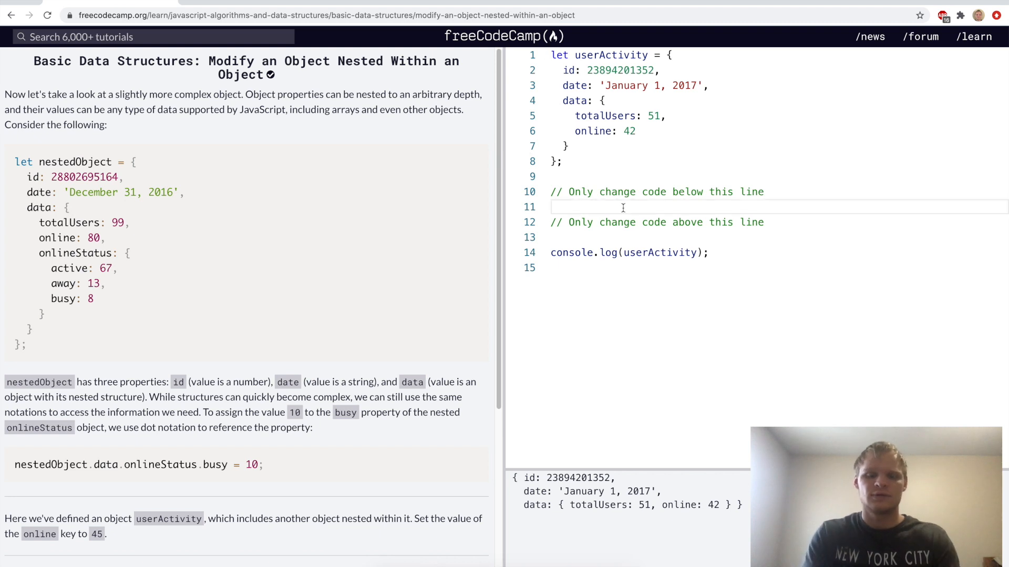
pyautogui.moveTo(624, 138)
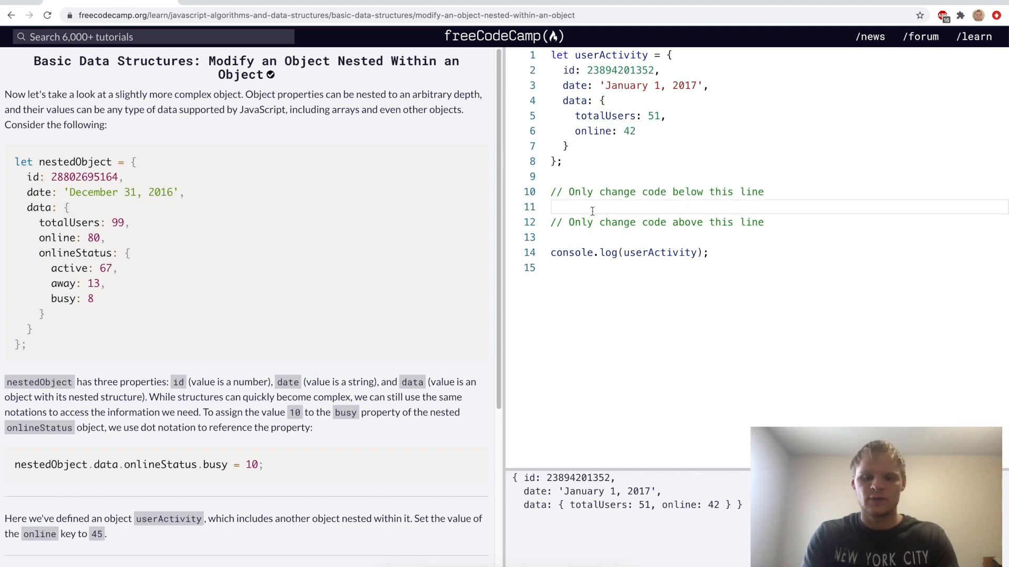
pyautogui.write('user')
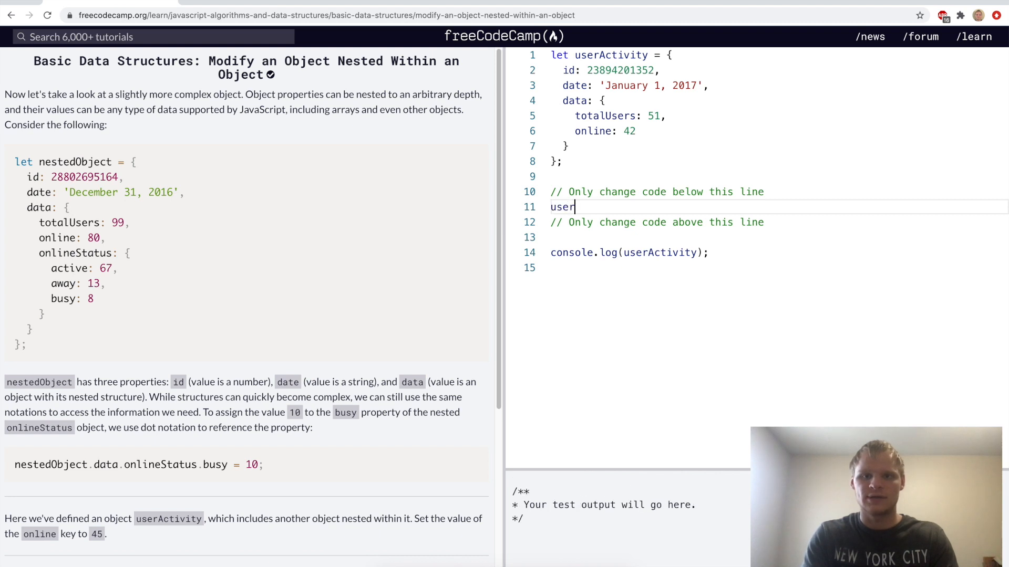
pyautogui.write('Activity.data')
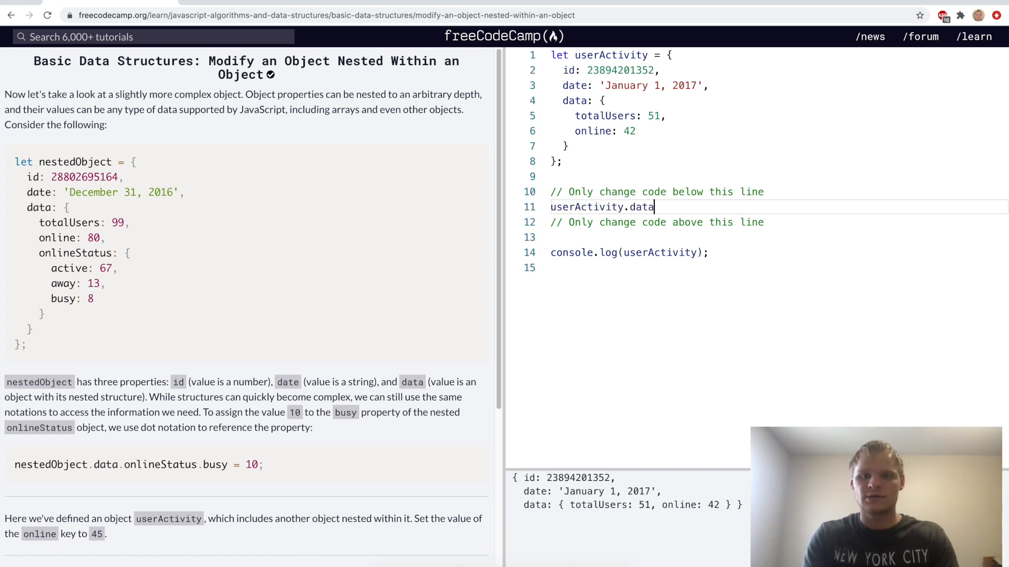
pyautogui.write('.online =')
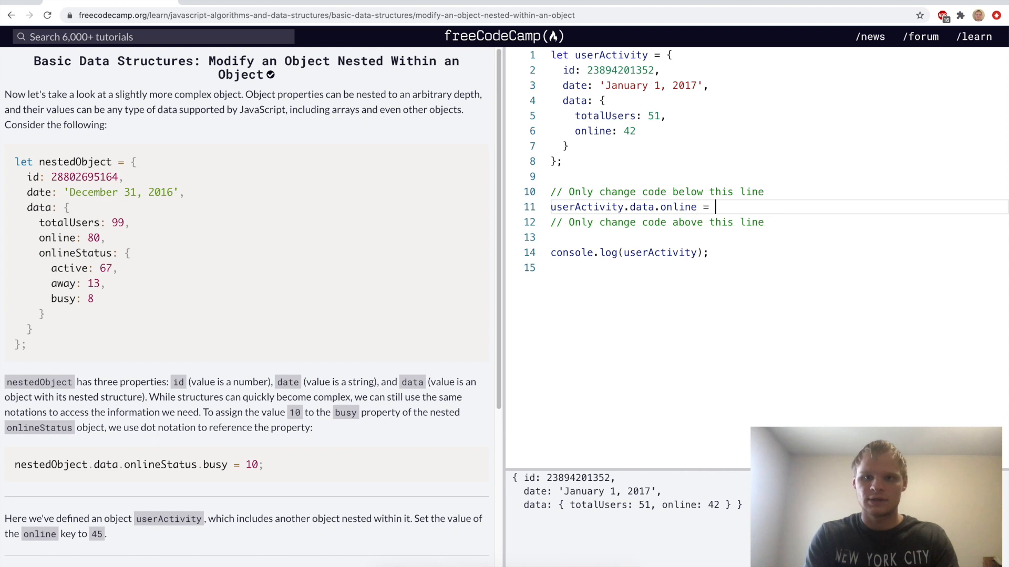
pyautogui.write('45;')
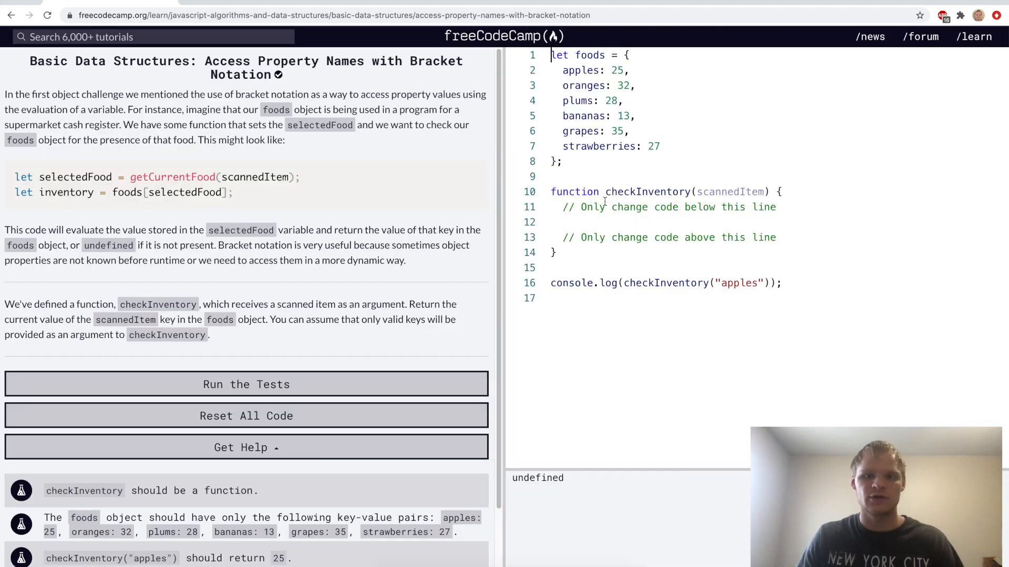
# Make checkInventory return foods[scannedItem] and run the tests
pyautogui.click(618, 221)
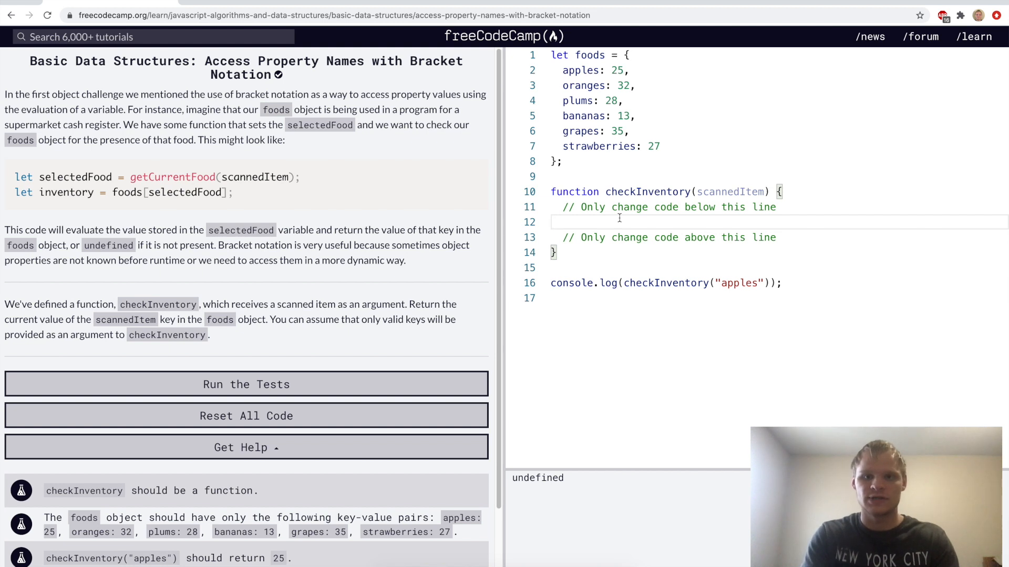
pyautogui.write('foods.')
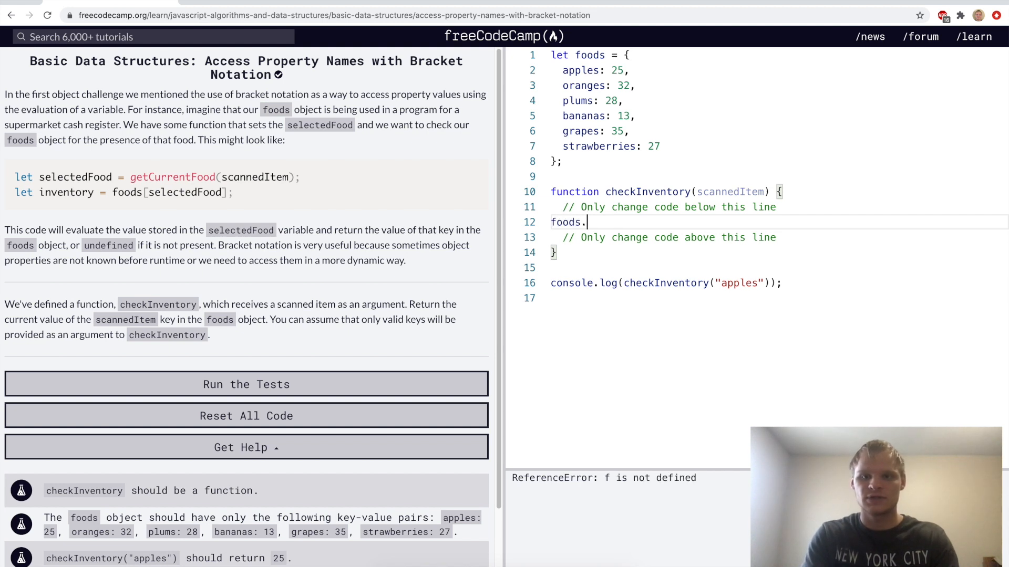
pyautogui.write('[s')
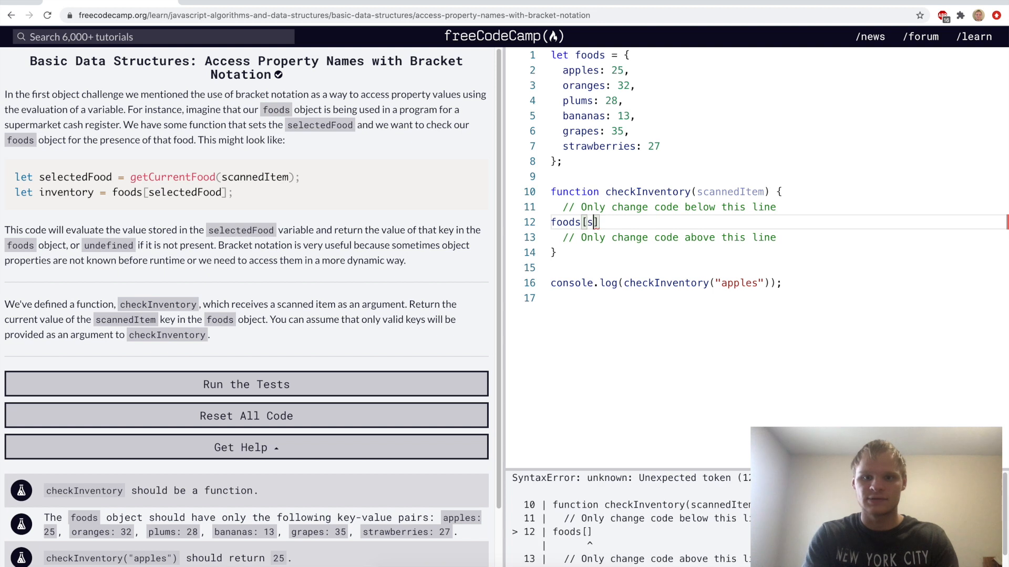
pyautogui.write('cannedItem')
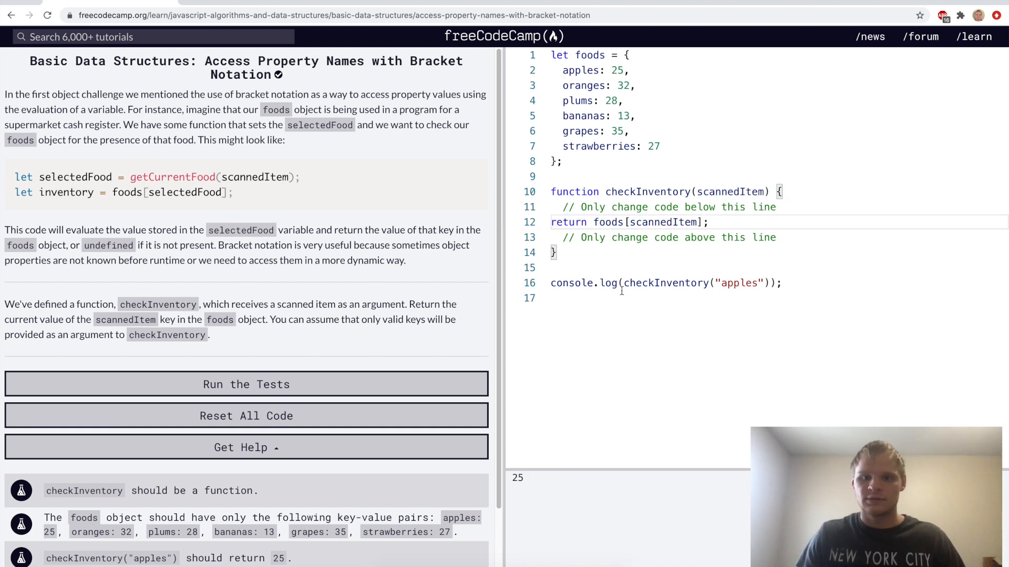
pyautogui.click(781, 282)
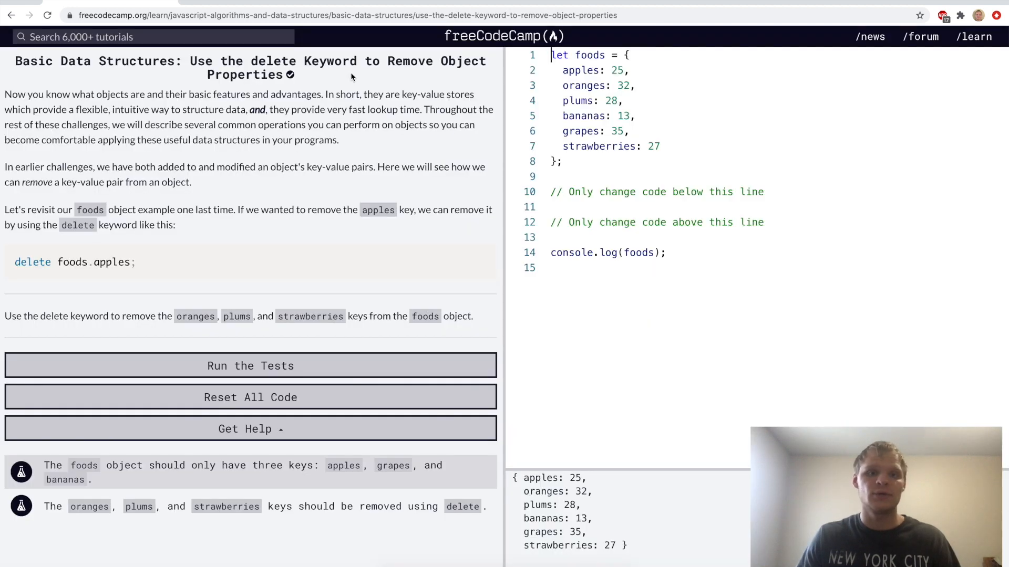
# Write delete foods.oranges; delete foods.plums; delete foods.strawberries; statements
pyautogui.write('d')
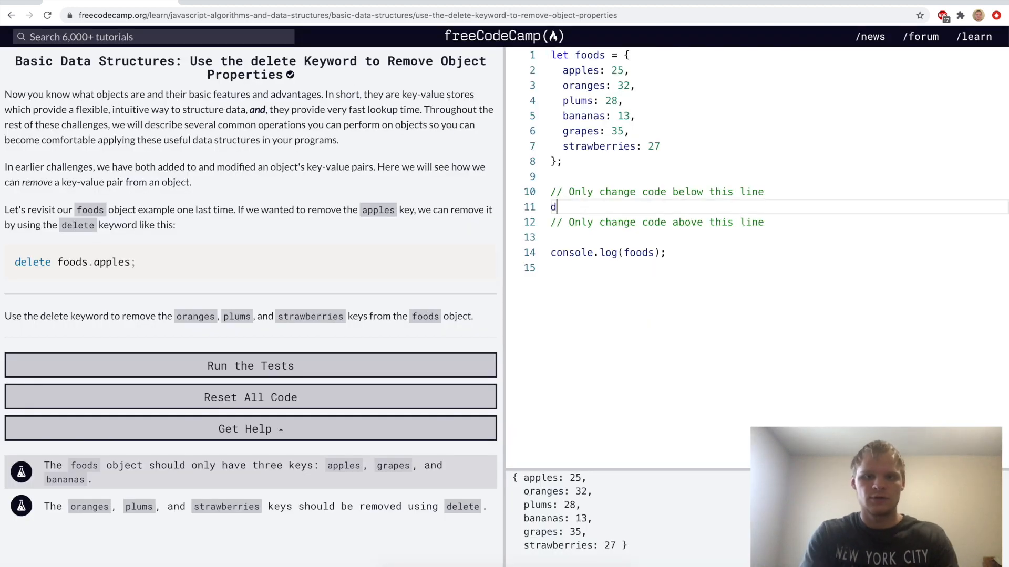
pyautogui.write('elete')
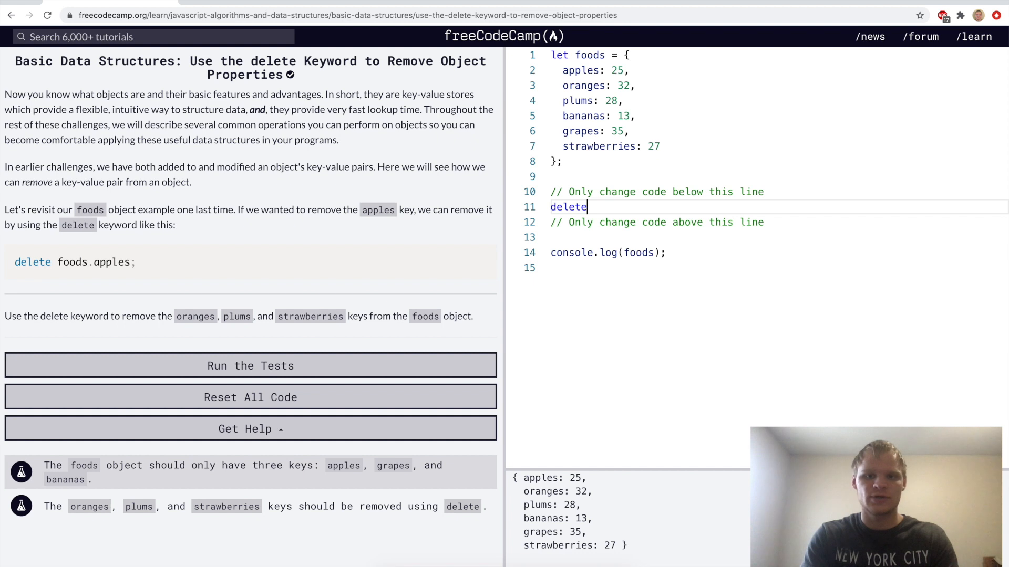
pyautogui.write('foods.')
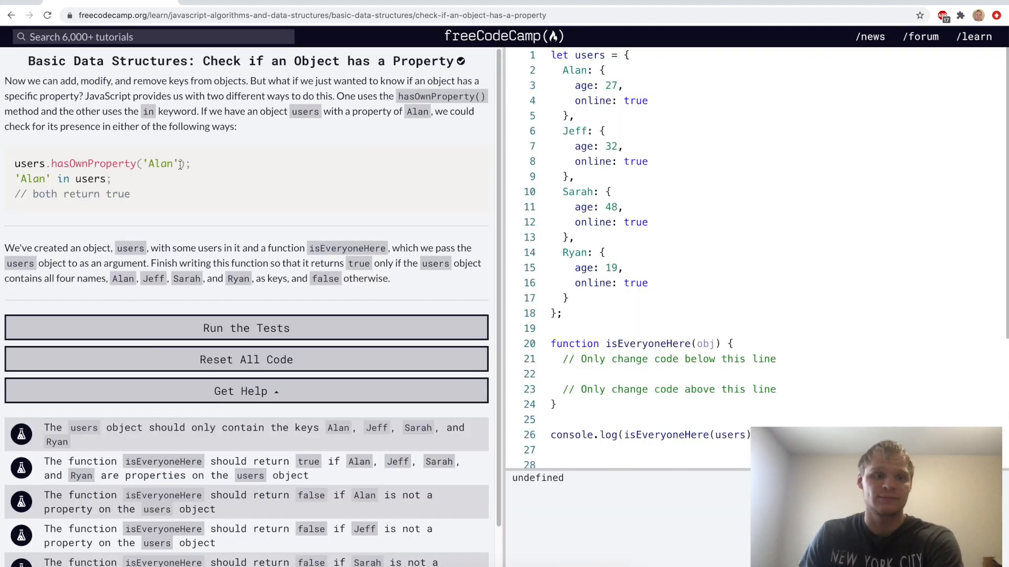
# Make isEveryoneHere return 'Alan' in obj, 'Jeff' in obj, 'Sarah' in obj and 'Ryan' in obj
pyautogui.doubleClick(93, 164)
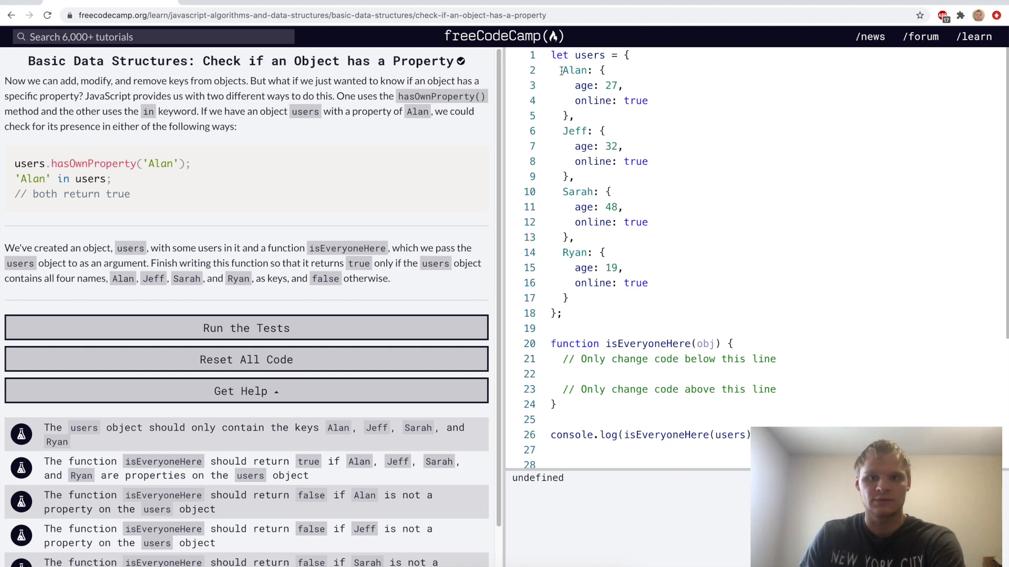
pyautogui.scroll(-3)
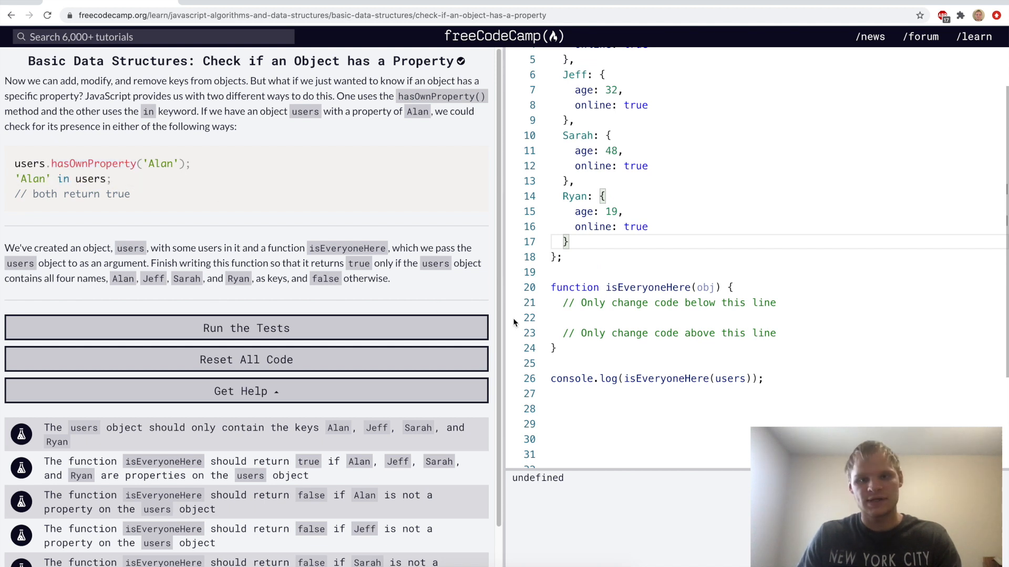
pyautogui.write("'Alan' in users;")
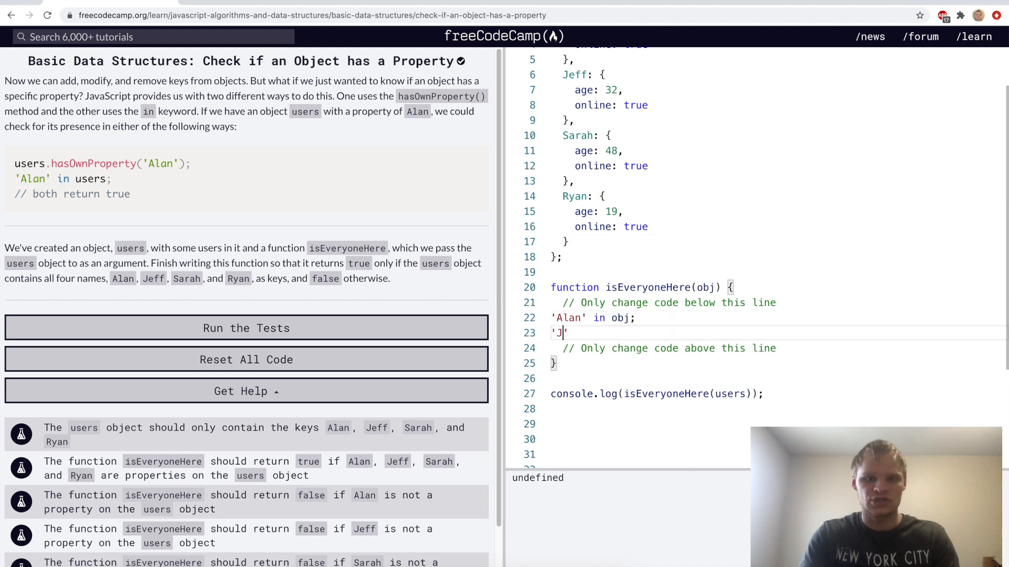
pyautogui.write("'Jeff' in obj;")
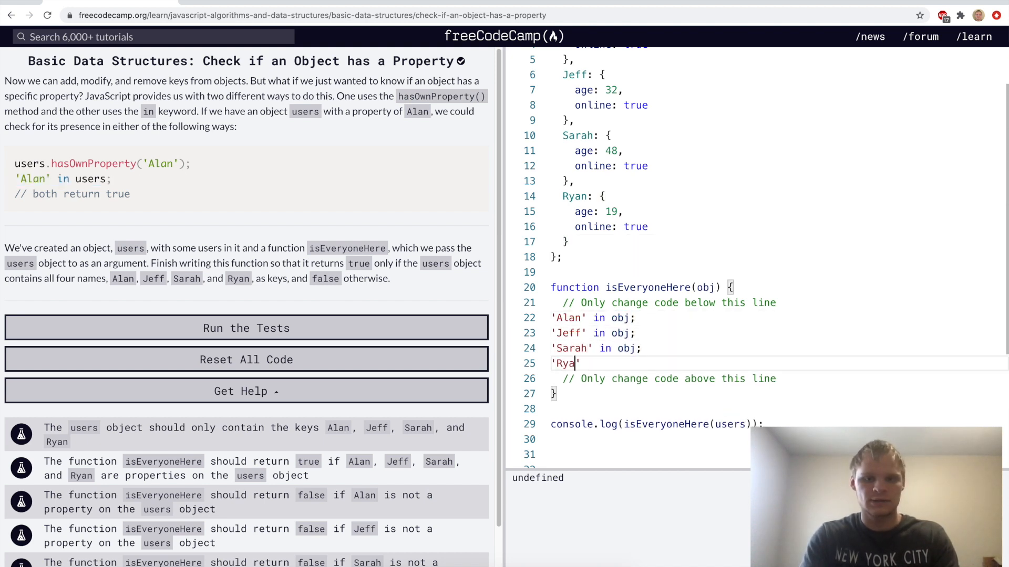
pyautogui.write('return')
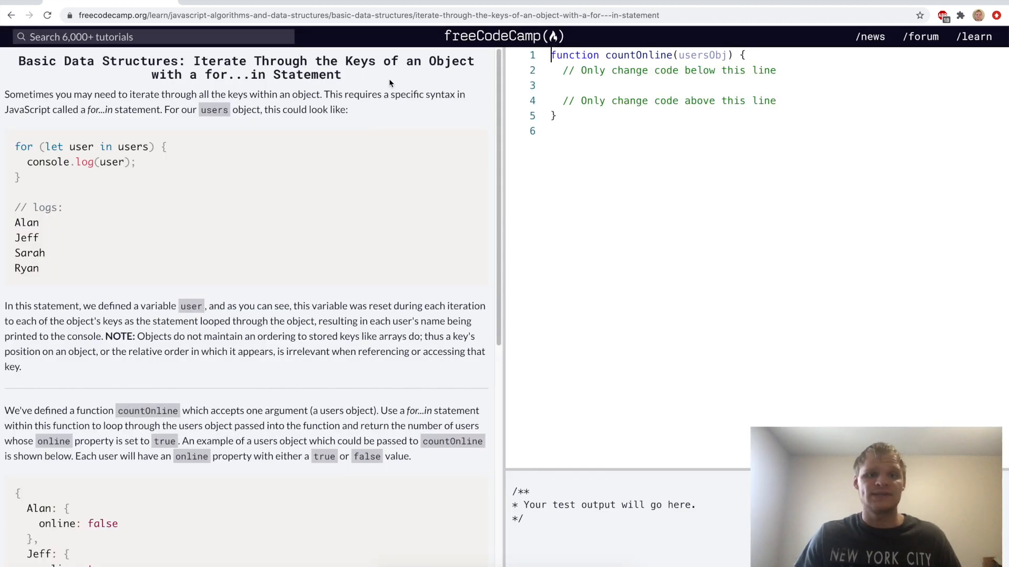
pyautogui.moveTo(45, 183)
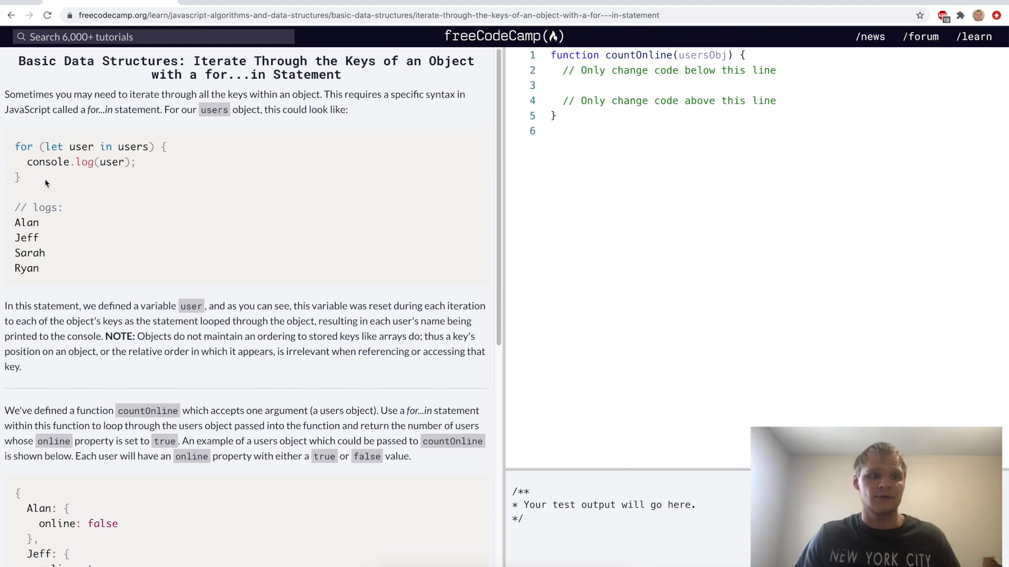
# Write a for...in loop in countOnline incrementing count when usersObj[user].online, with let count = 0
pyautogui.scroll(-3)
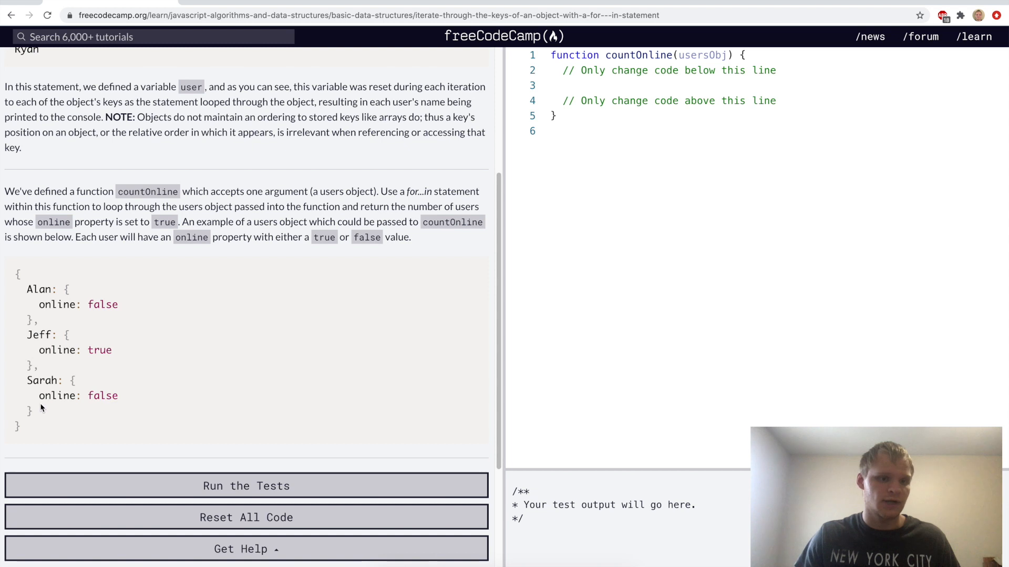
pyautogui.write('f')
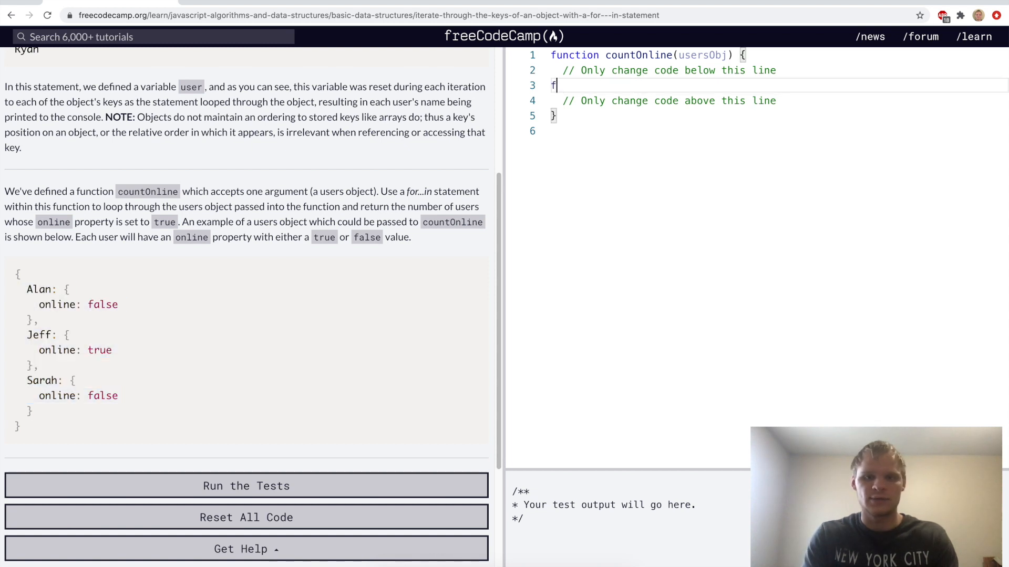
pyautogui.write('or(let user in usersObj){')
pyautogui.write('if(')
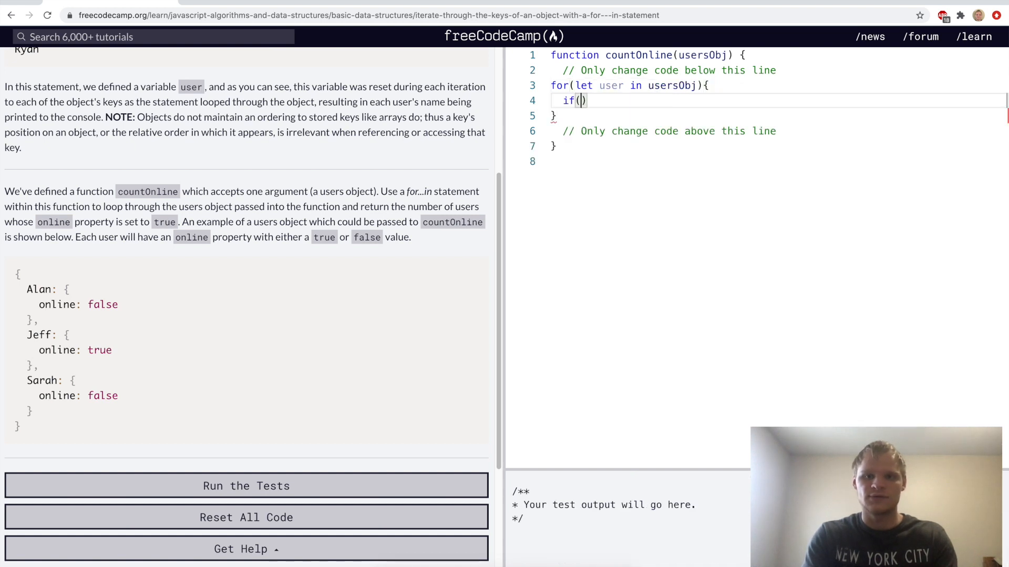
pyautogui.write('user.online){')
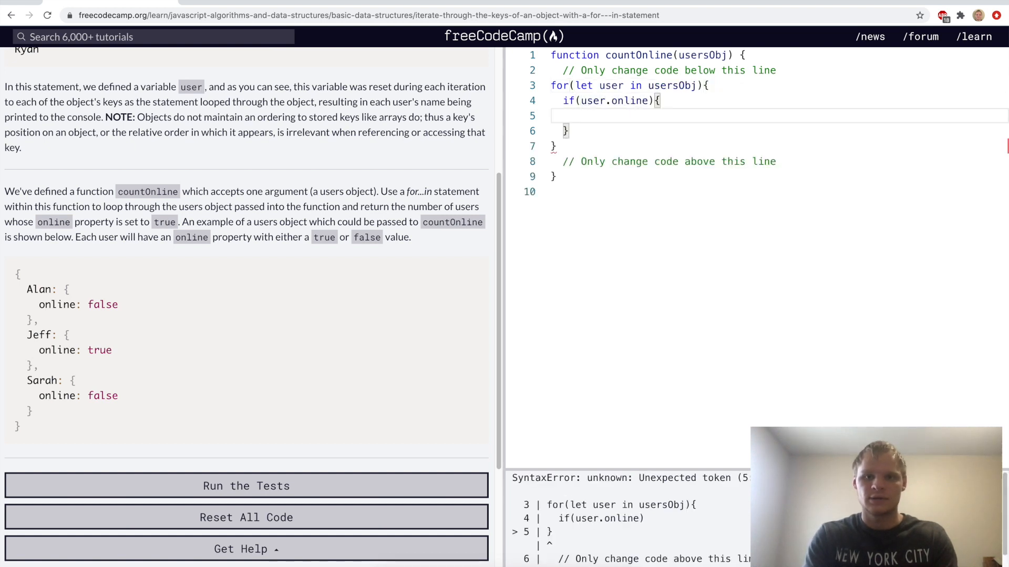
pyautogui.write('count++;')
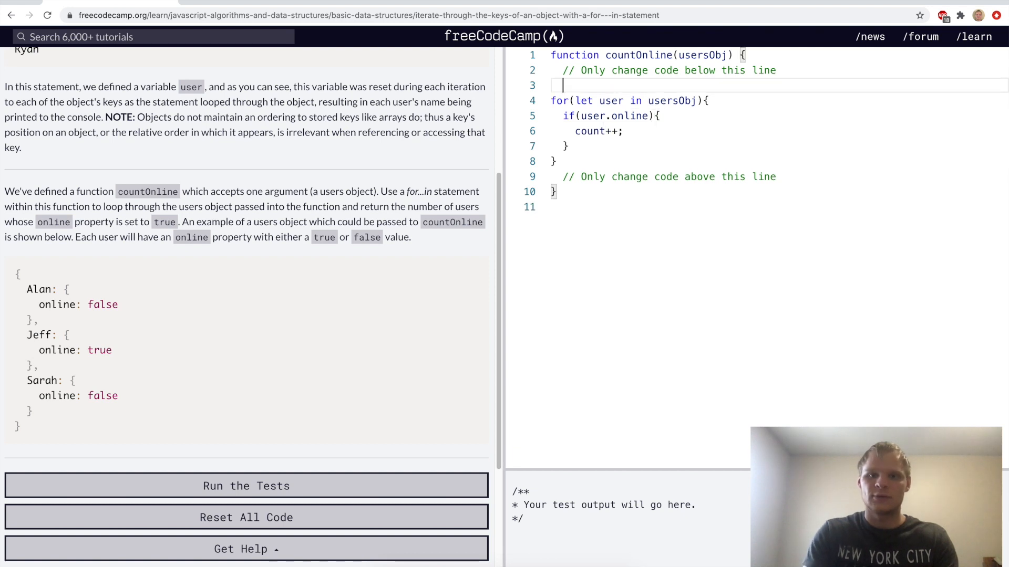
pyautogui.write('let count')
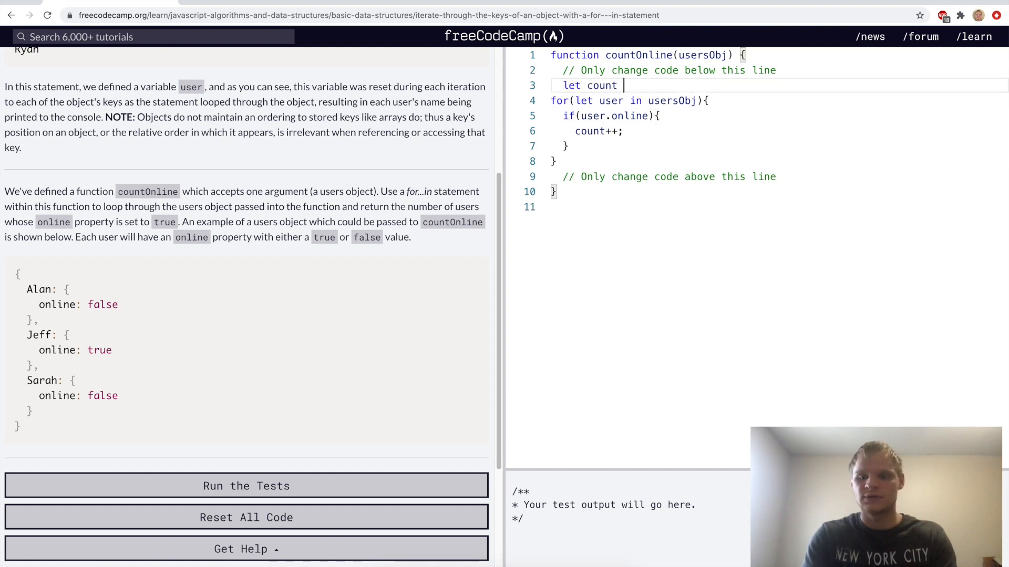
pyautogui.write('= 0;')
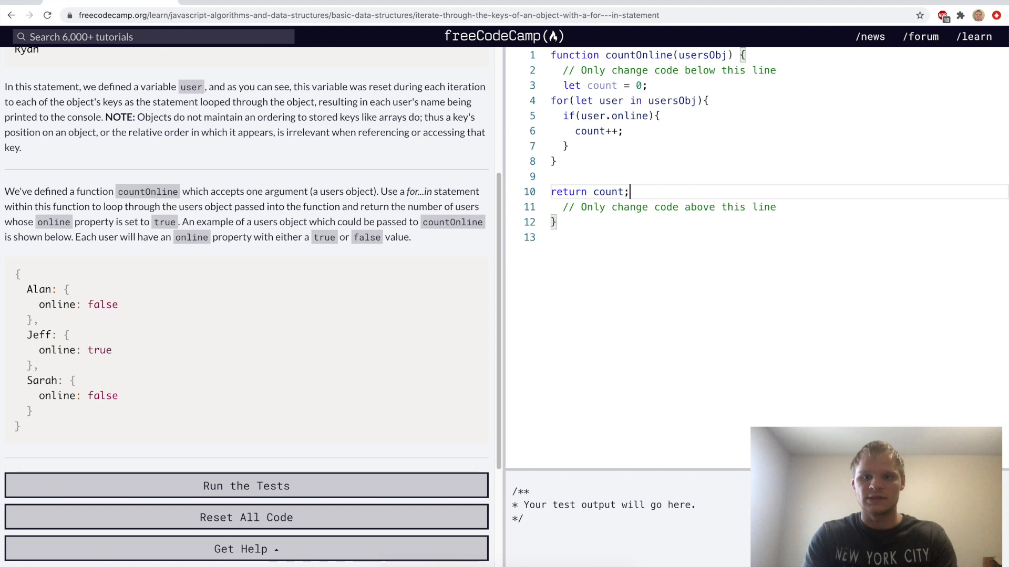
# Run the tests, correct the solution until it passes, and submit to the next challenge
pyautogui.scroll(-3)
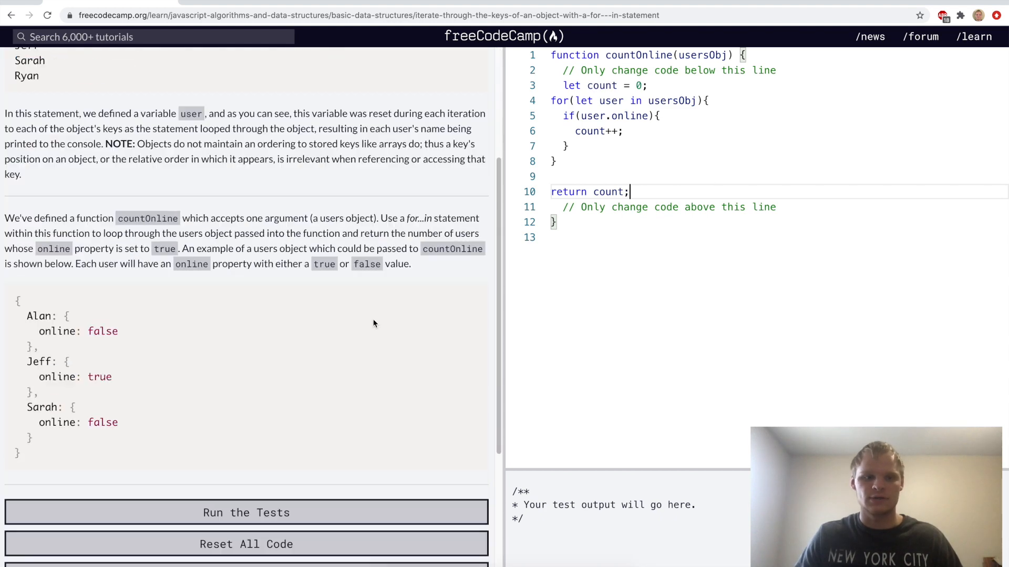
pyautogui.click(246, 512)
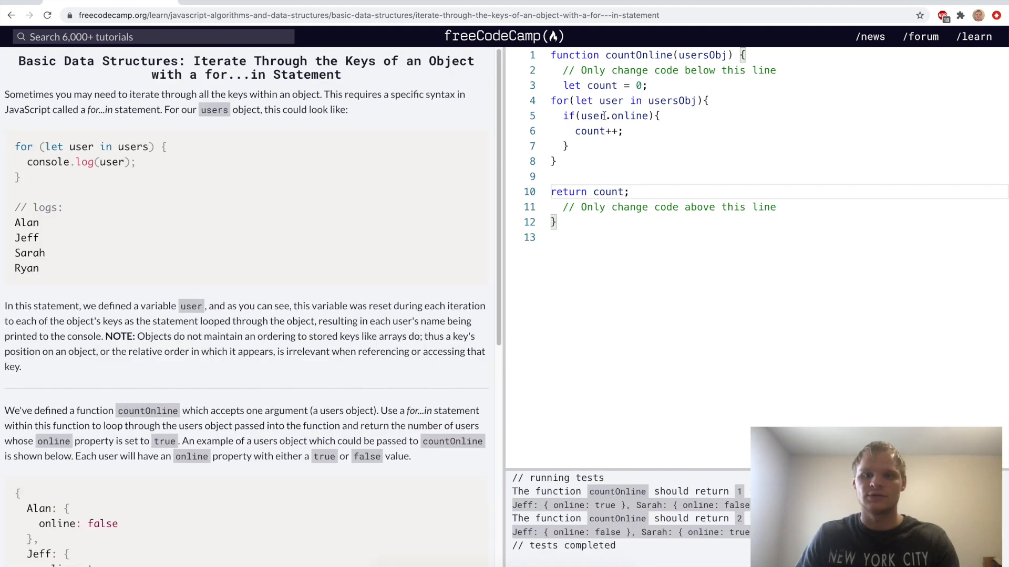
pyautogui.scroll(-3)
pyautogui.write('sObj[user]')
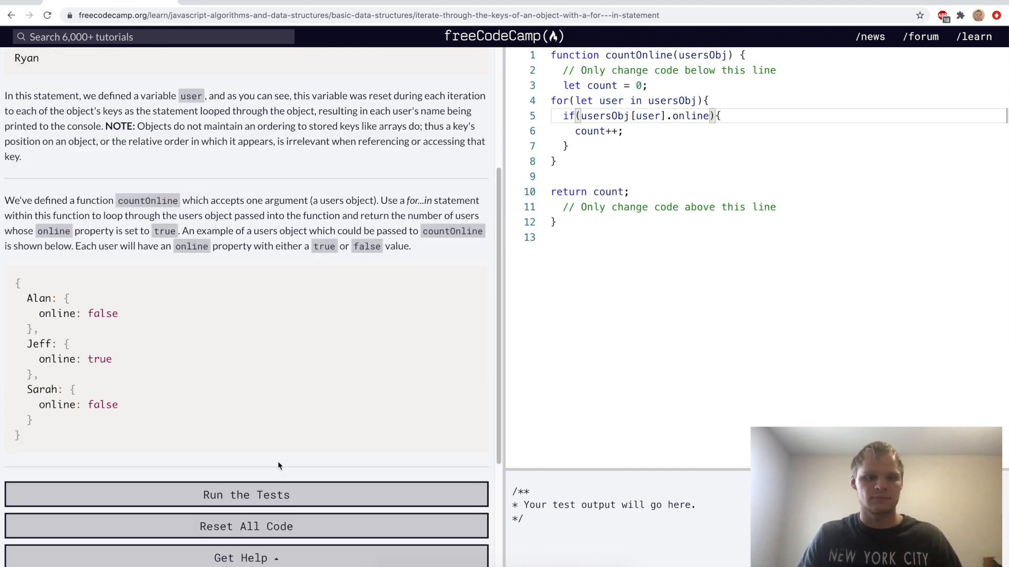
pyautogui.click(246, 495)
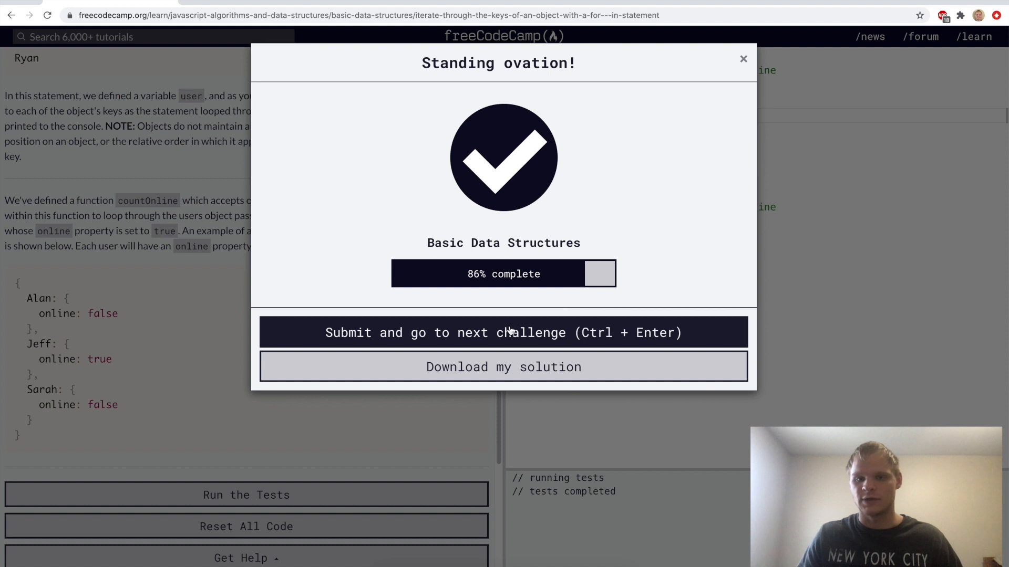
pyautogui.click(503, 332)
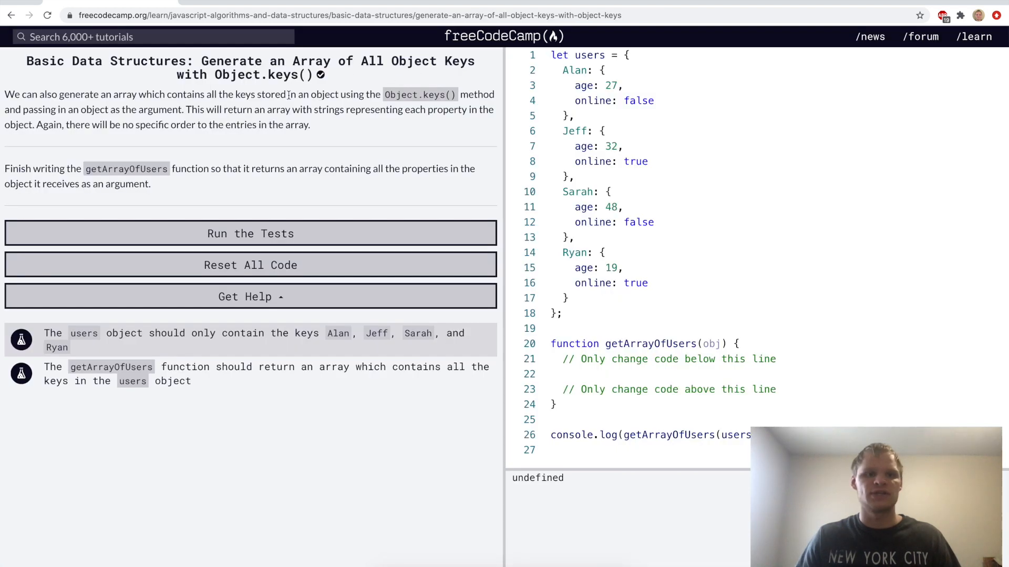
# Write return Object.keys(obj); inside the getArrayOfUsers function body
pyautogui.click(620, 374)
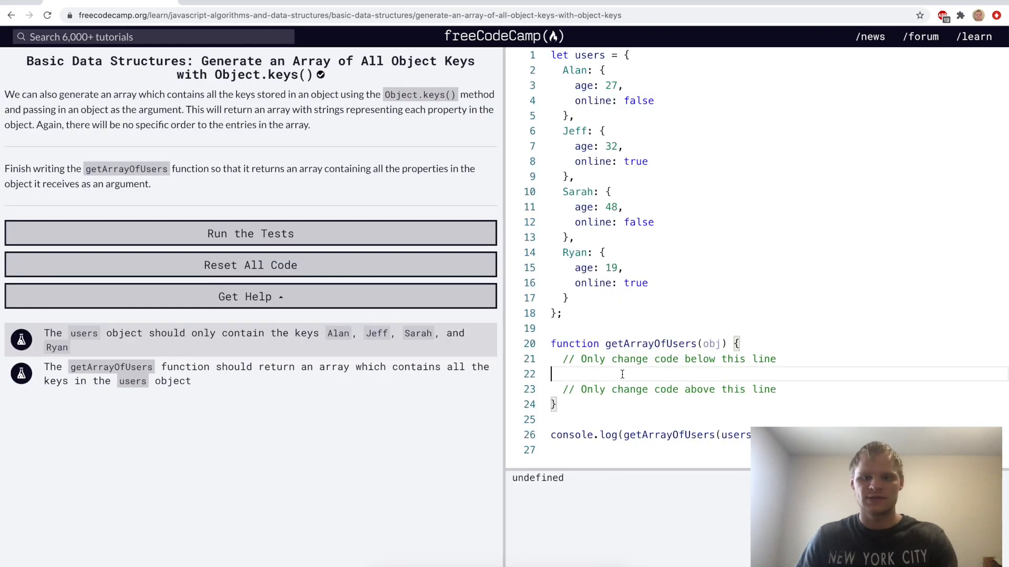
pyautogui.write('Object')
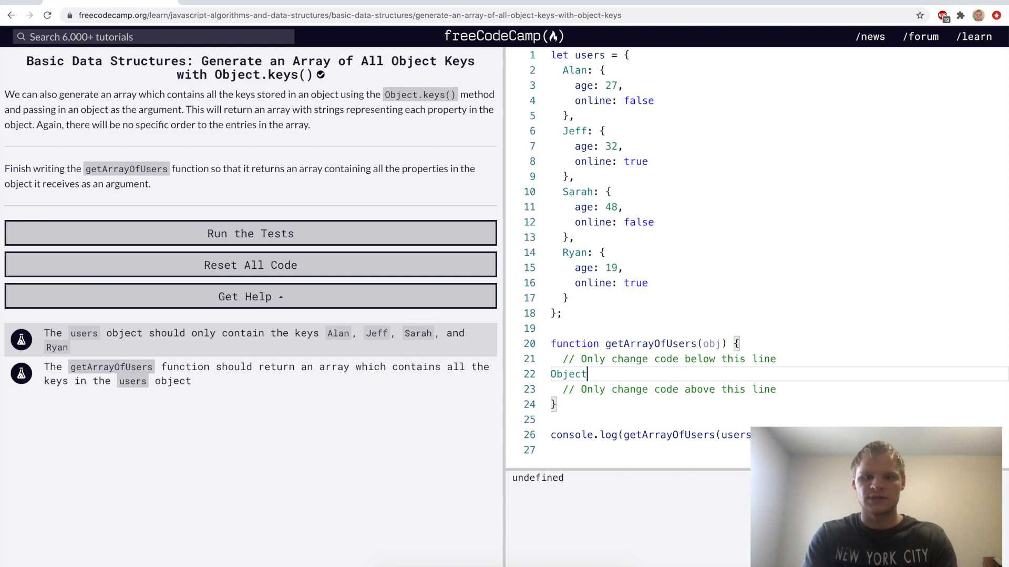
pyautogui.write('.keys(o')
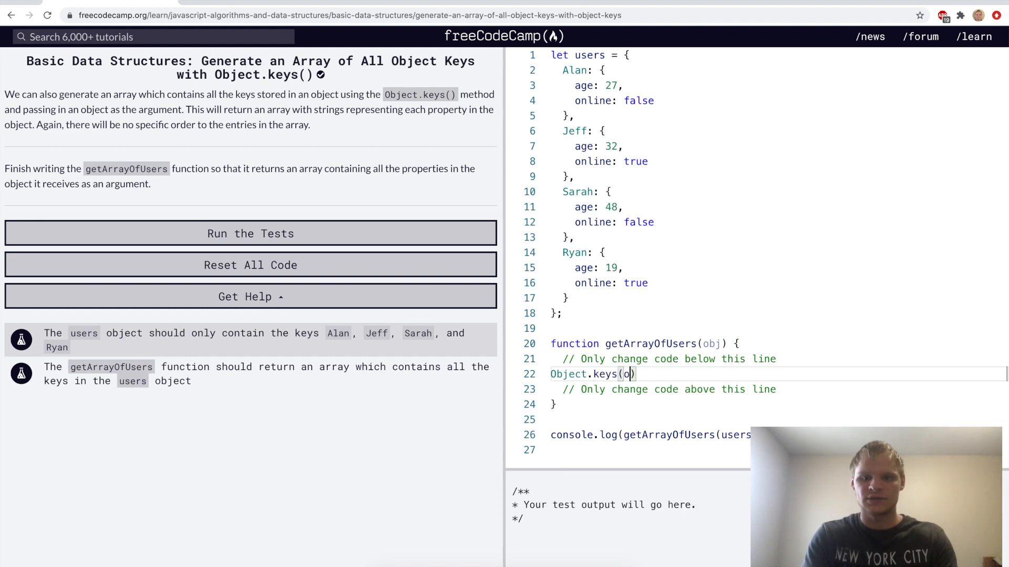
pyautogui.write('bj);')
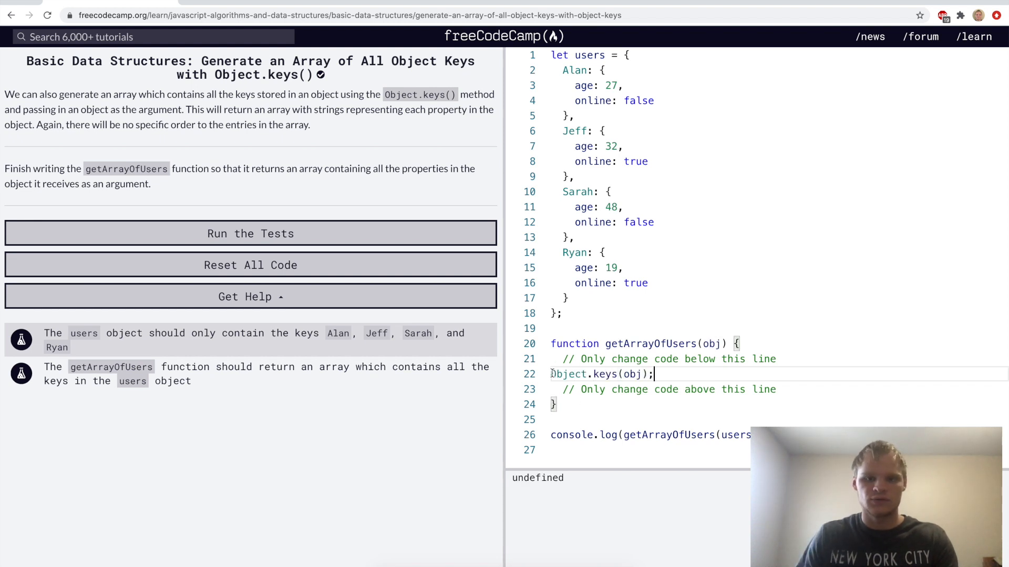
pyautogui.write('return')
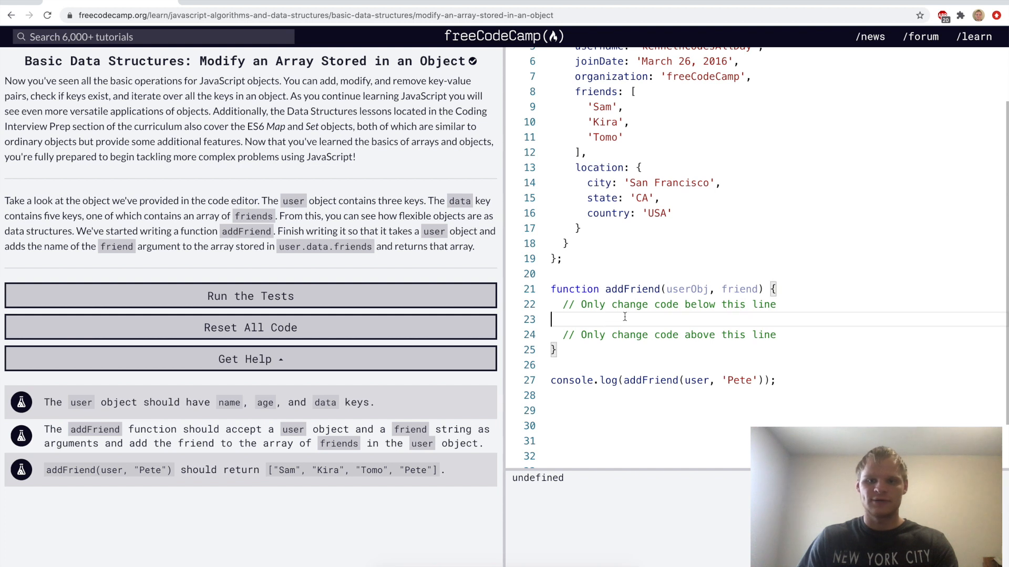
# Write userObj.data.friends.push(friend); return userObj.data.friends; inside addFriend
pyautogui.write('userObj')
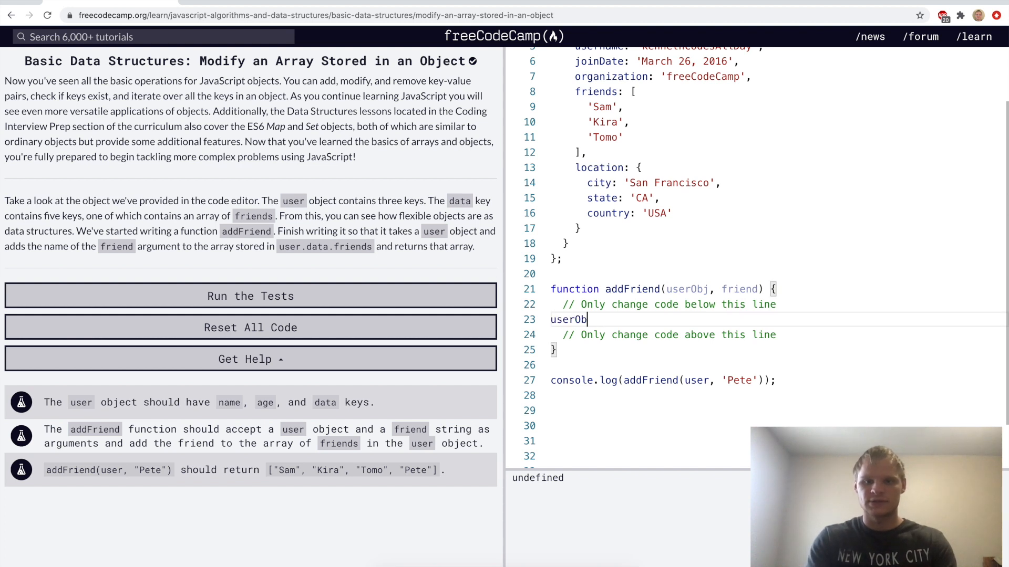
pyautogui.write('j.data.')
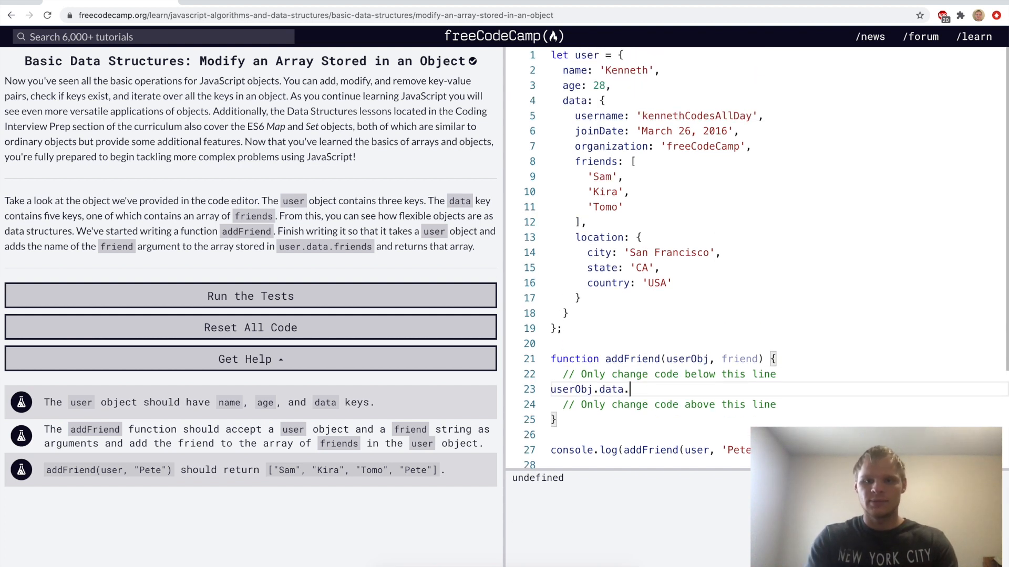
pyautogui.write('friends.push(friend);')
pyautogui.write('return')
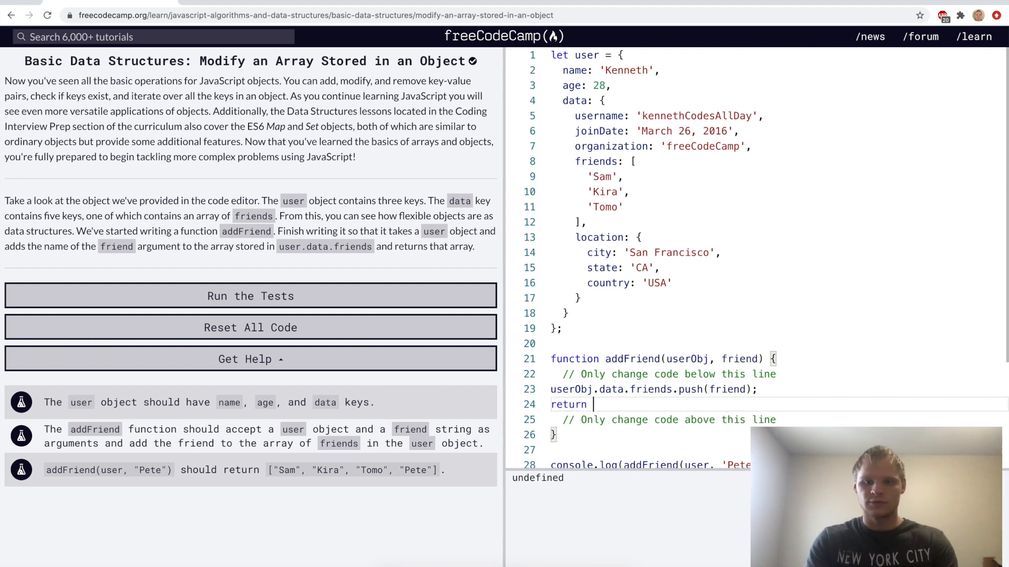
pyautogui.write('userObj.data.friends;')
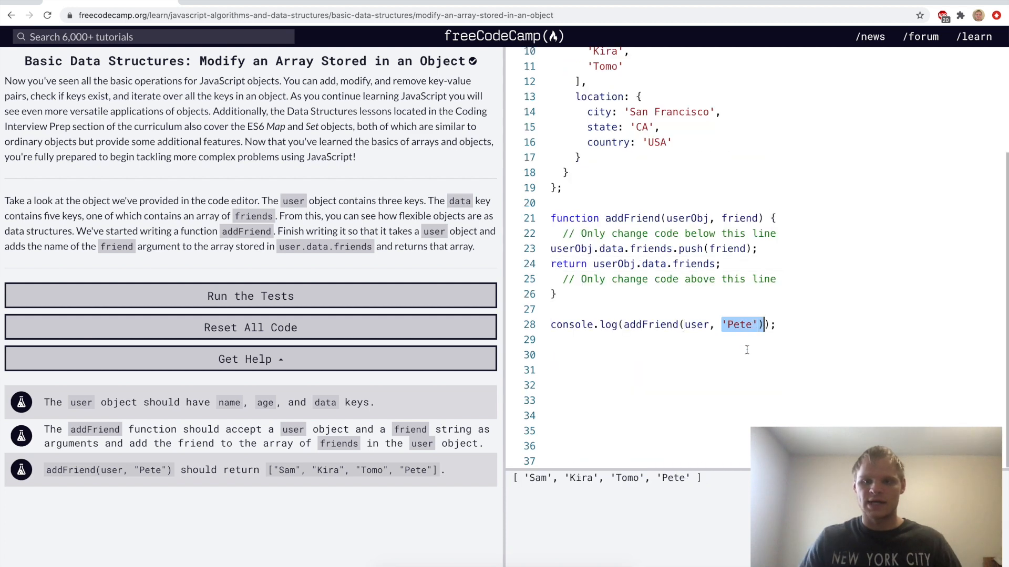
pyautogui.scroll(3)
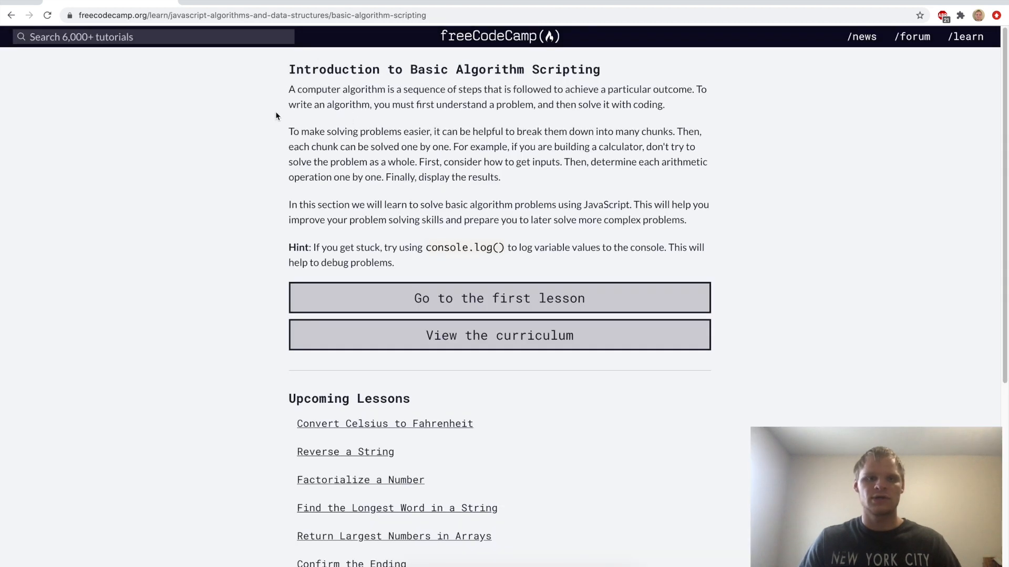
pyautogui.moveTo(378, 98)
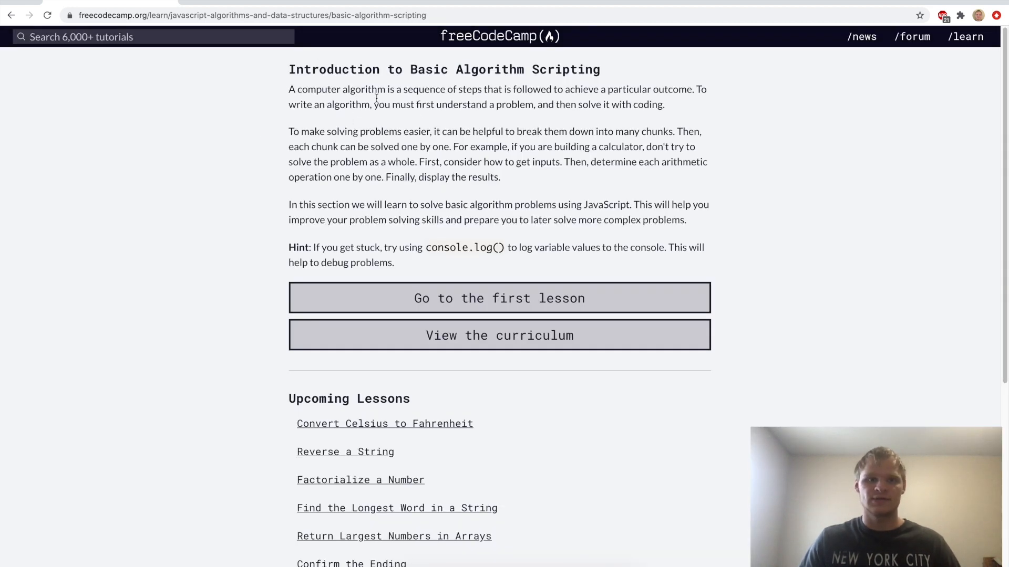
pyautogui.moveTo(649, 81)
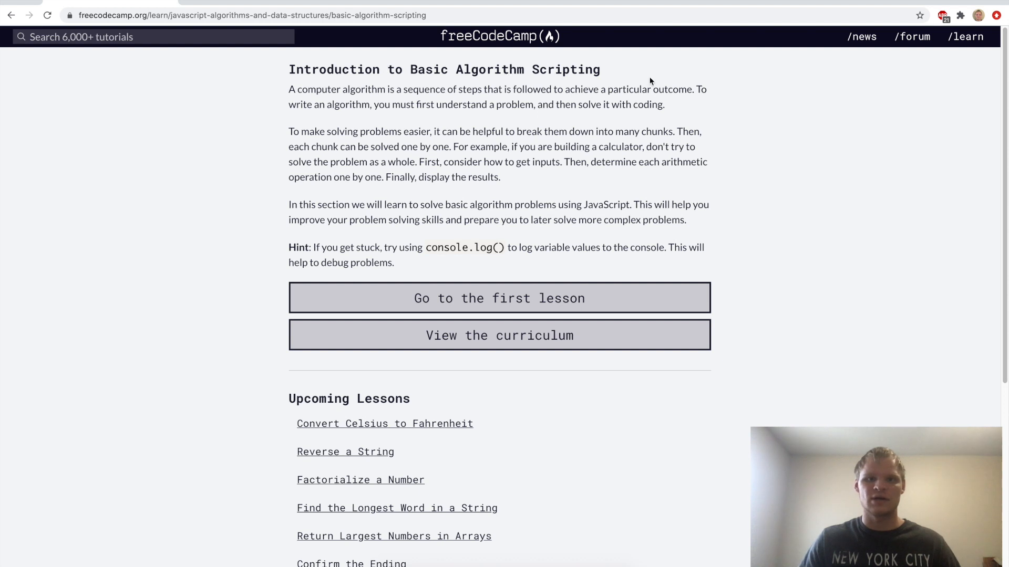
# Show the curriculum map with Basic Data Structures complete at 20/20
pyautogui.click(499, 335)
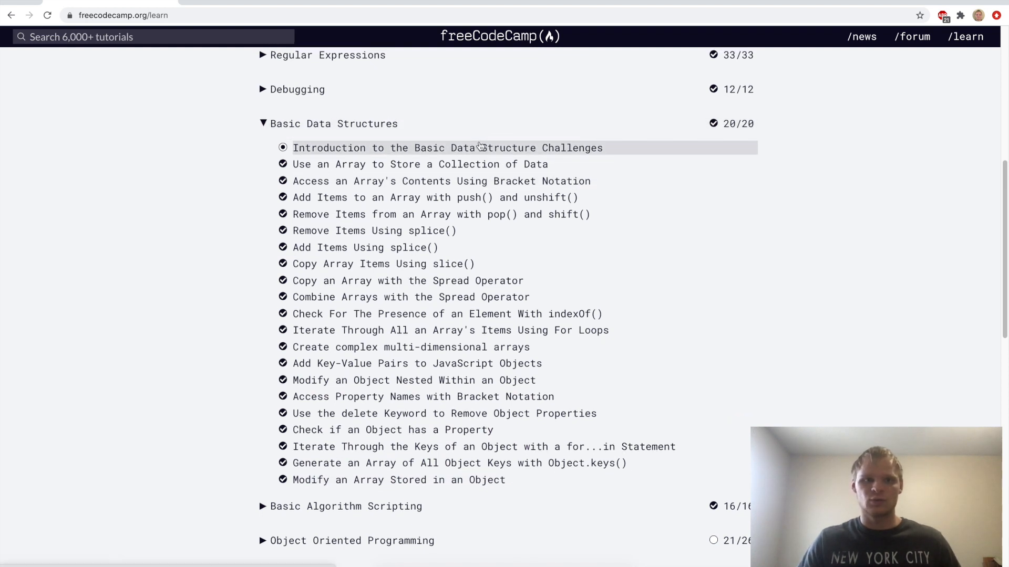
pyautogui.scroll(3)
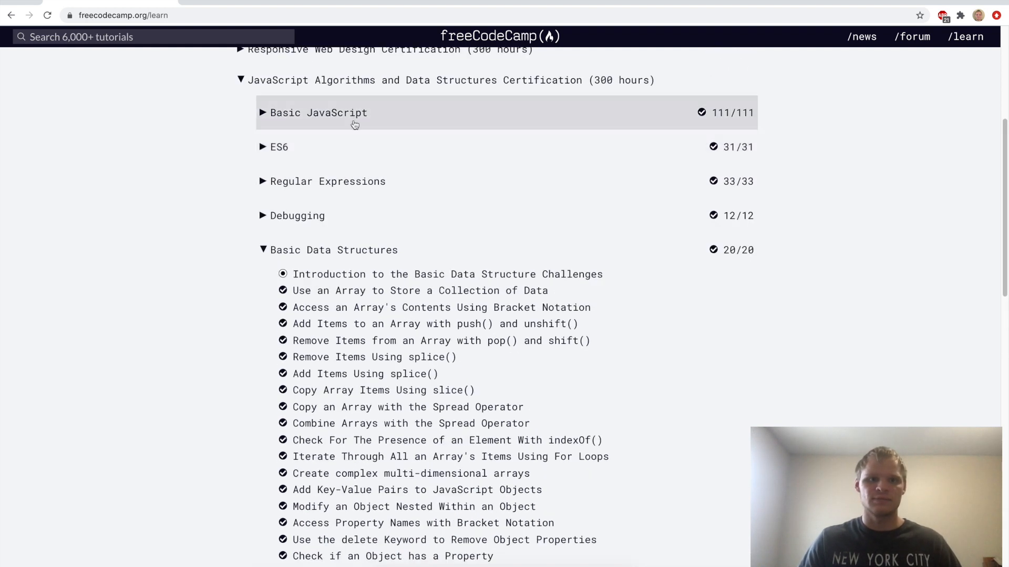
pyautogui.scroll(-3)
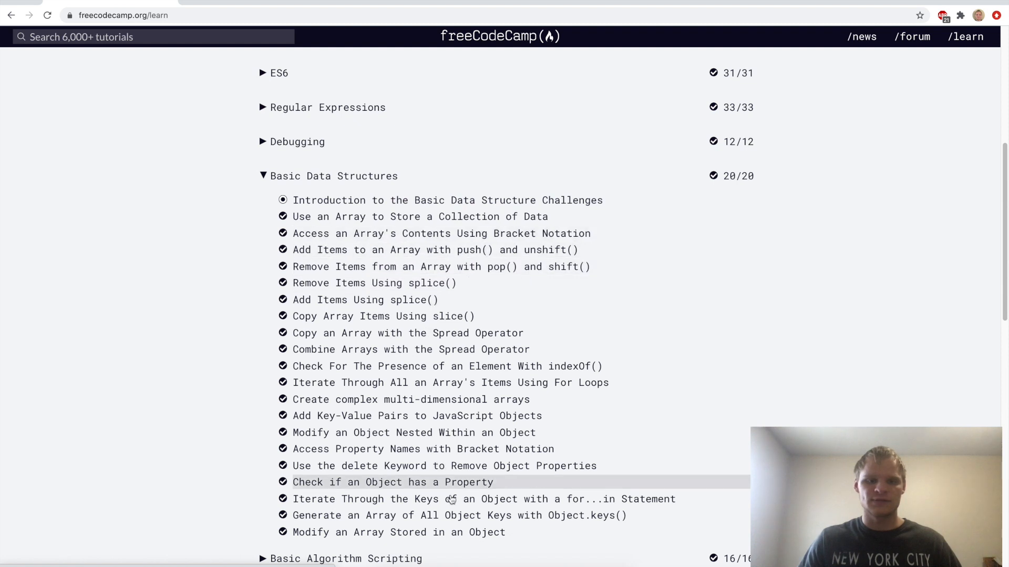